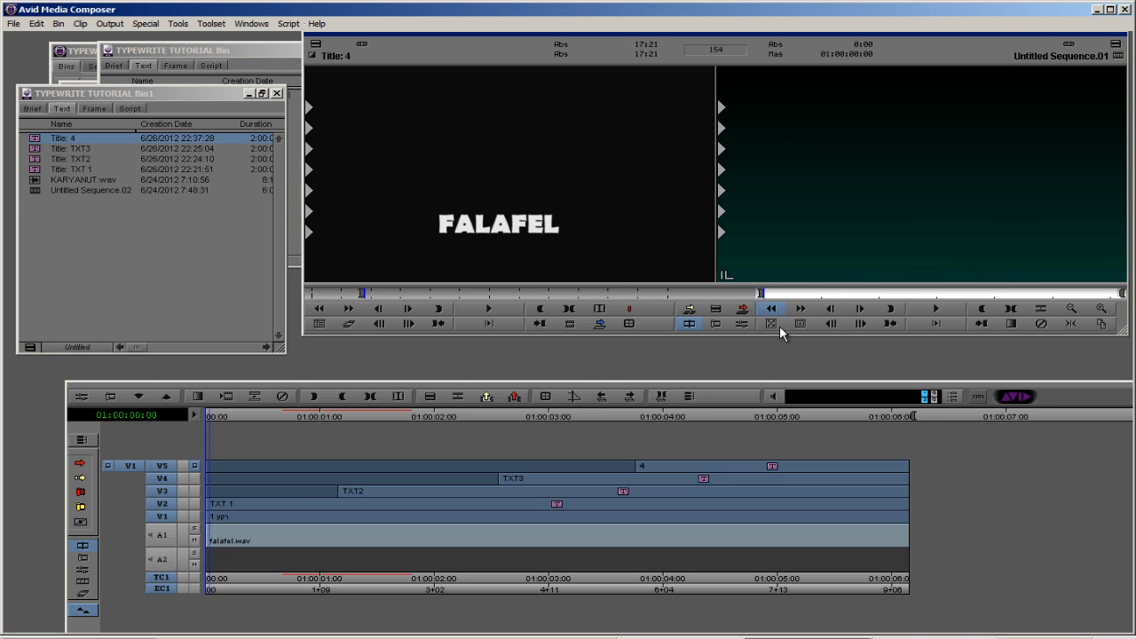
# Play the finished four-line title sequence, then minimize the FALAFEL bin
pyautogui.click(768, 308)
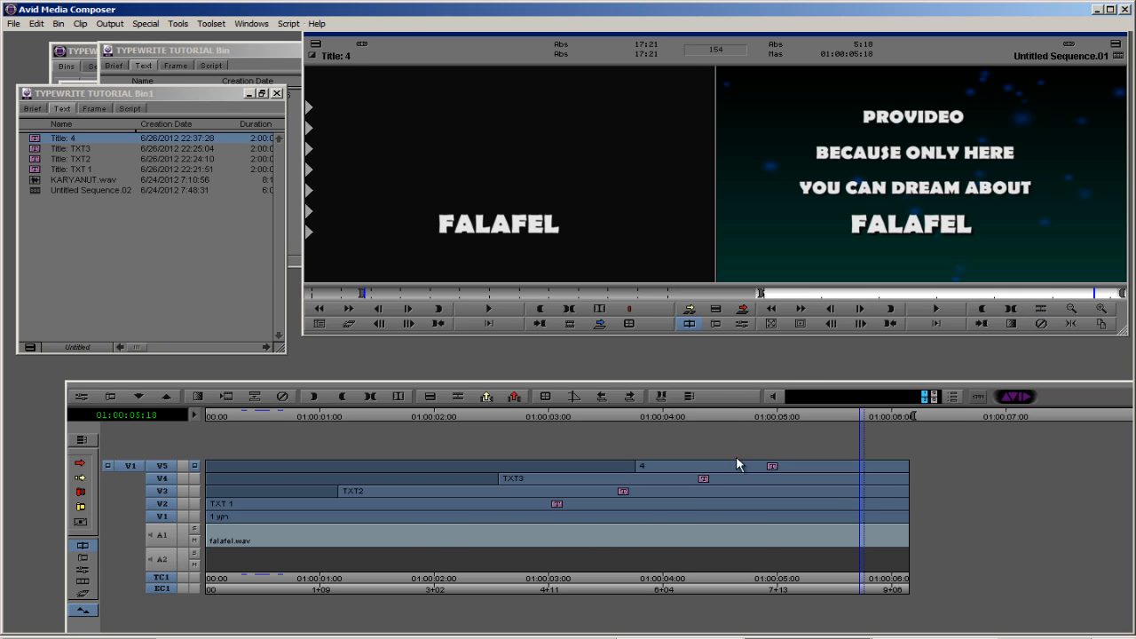
pyautogui.moveTo(204, 517)
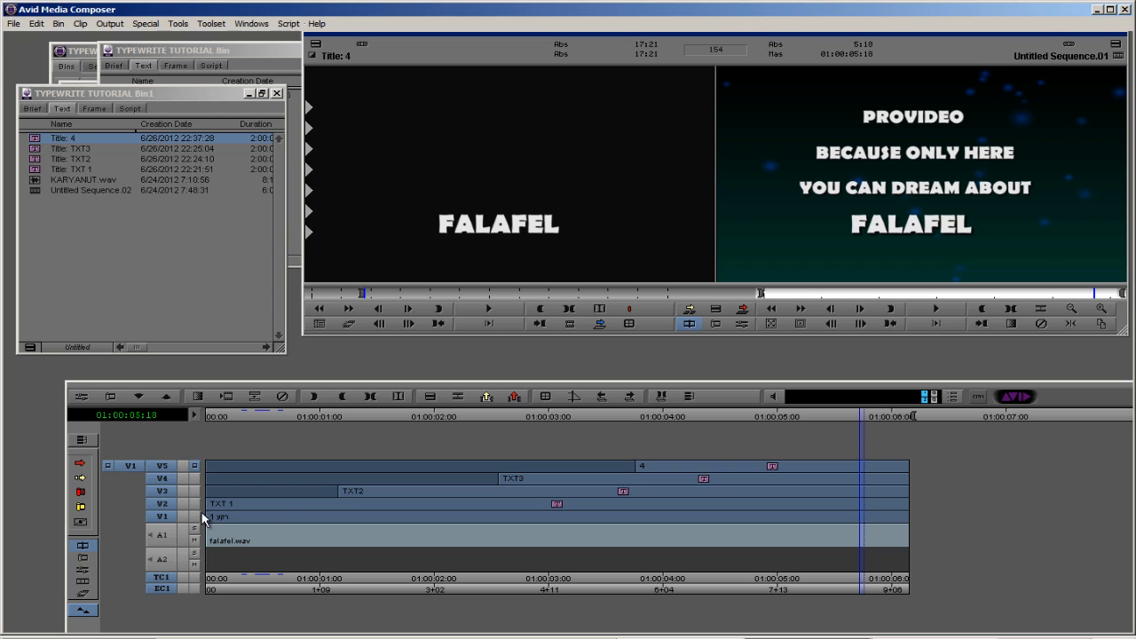
pyautogui.moveTo(305, 531)
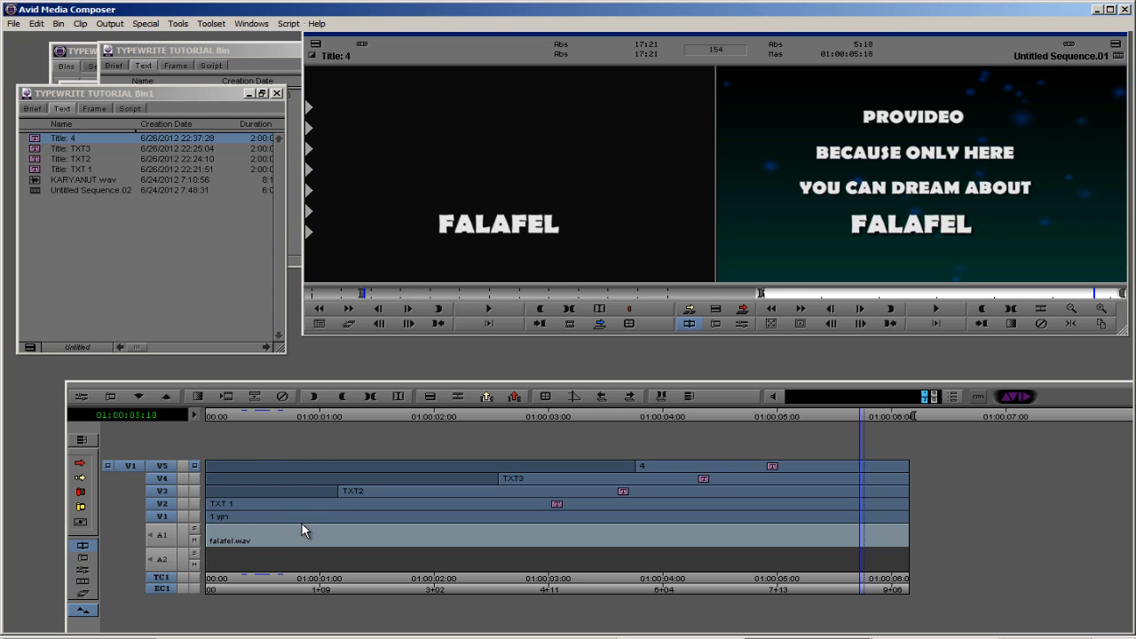
pyautogui.moveTo(697, 441)
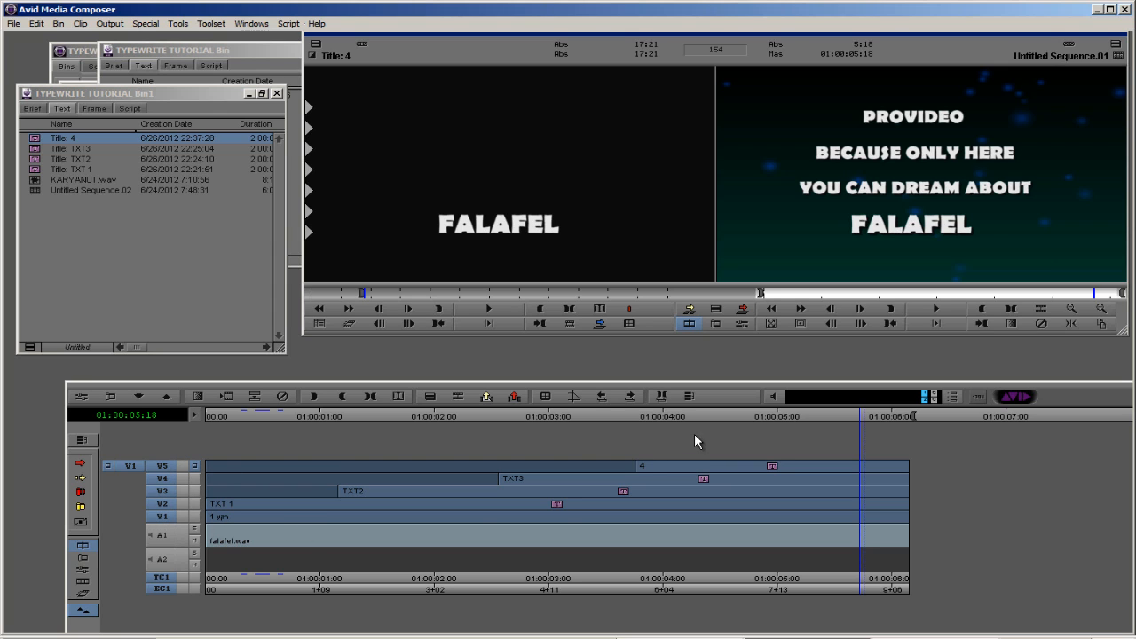
pyautogui.moveTo(289, 533)
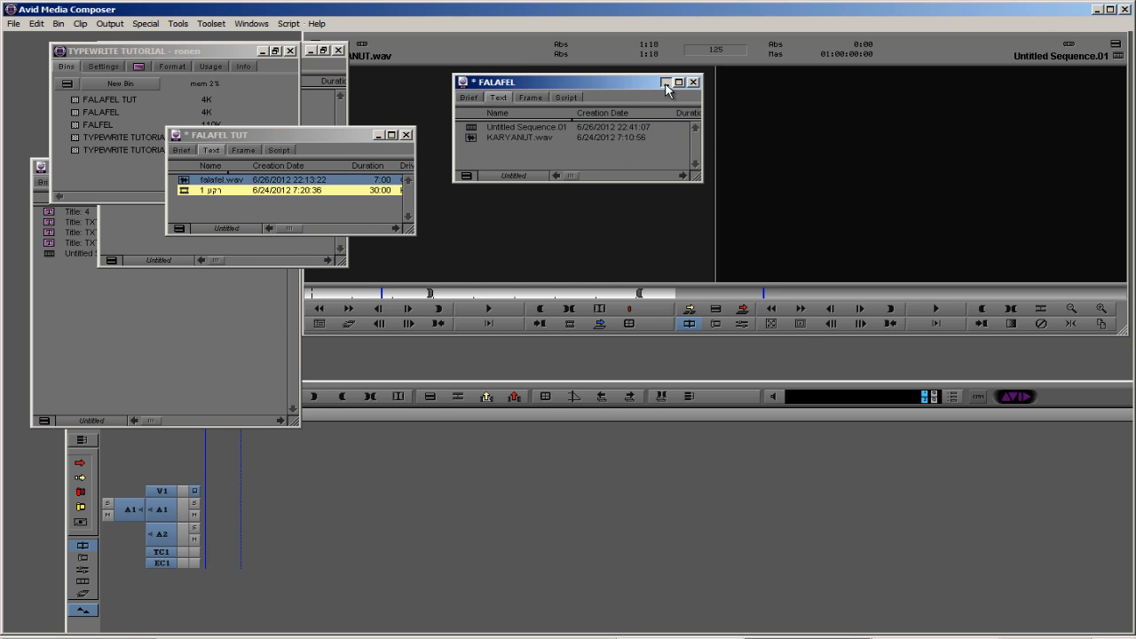
pyautogui.click(664, 82)
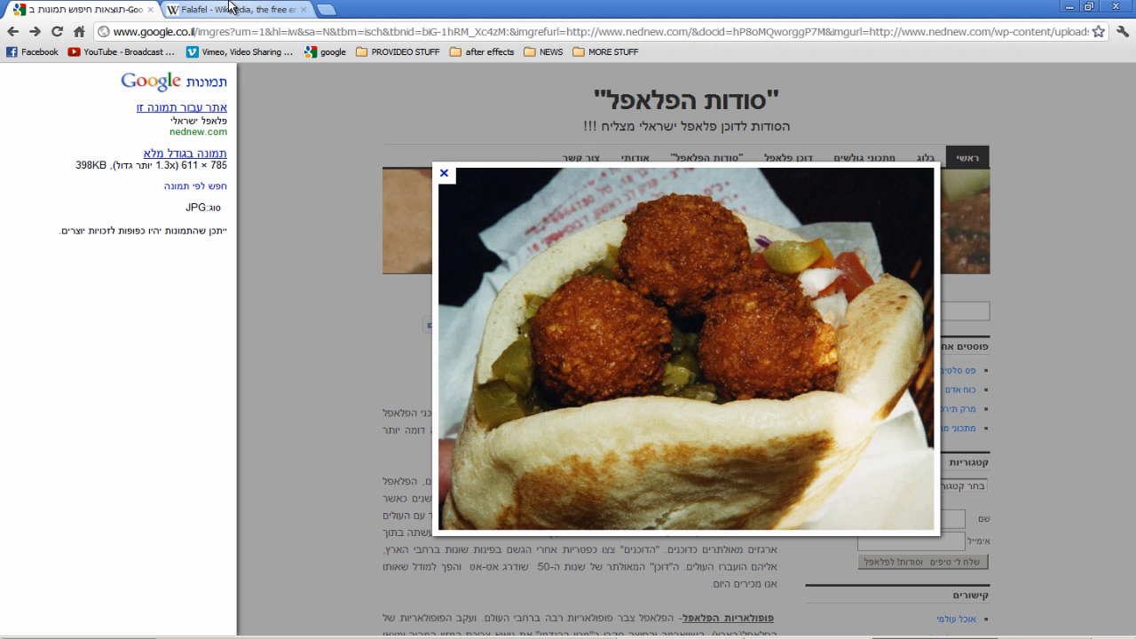
pyautogui.moveTo(765, 359)
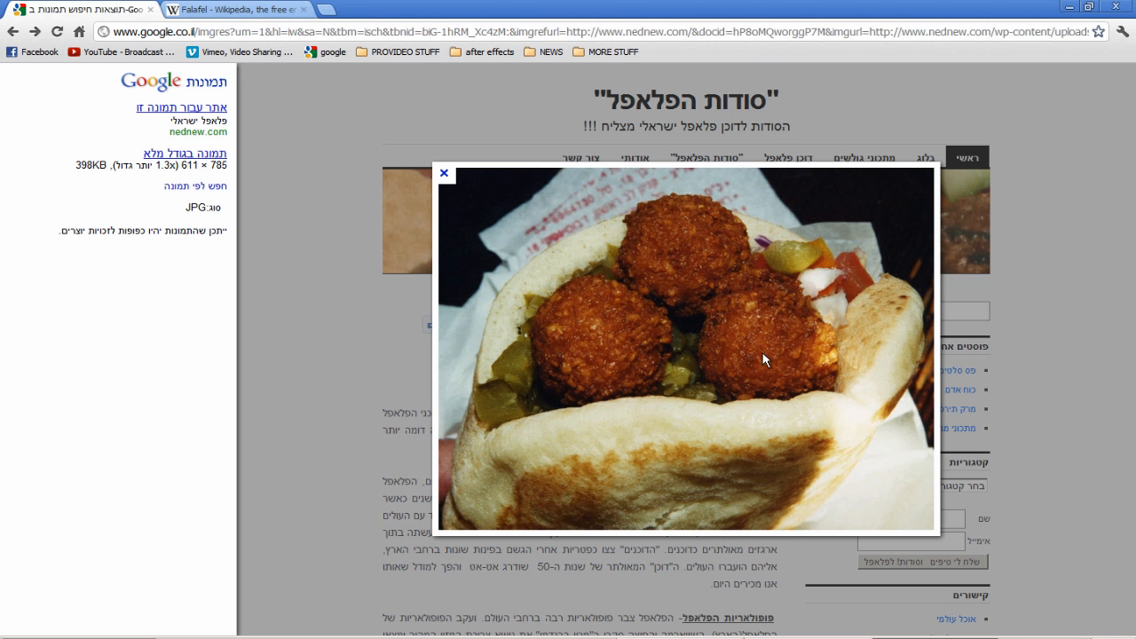
pyautogui.click(235, 9)
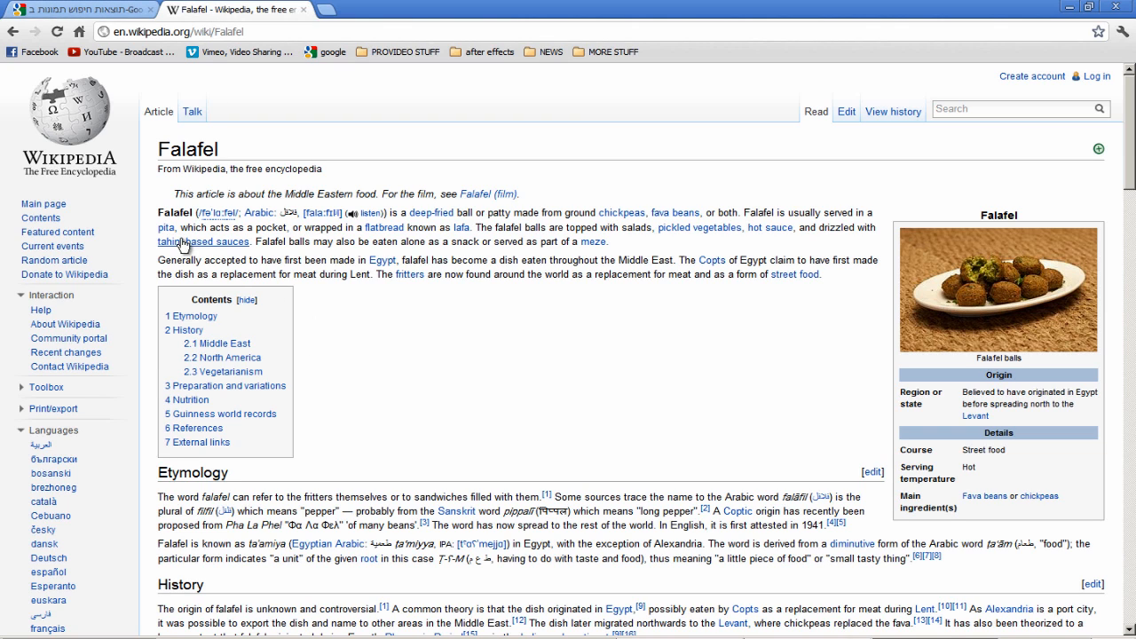
pyautogui.moveTo(444, 233)
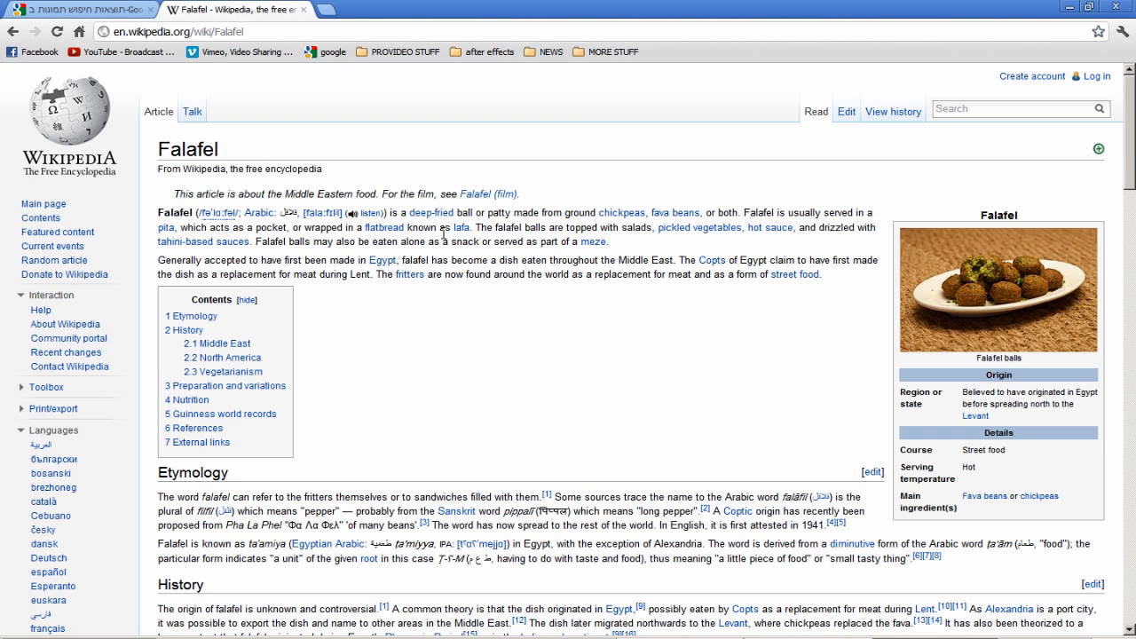
pyautogui.moveTo(541, 223)
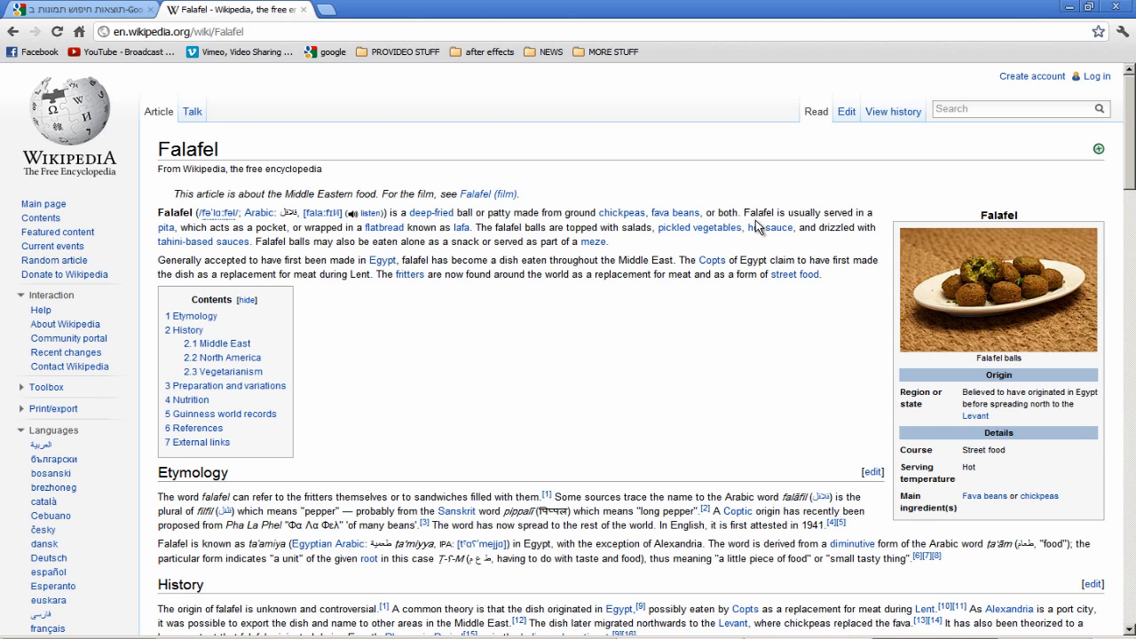
pyautogui.moveTo(1006, 197)
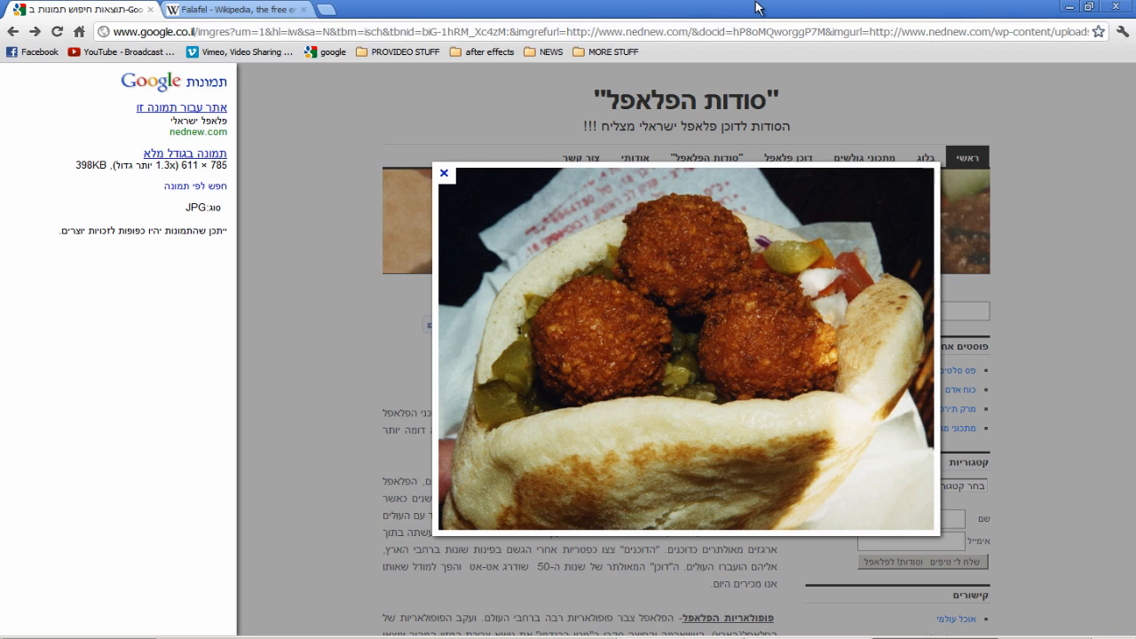
pyautogui.moveTo(524, 421)
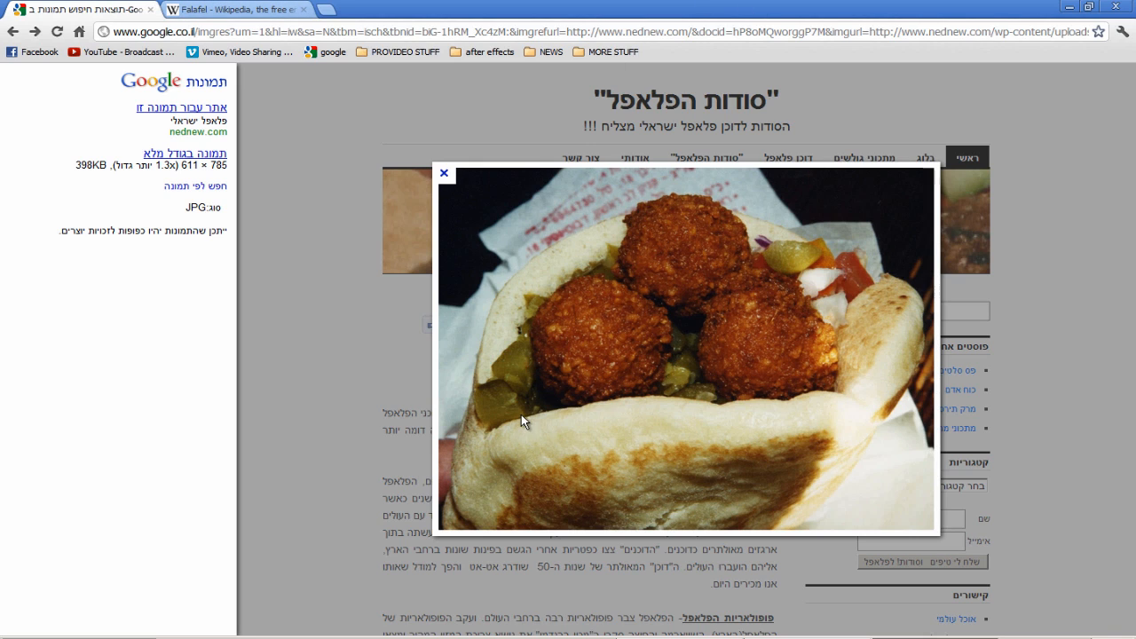
pyautogui.moveTo(1109, 109)
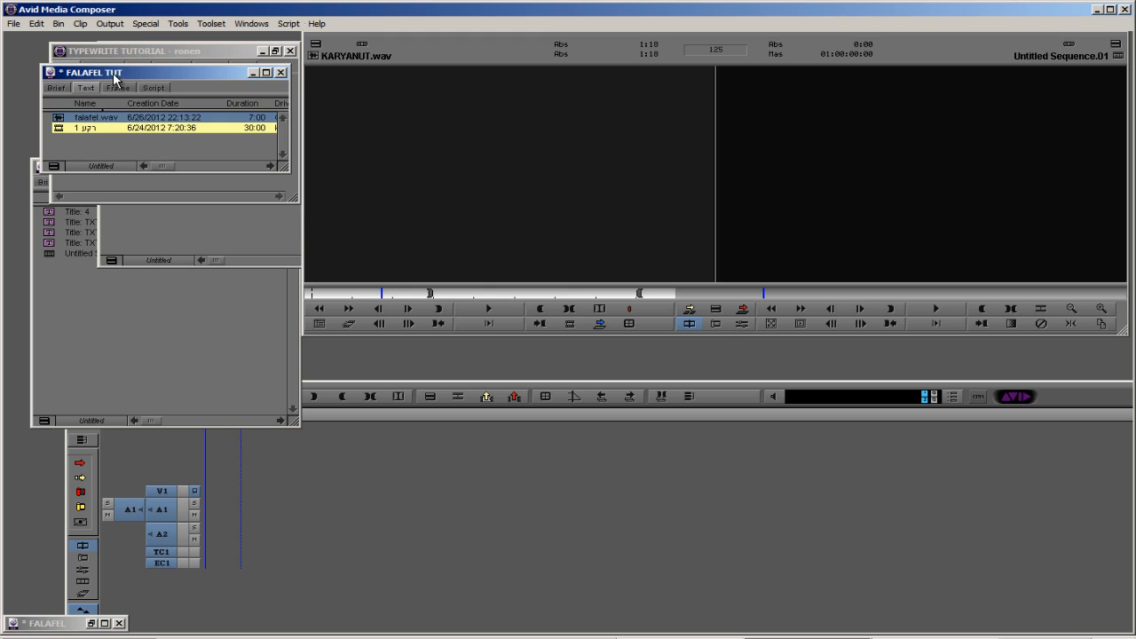
pyautogui.moveTo(450, 229)
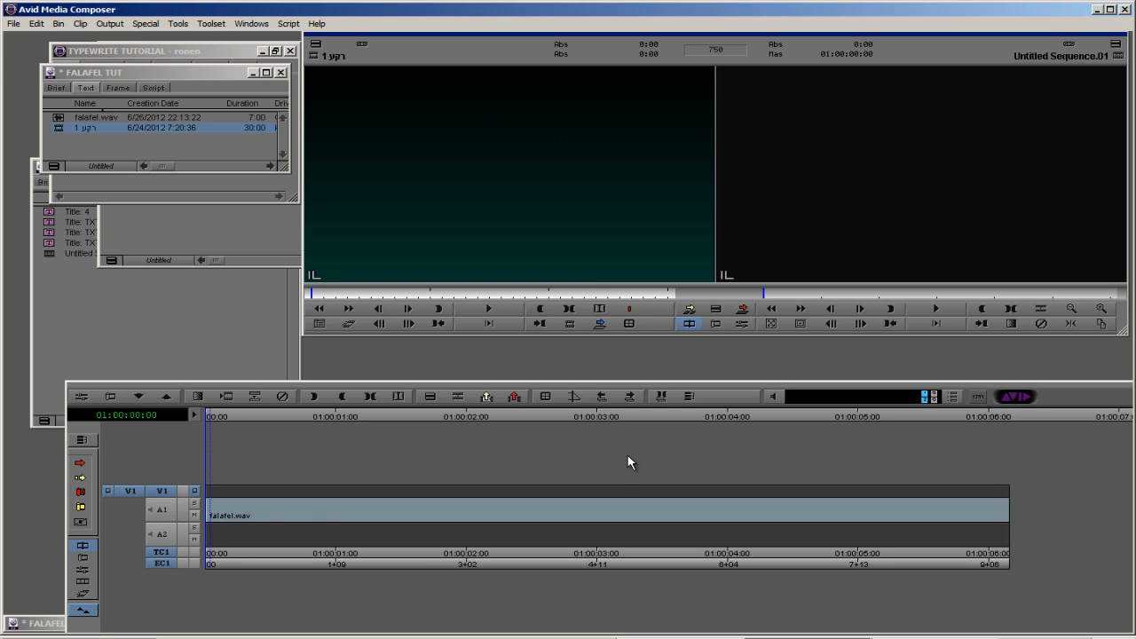
pyautogui.moveTo(446, 311)
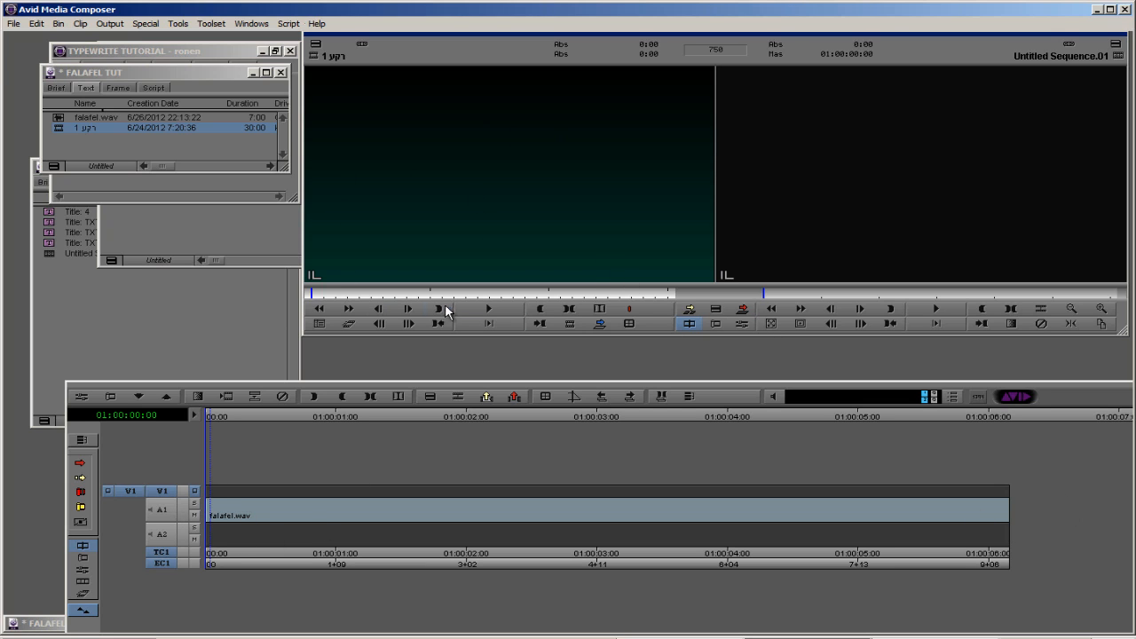
pyautogui.moveTo(612, 306)
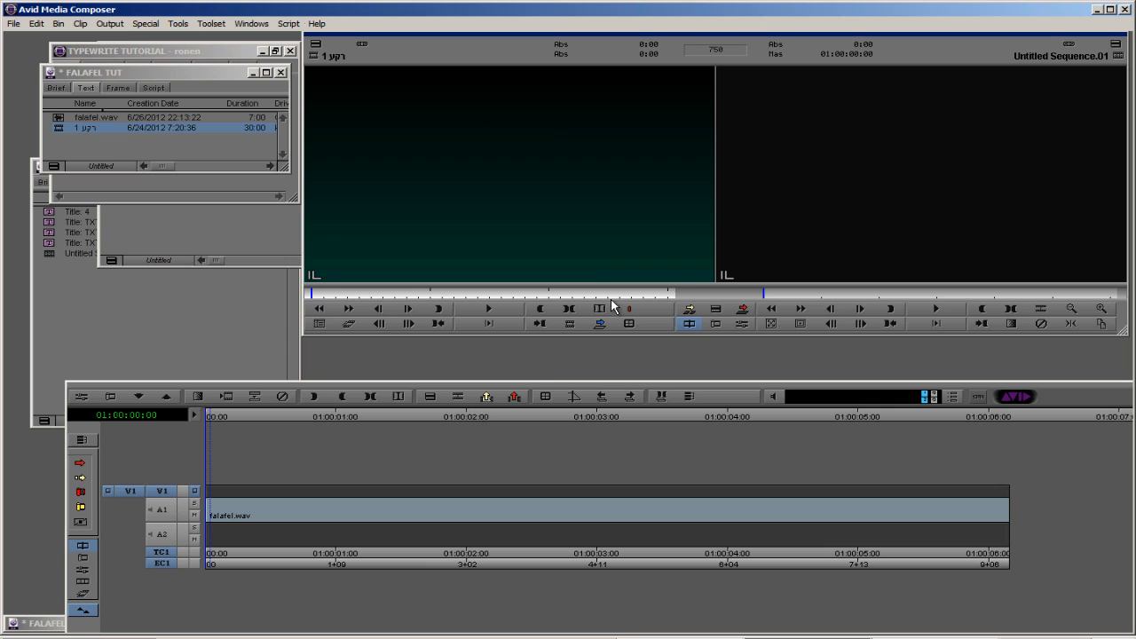
# Mark In/Out to the falafel.wav length and overwrite the teal background onto V1
pyautogui.click(742, 309)
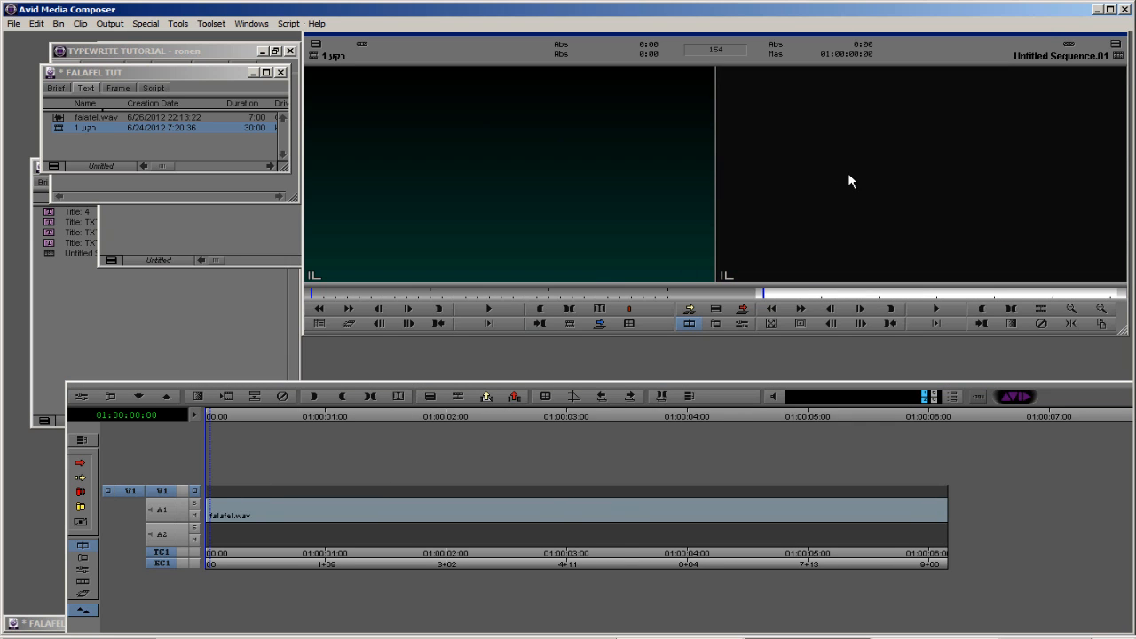
pyautogui.click(1012, 309)
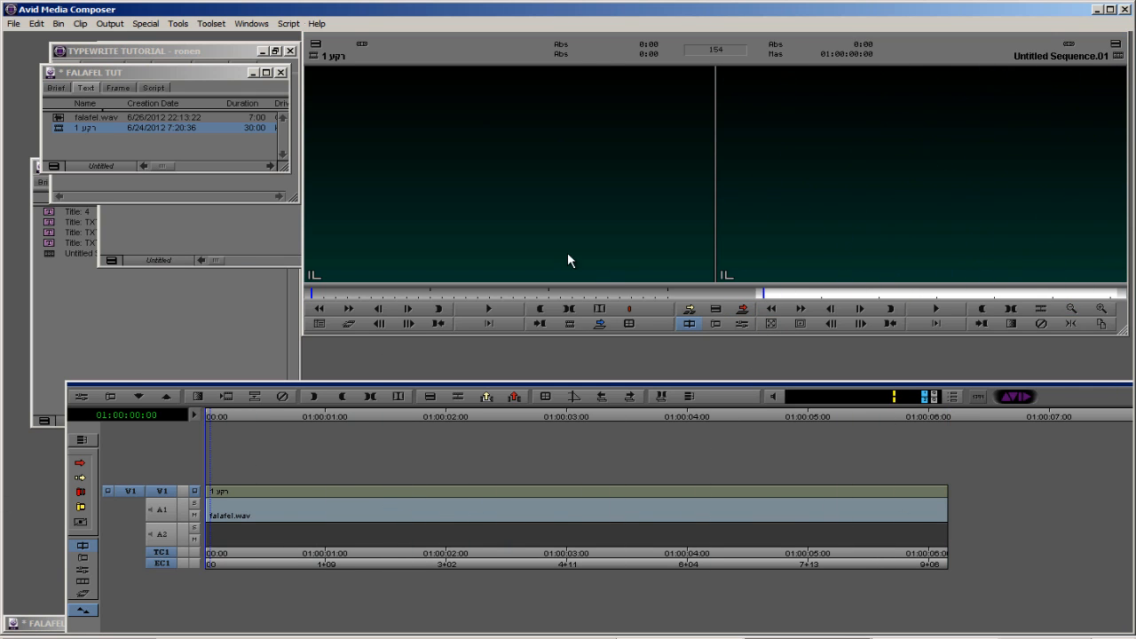
pyautogui.moveTo(346, 191)
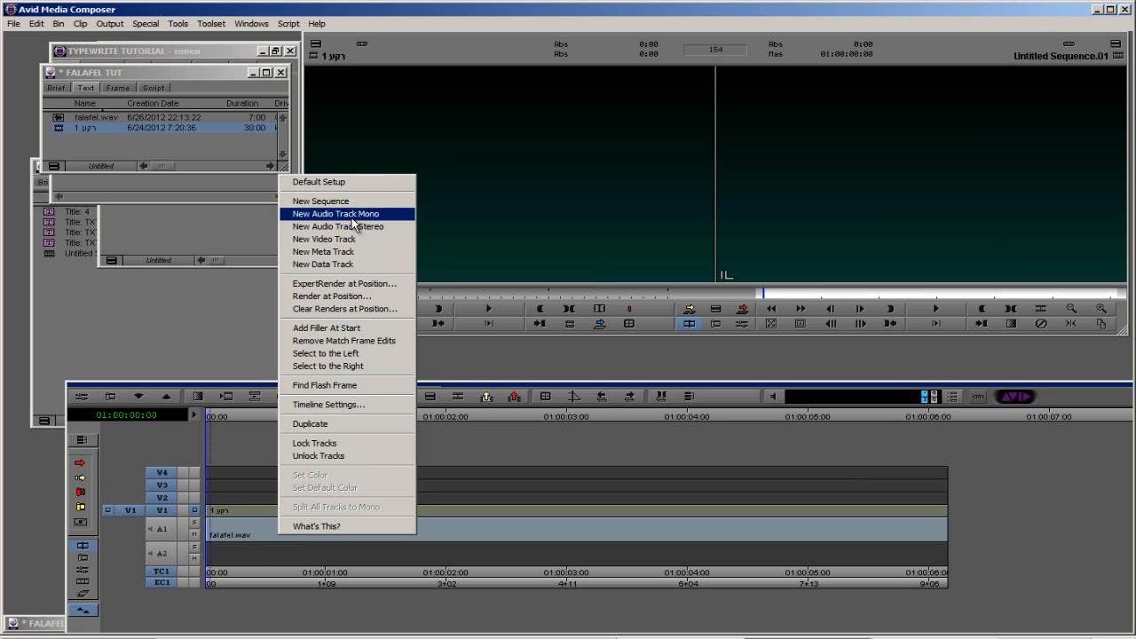
# Add new empty video tracks above the teal background clip
pyautogui.click(335, 213)
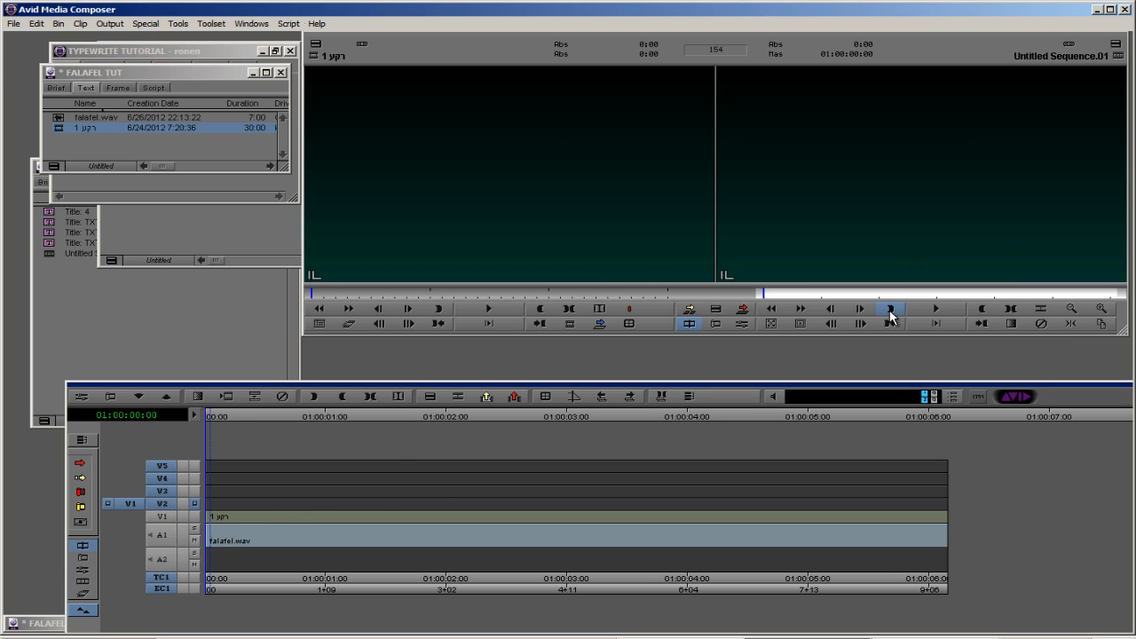
pyautogui.moveTo(890, 309)
pyautogui.write('PROVID')
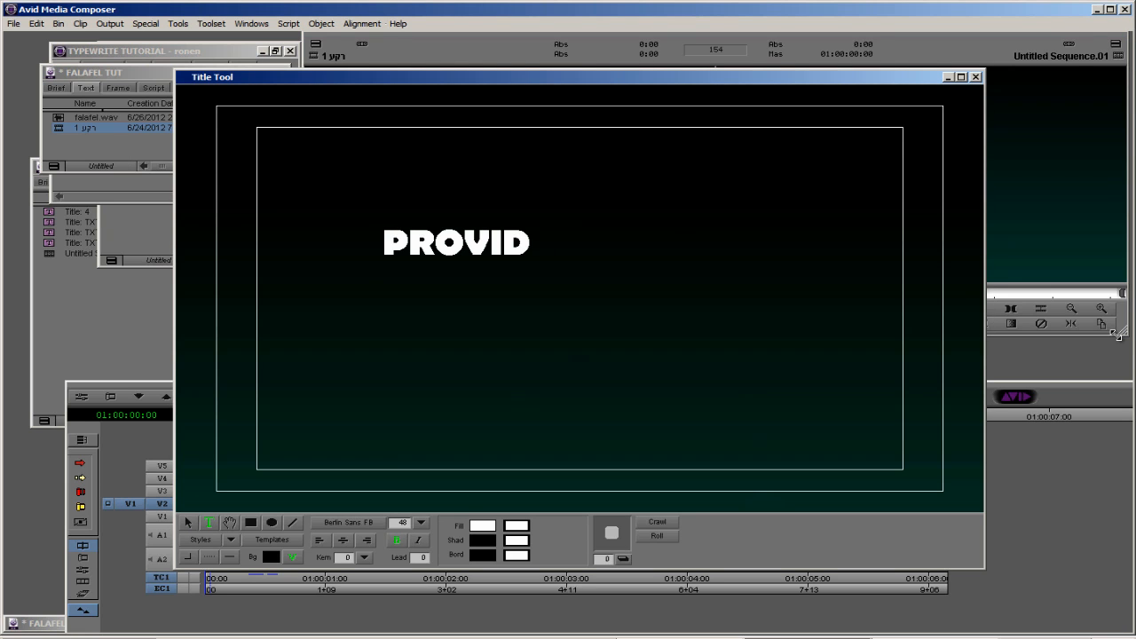
# Finish PROVIDEO, move it to top centre, and save it as TXT1 in FALAFEL TUT
pyautogui.write('EO')
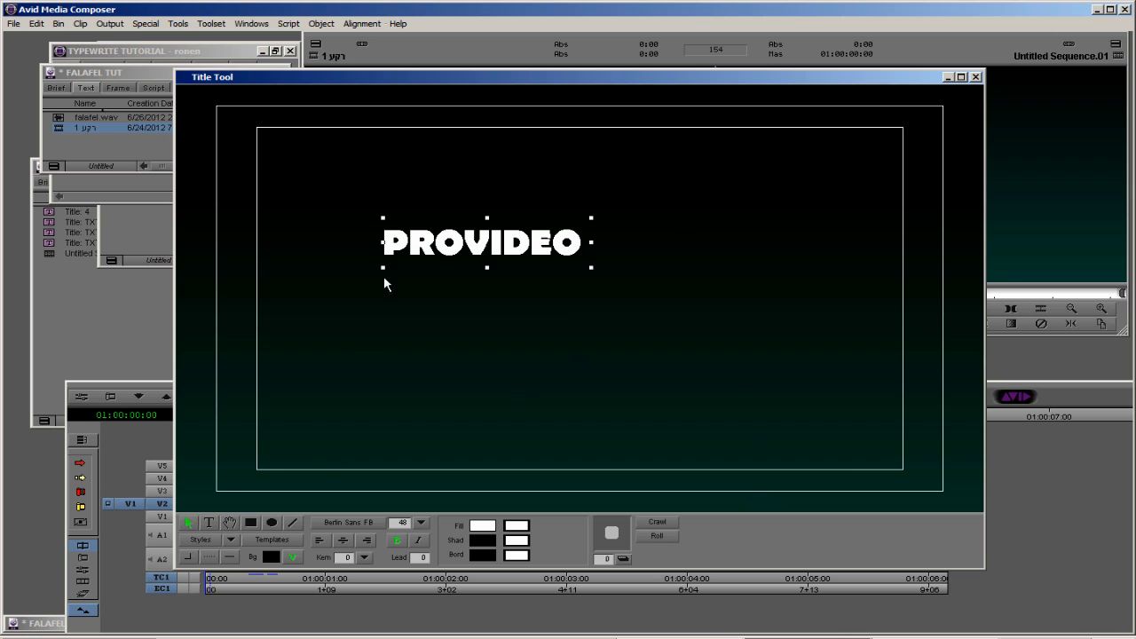
pyautogui.moveTo(484, 243); pyautogui.dragTo(573, 175)
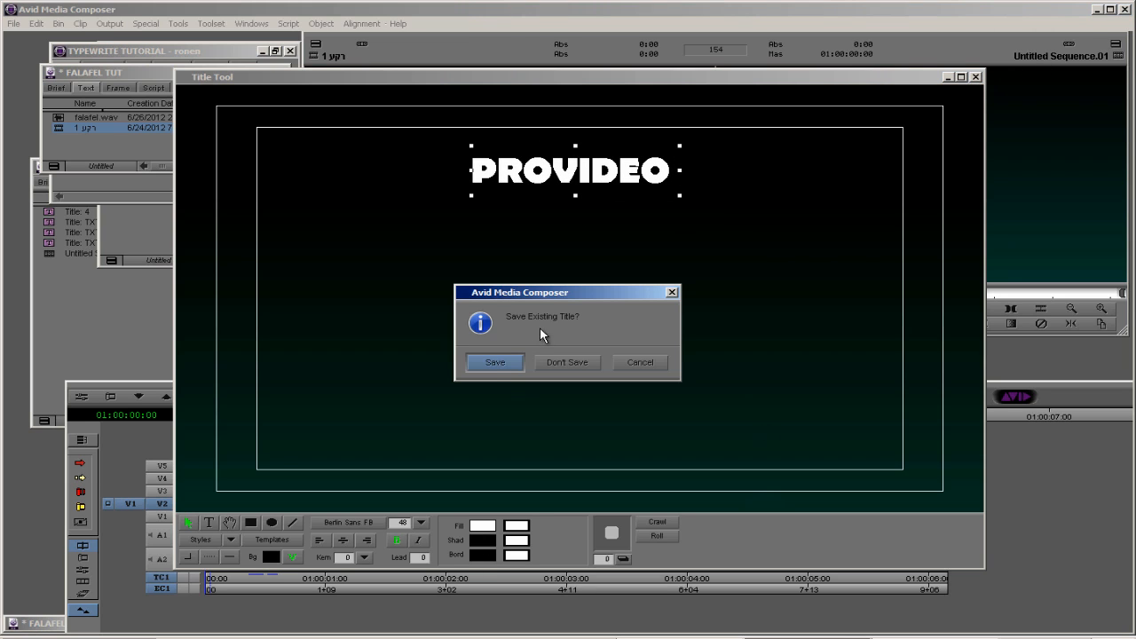
pyautogui.click(494, 362)
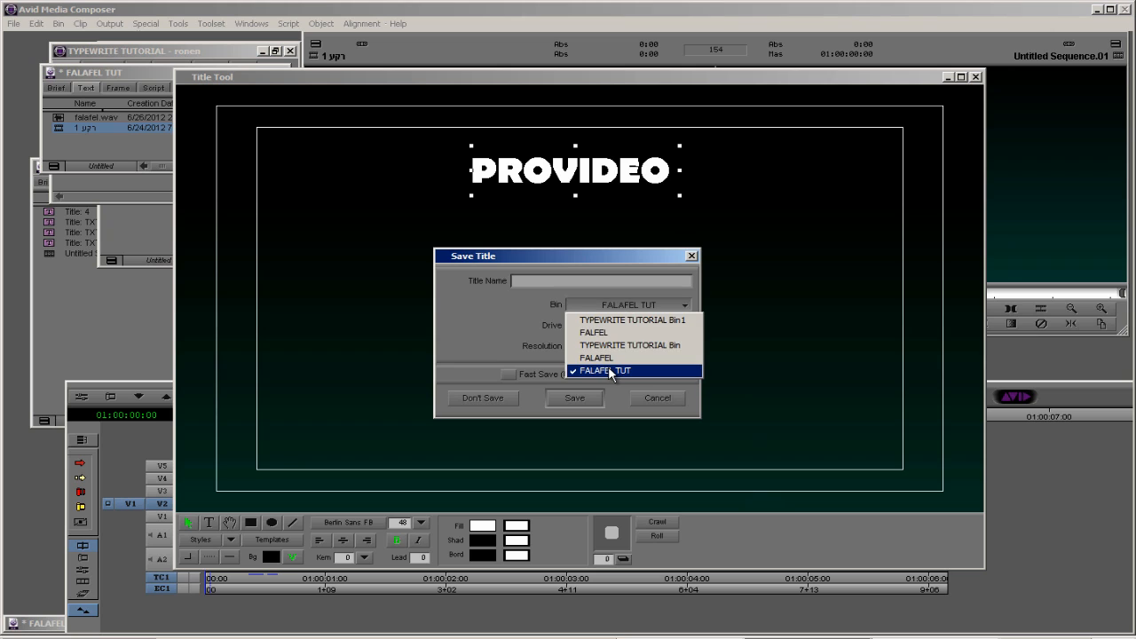
pyautogui.click(606, 371)
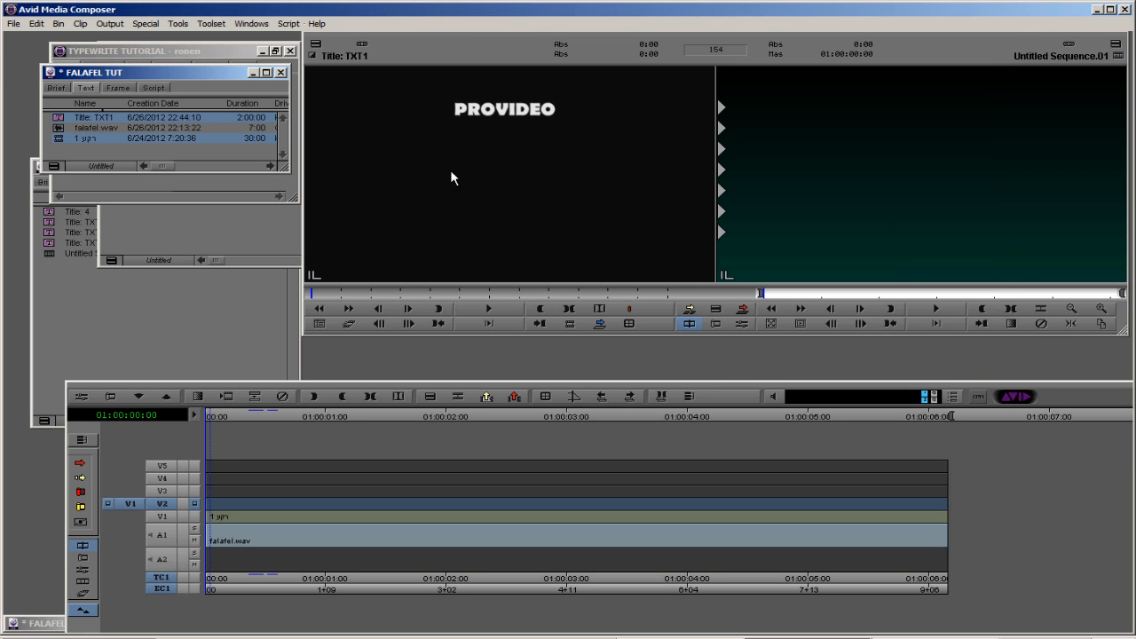
# Mark the TXT1 clip's out point, edit it onto V2, and play it back
pyautogui.click(438, 309)
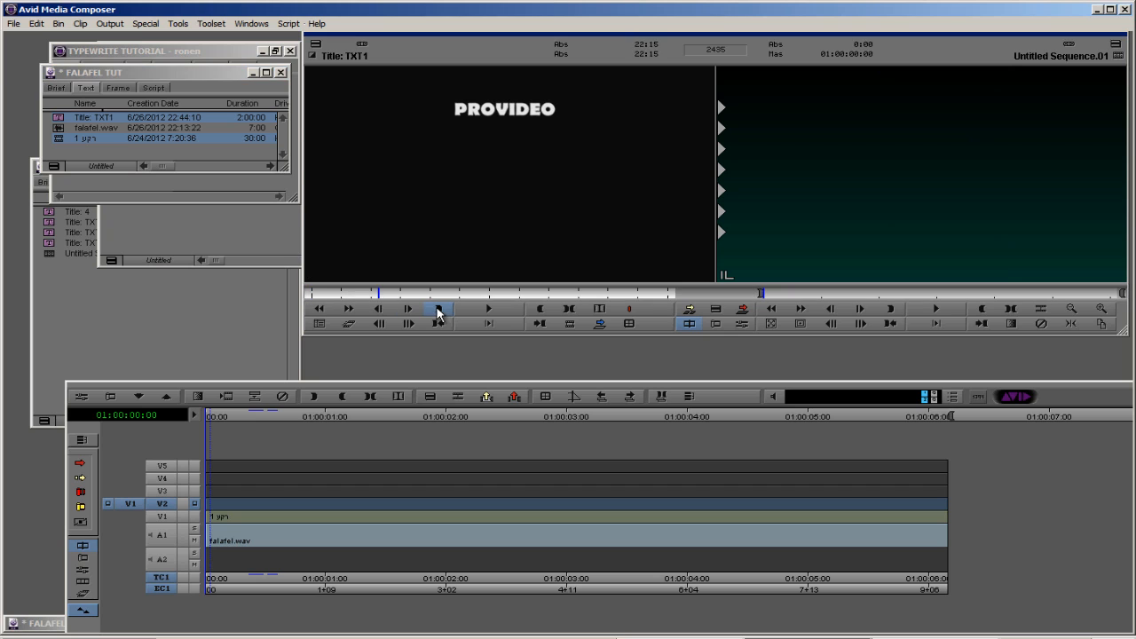
pyautogui.click(438, 322)
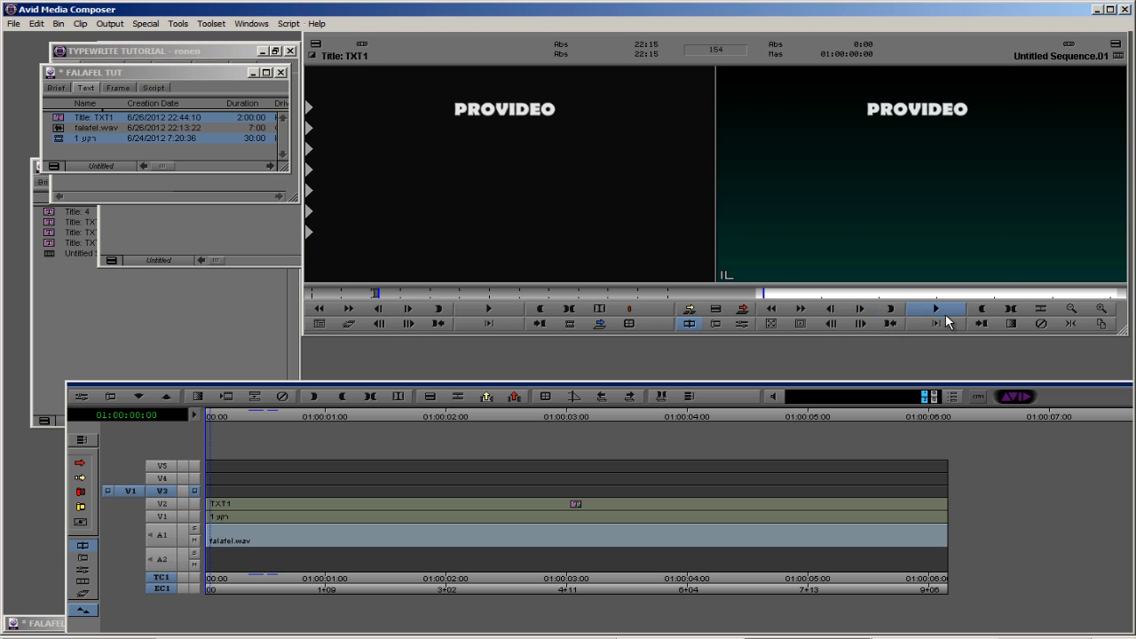
pyautogui.click(935, 308)
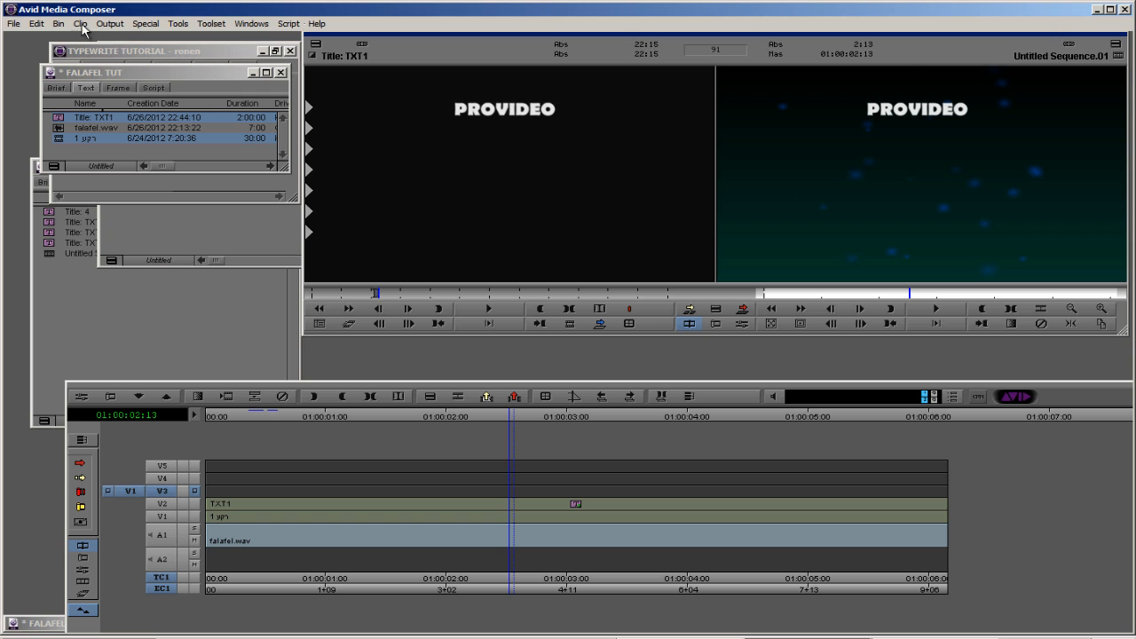
# Create a new title reading BECAUSE ONLY HERE and save it as TXT 2
pyautogui.click(80, 23)
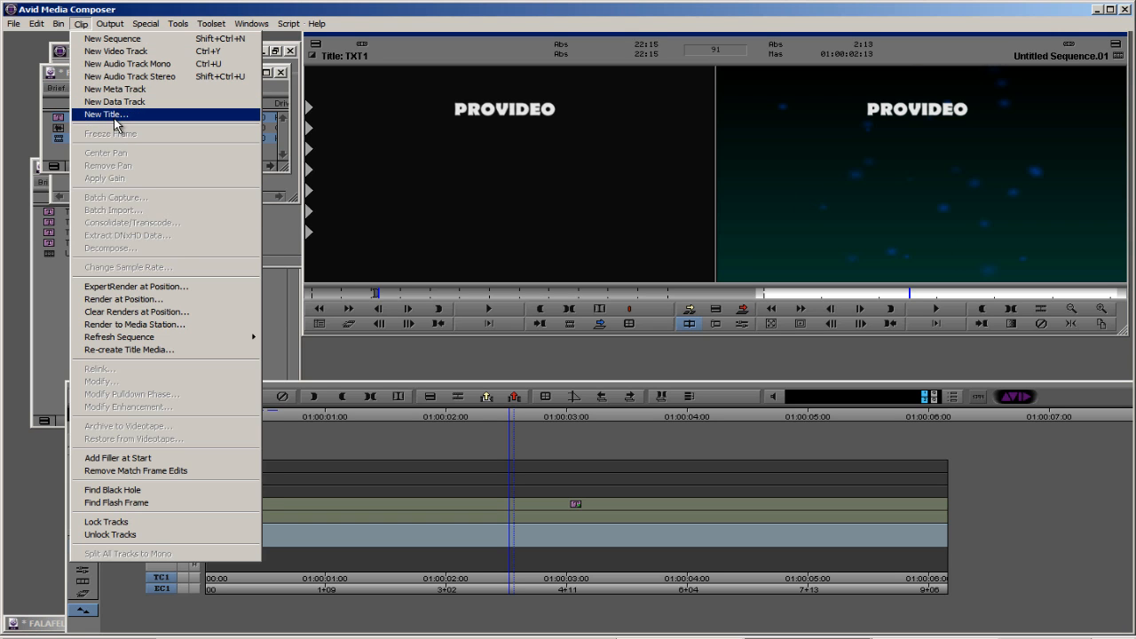
pyautogui.click(105, 114)
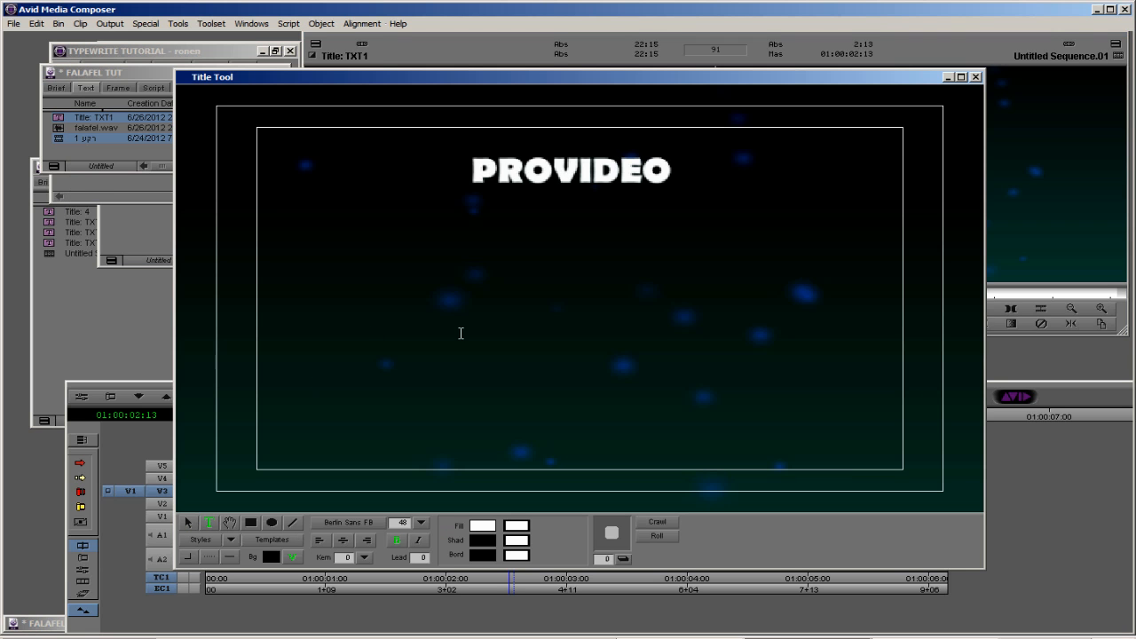
pyautogui.write('BECAUSE ONLY HERE')
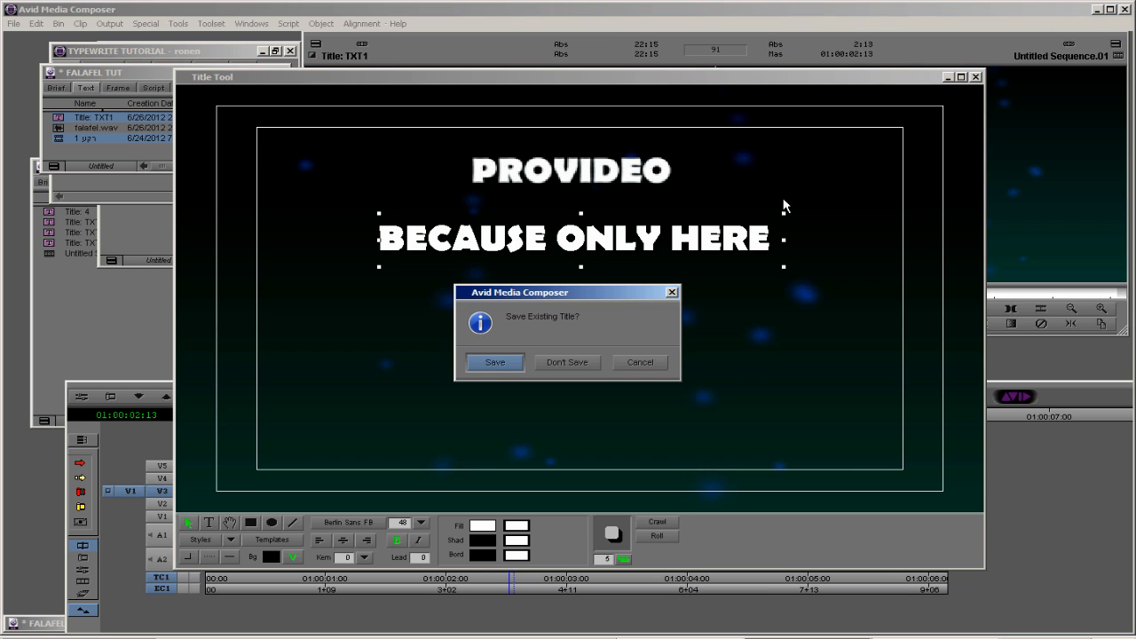
pyautogui.click(494, 362)
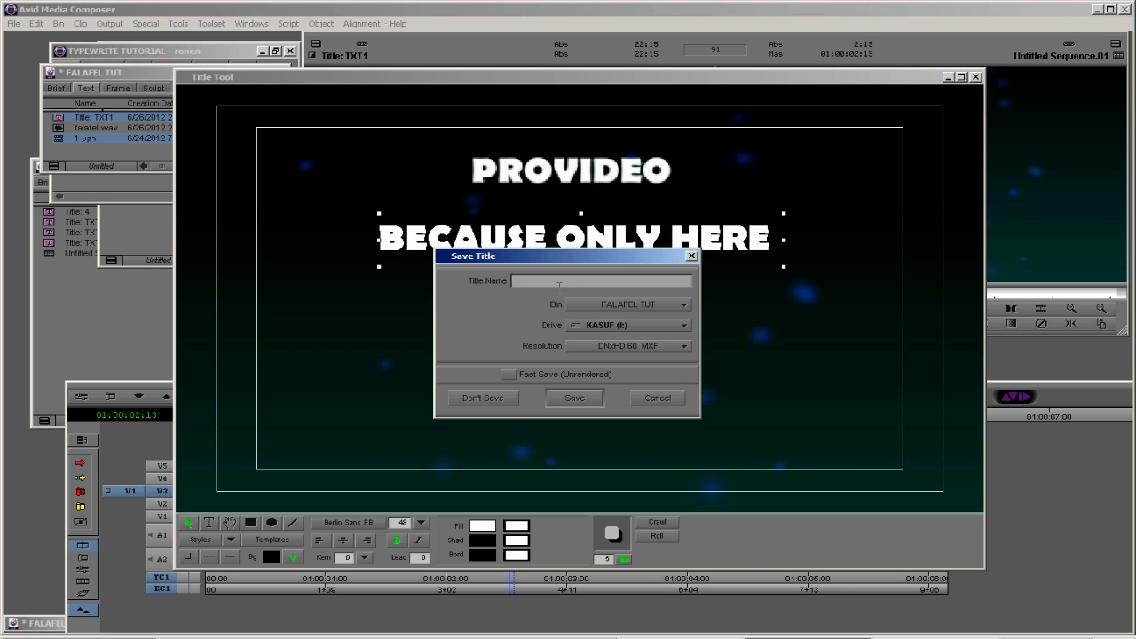
pyautogui.write('TXT')
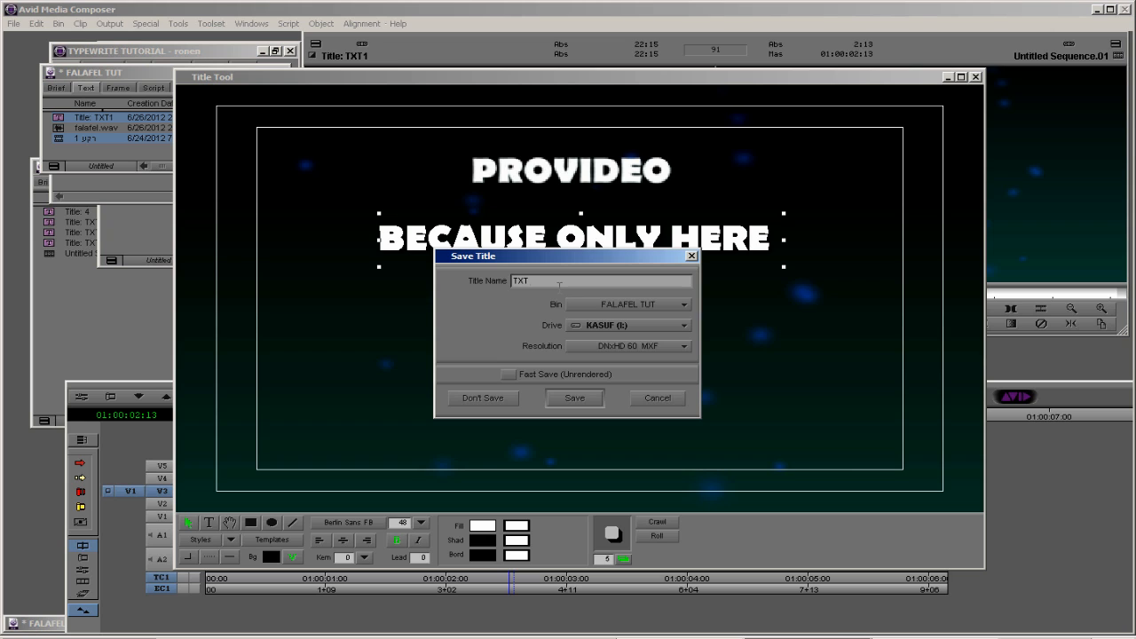
pyautogui.click(574, 398)
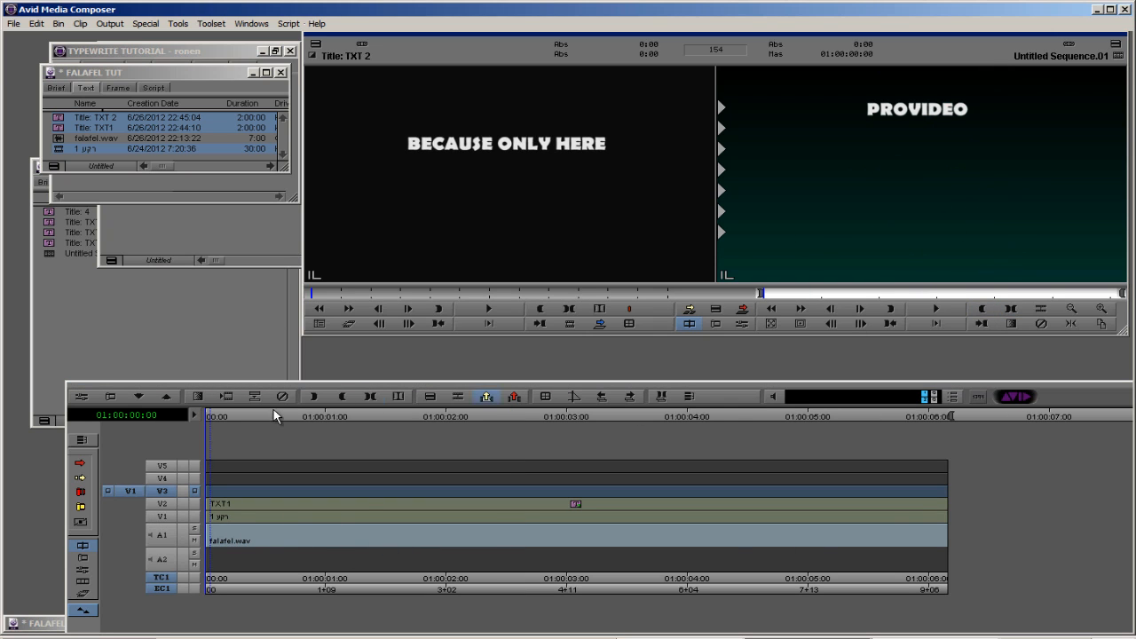
# Overwrite TXT 2 onto V3 so BECAUSE ONLY HERE sits beneath PROVIDEO
pyautogui.click(337, 293)
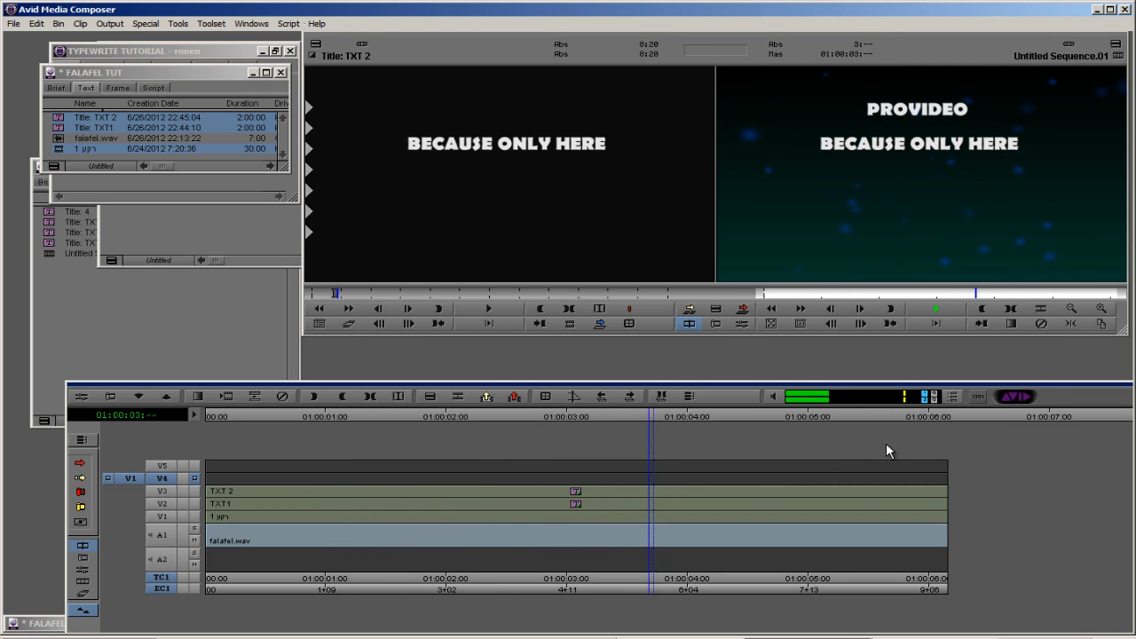
# Build a Title Tool title reading YOU CAN DREAM ABOUT and save it as TXT 3
pyautogui.click(448, 397)
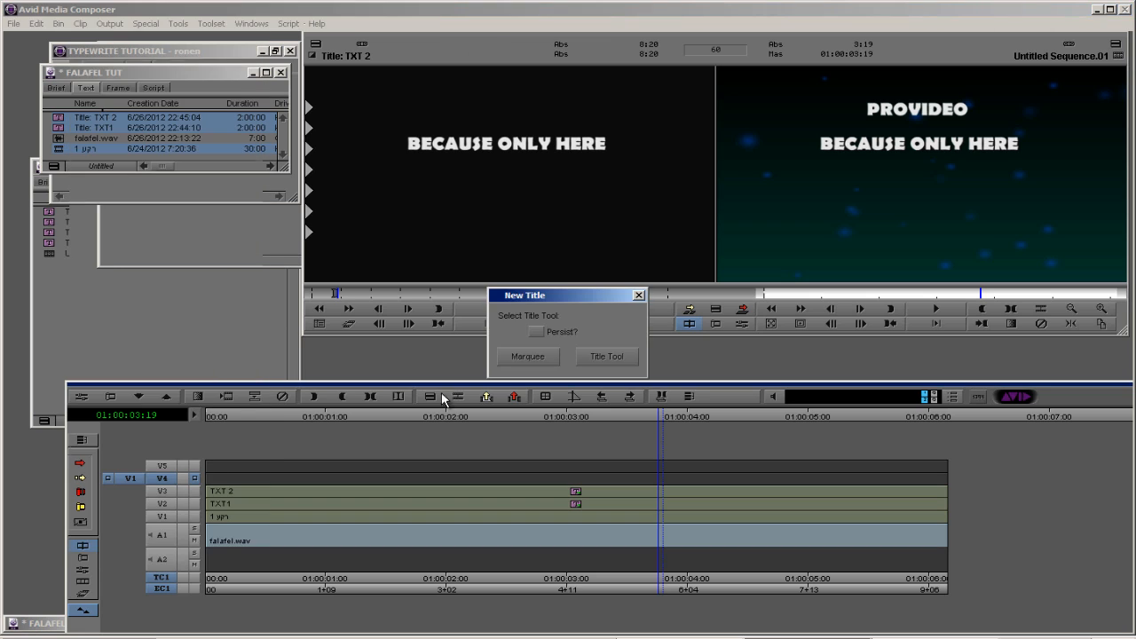
pyautogui.click(606, 356)
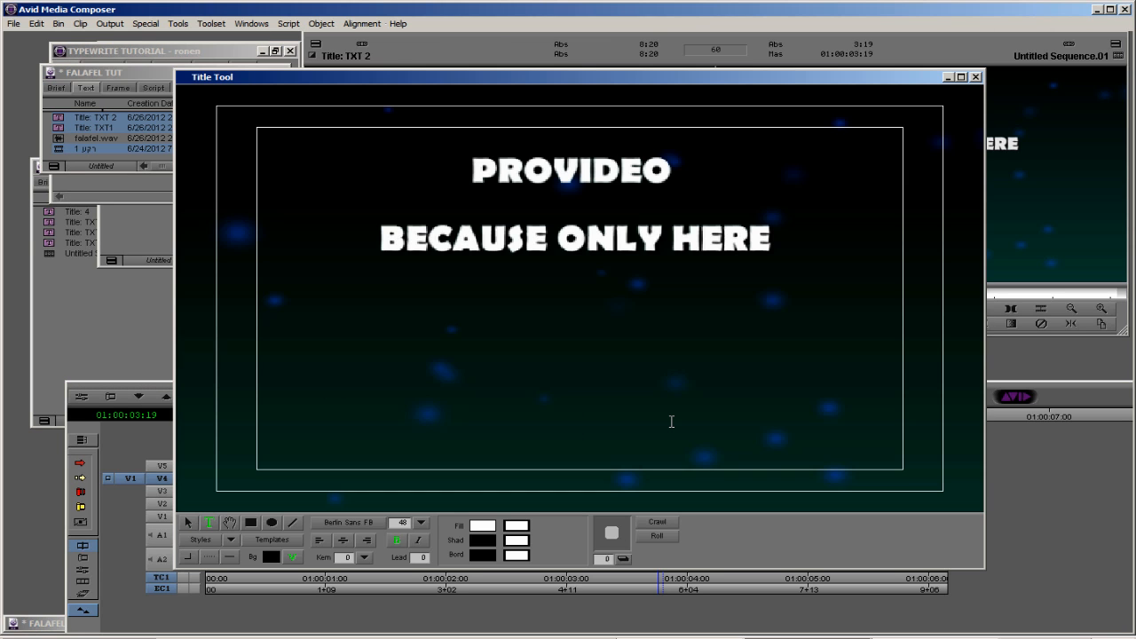
pyautogui.write('YOU CA')
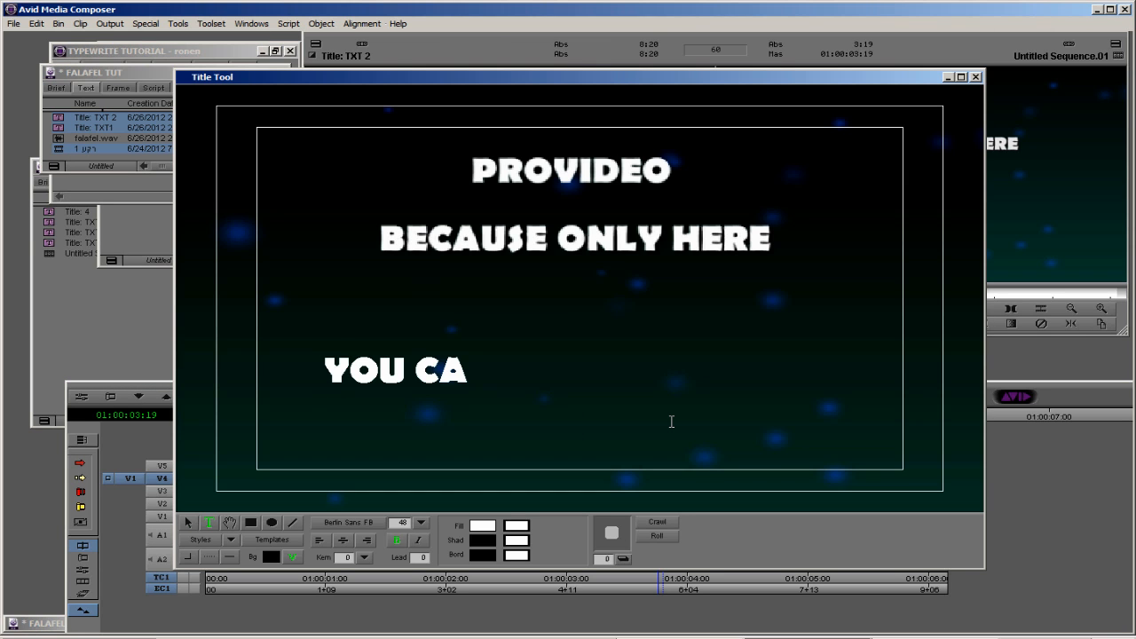
pyautogui.write('N DREAM')
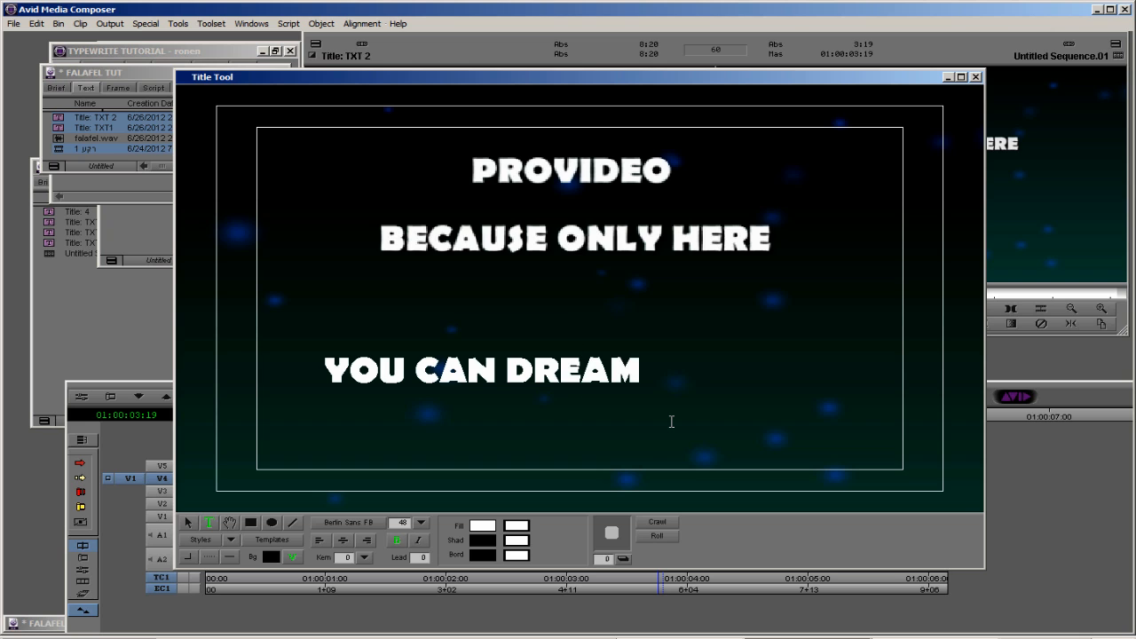
pyautogui.write('ABOUT')
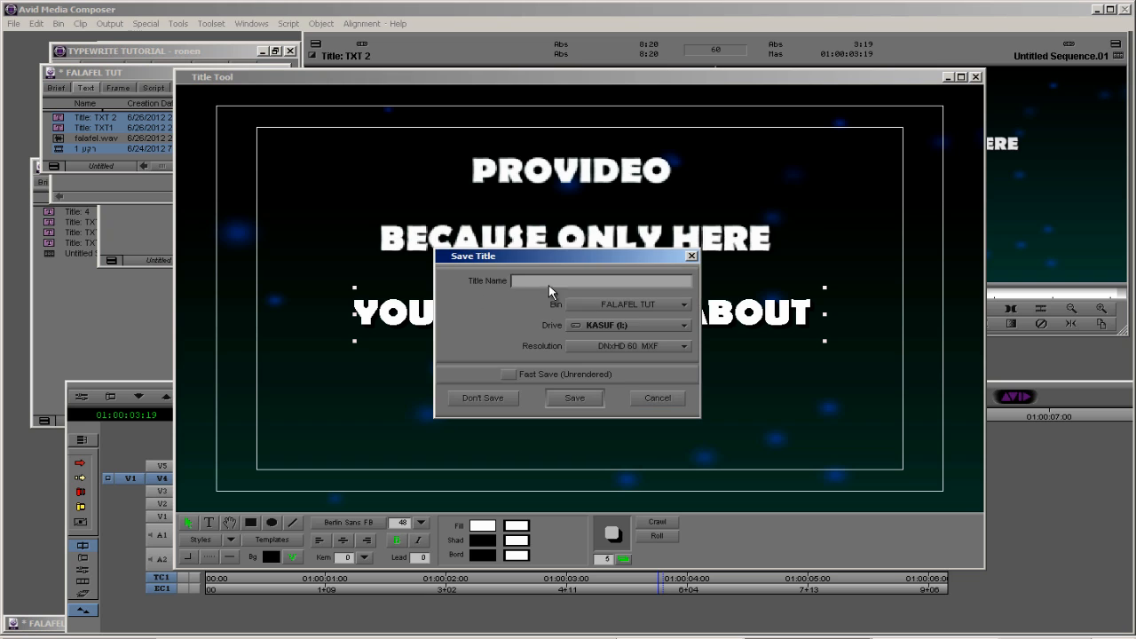
pyautogui.write('TXT')
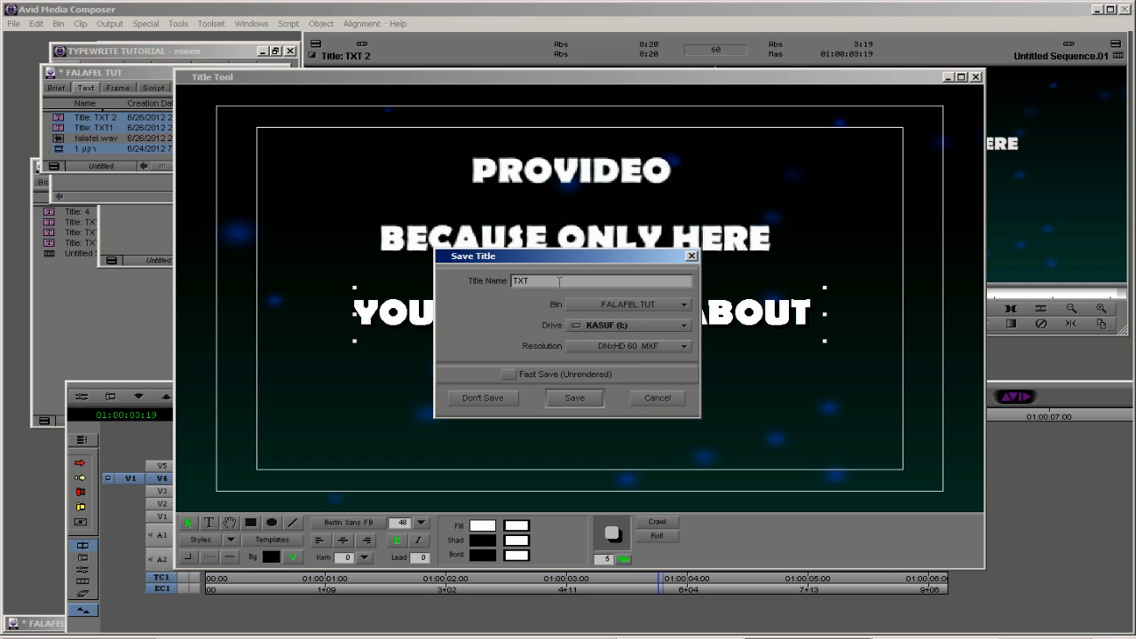
pyautogui.click(574, 398)
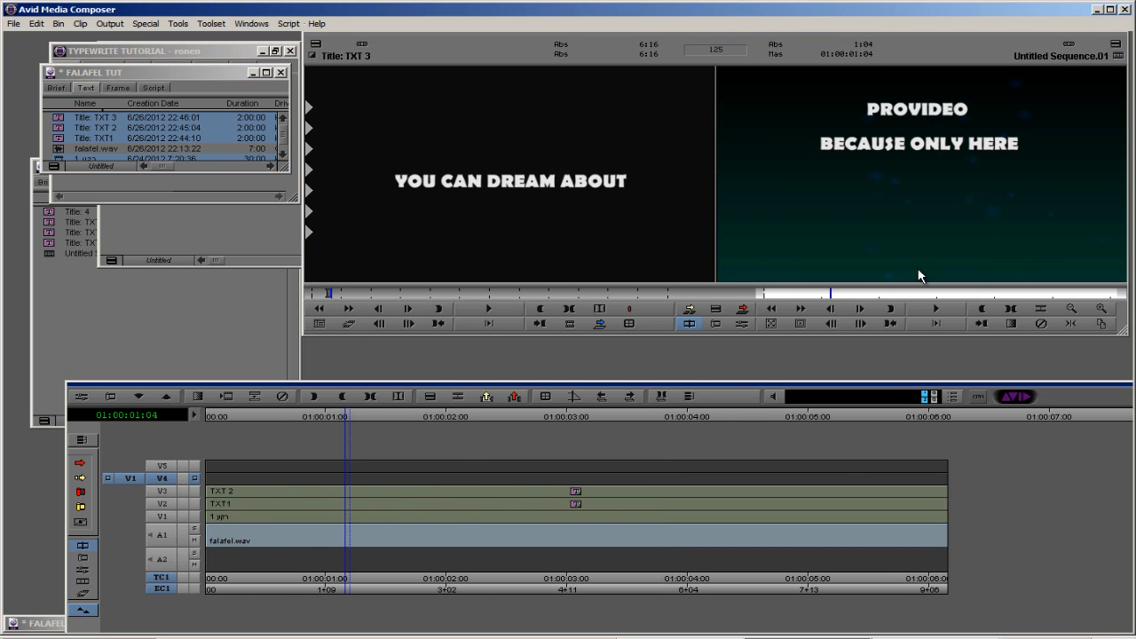
pyautogui.moveTo(275, 504)
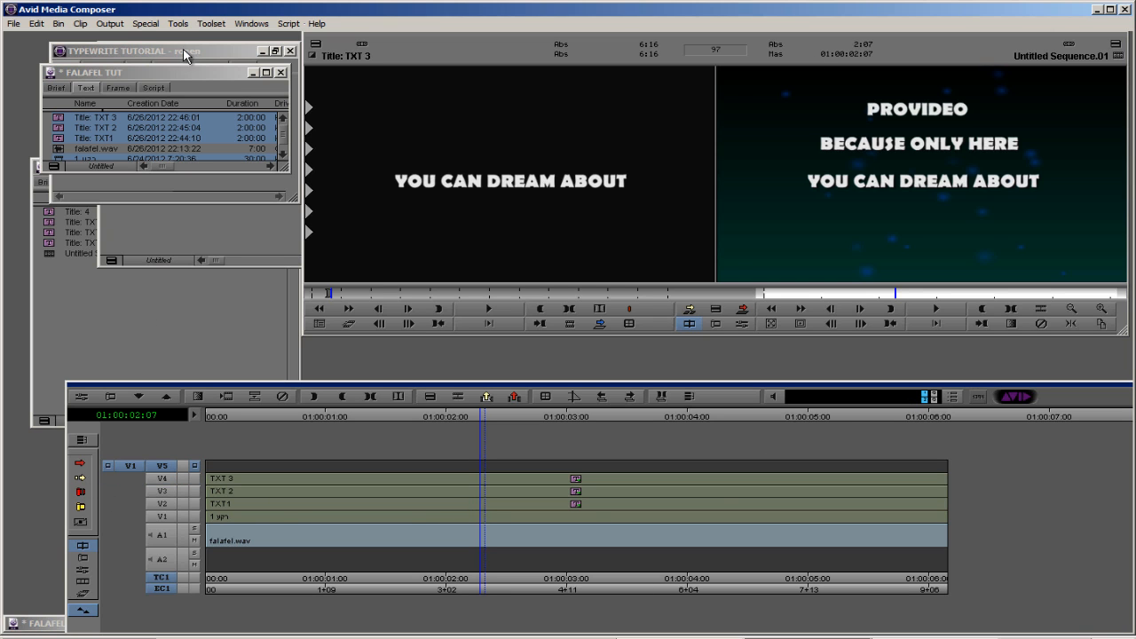
# Open the Clip menu with TXT 3 placed on V4
pyautogui.click(81, 23)
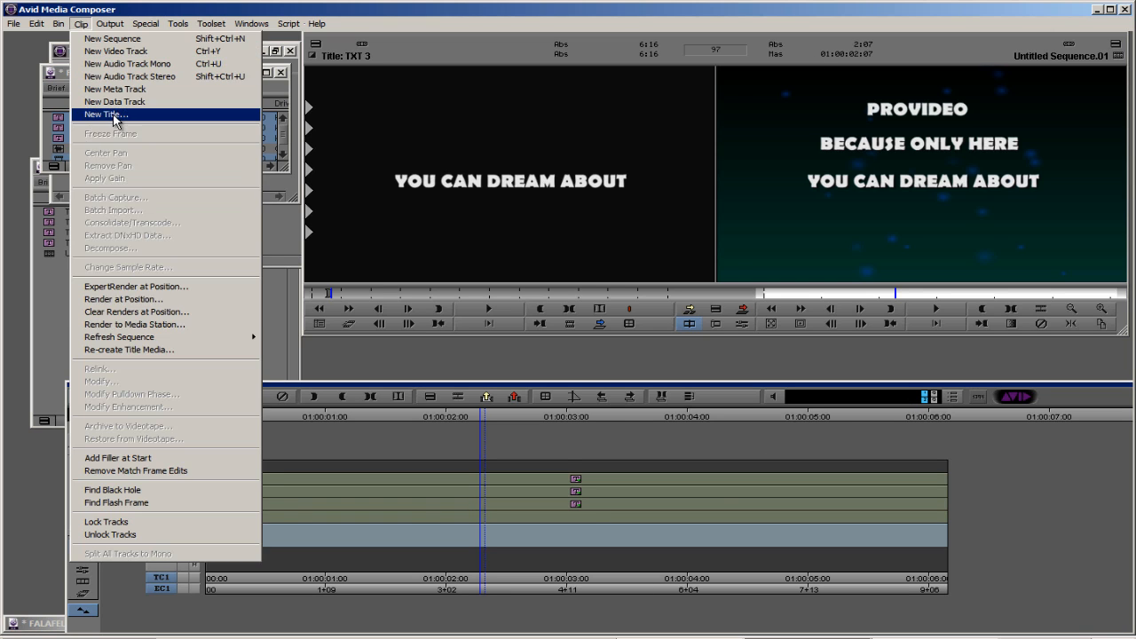
# Type FALAFEL in a new title, move it below the other lines, and save as TXT 4
pyautogui.click(104, 113)
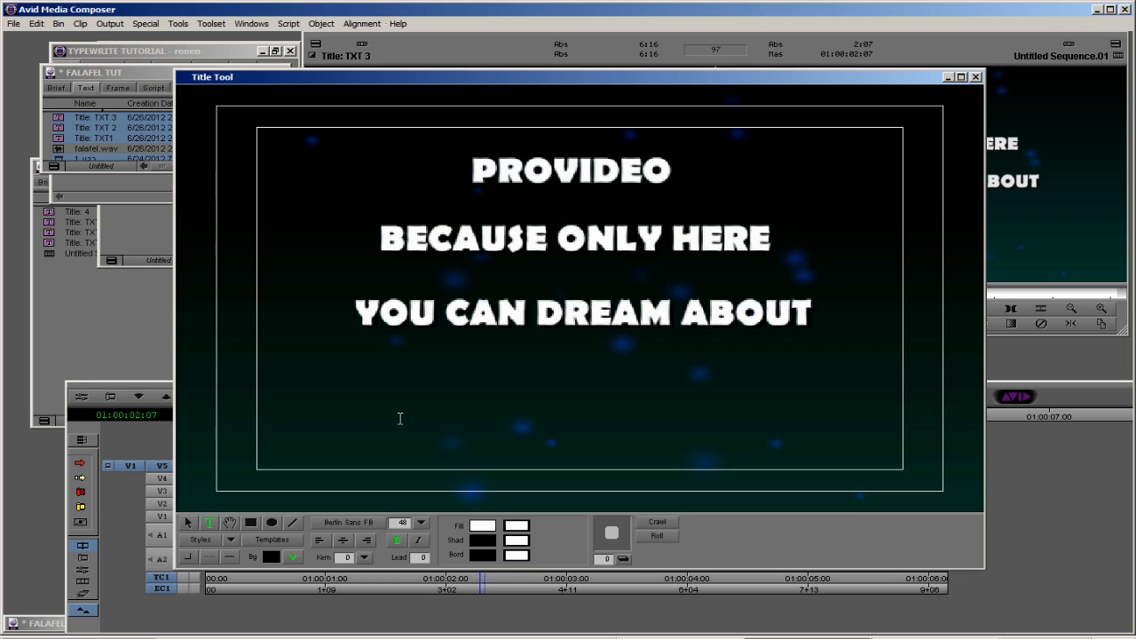
pyautogui.write('FALAFEL')
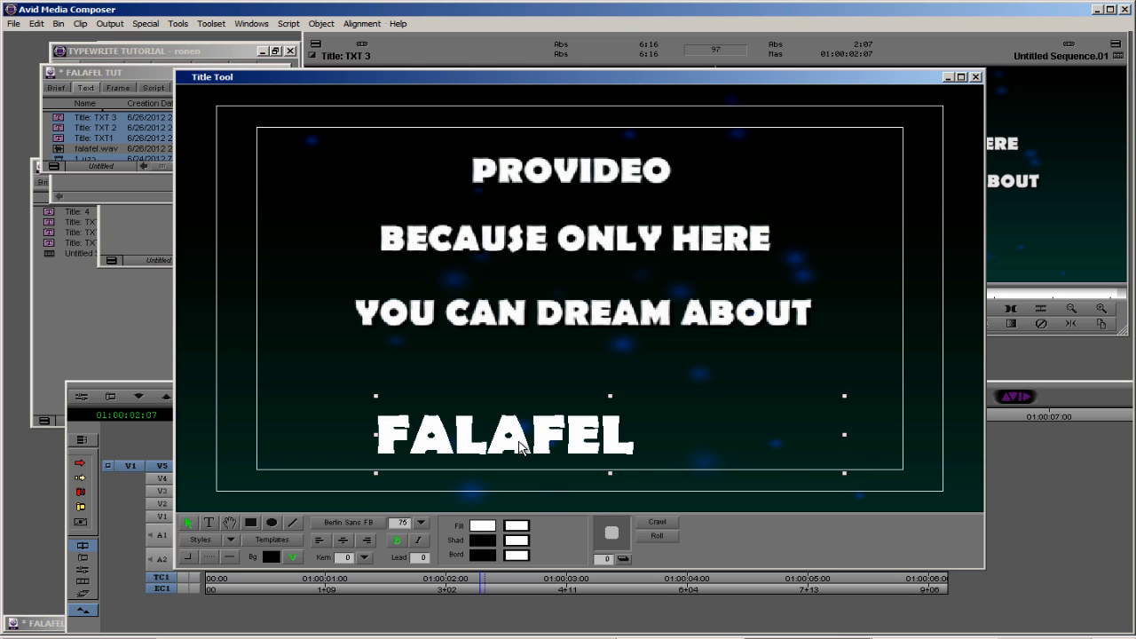
pyautogui.moveTo(506, 435); pyautogui.dragTo(586, 404)
pyautogui.write('TX')
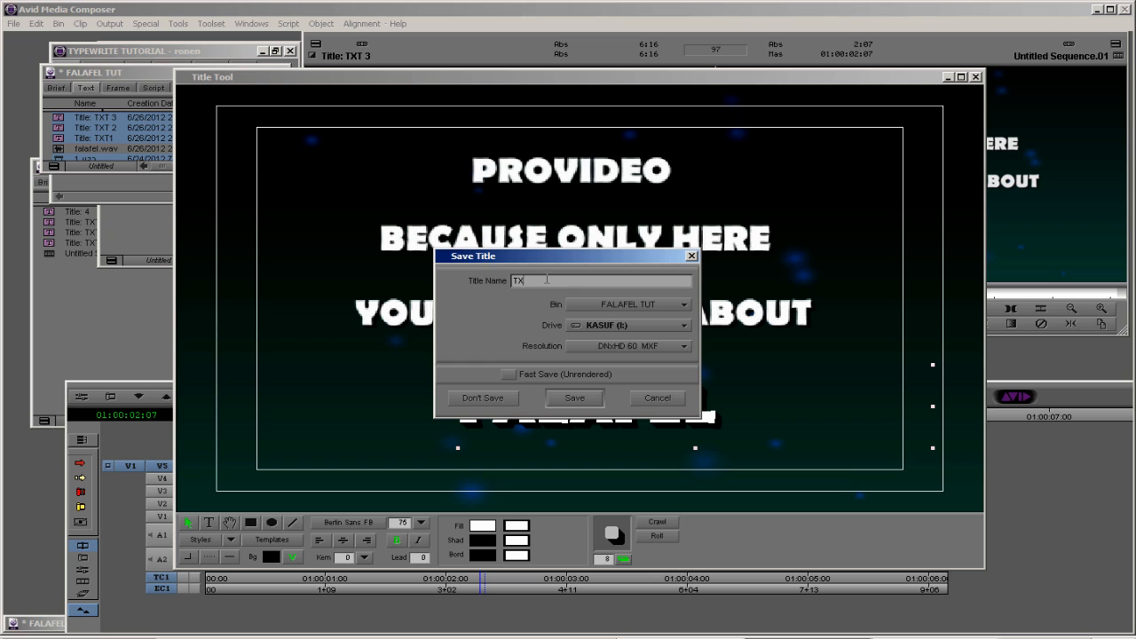
pyautogui.write('T')
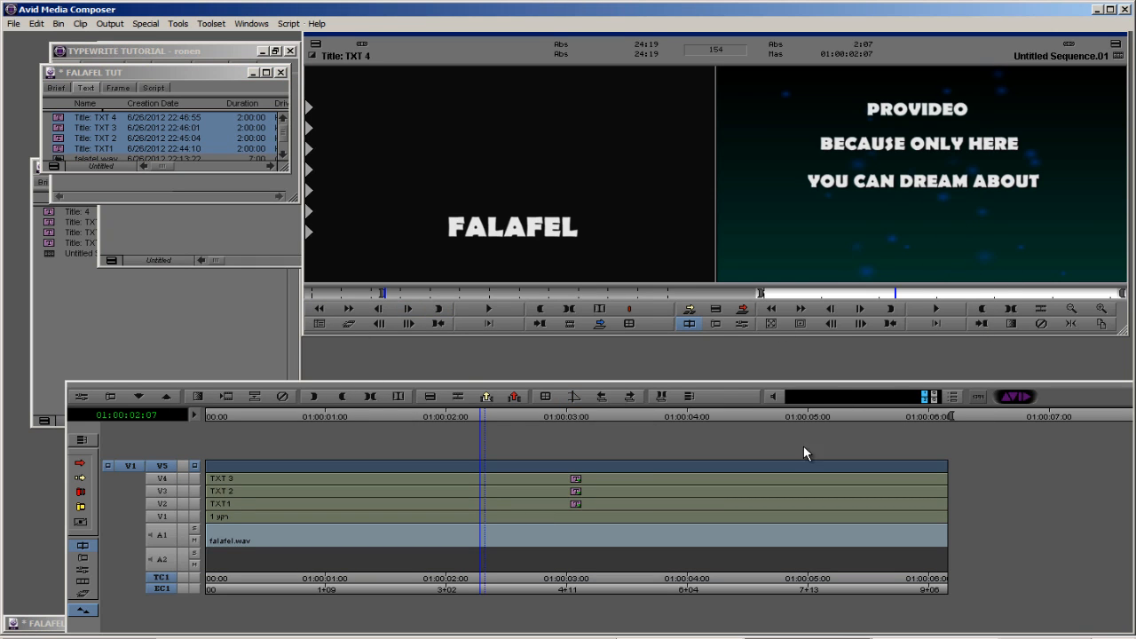
pyautogui.moveTo(655, 360)
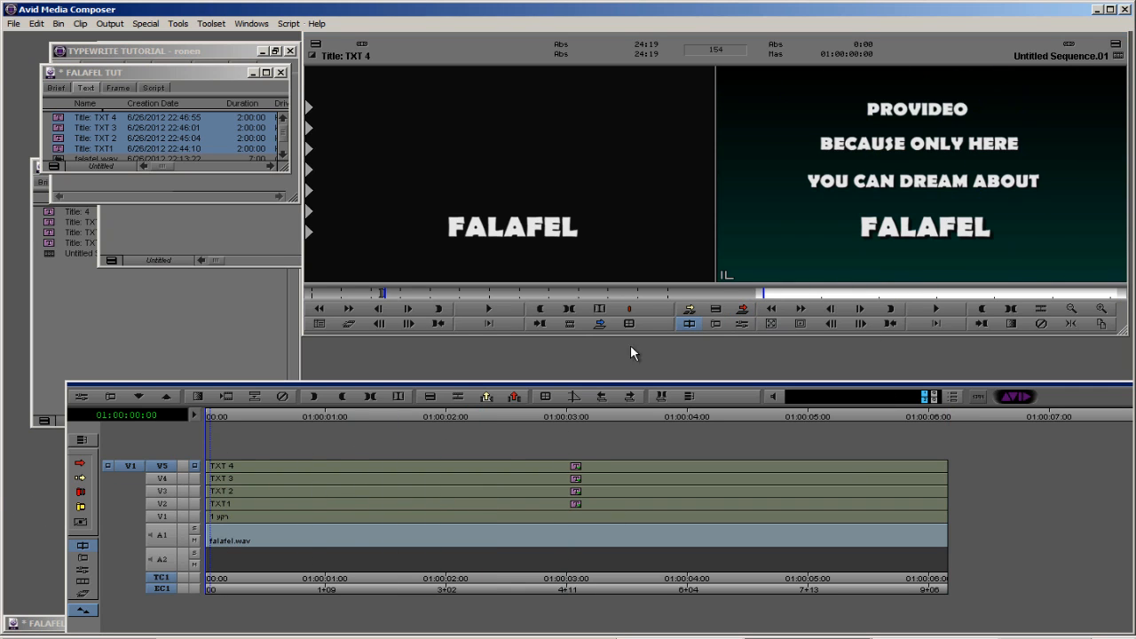
pyautogui.moveTo(595, 418)
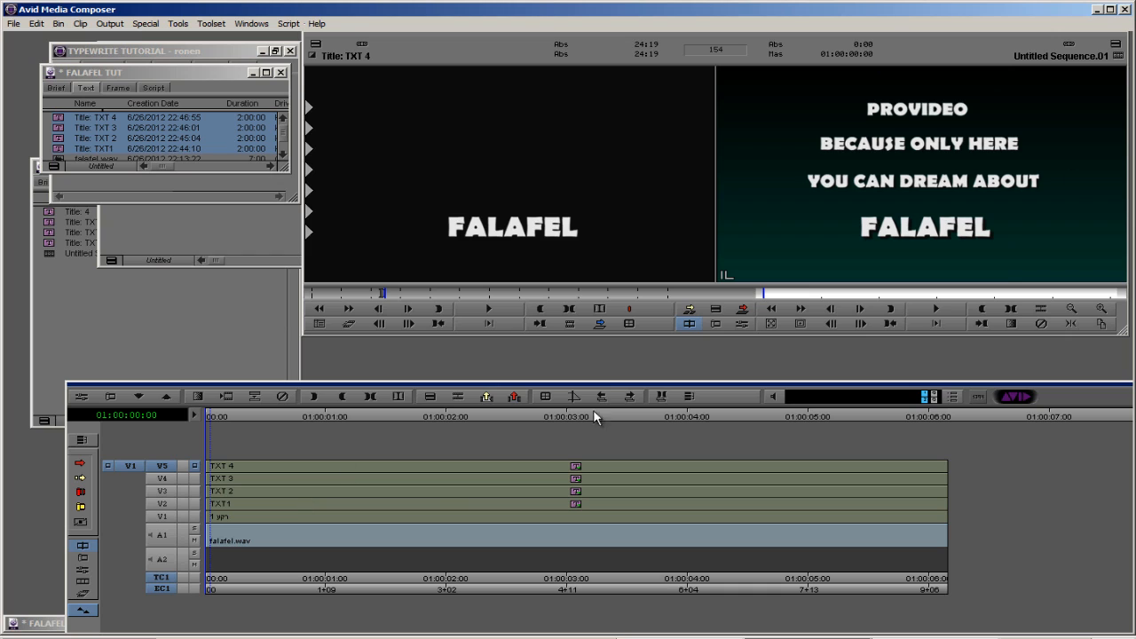
pyautogui.moveTo(318, 429)
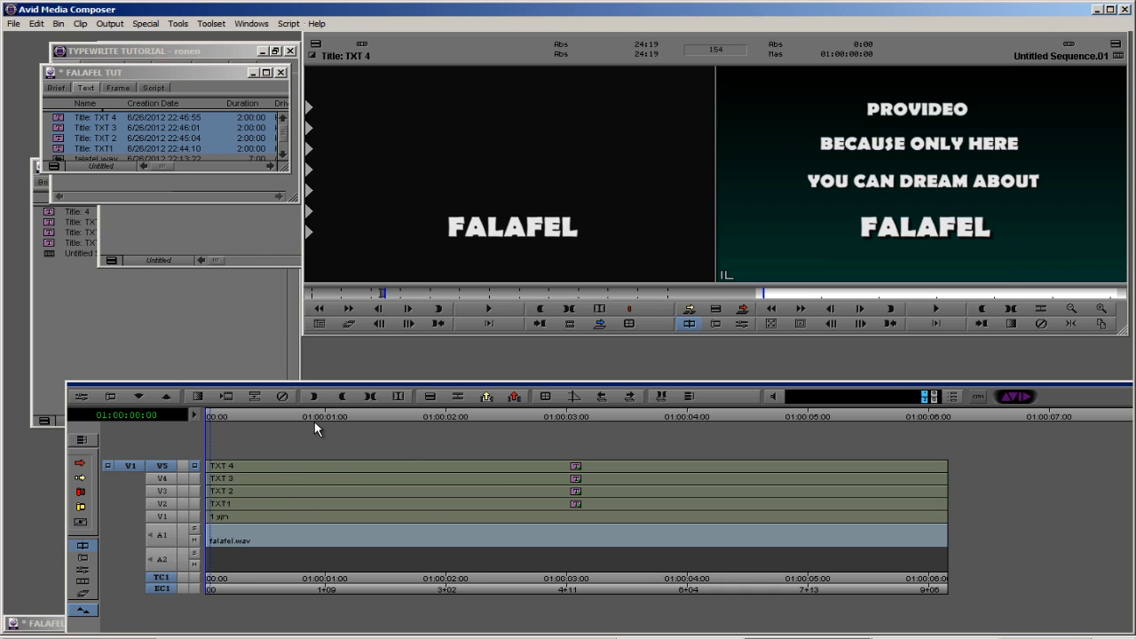
pyautogui.moveTo(971, 227)
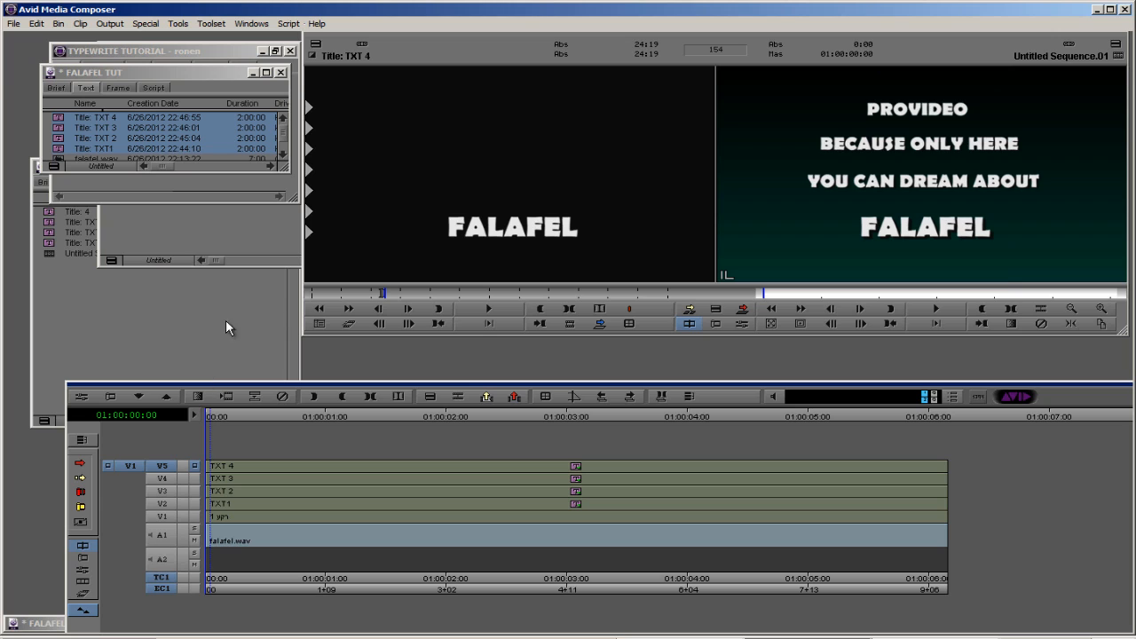
pyautogui.moveTo(602, 334)
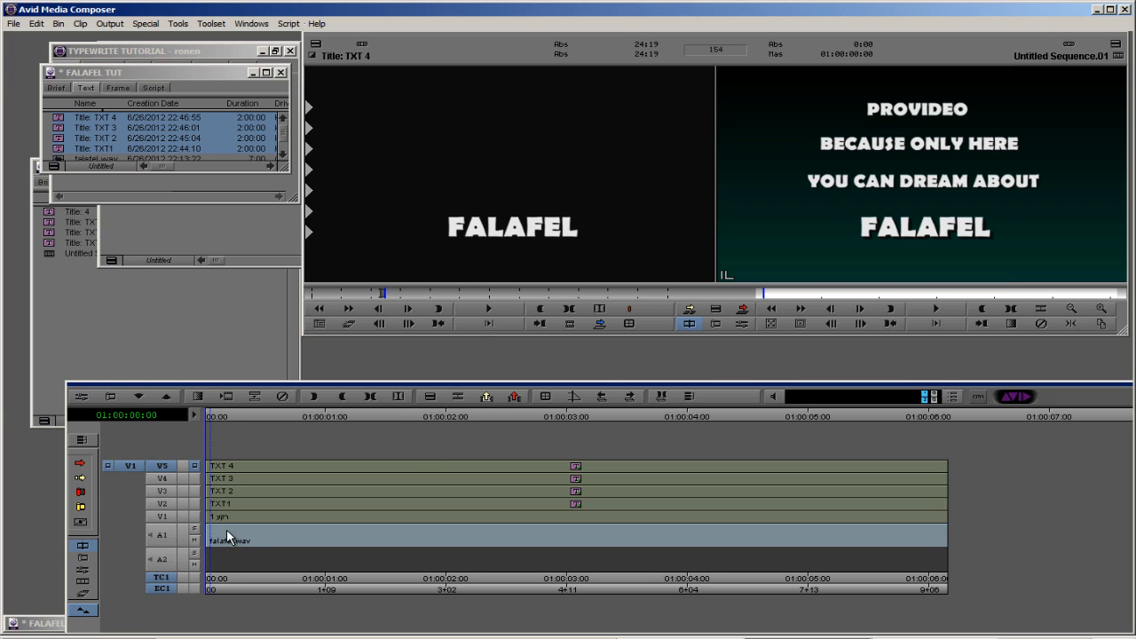
# Rename track V1 to BG and monitor from V2 so only PROVIDEO displays
pyautogui.click(161, 478)
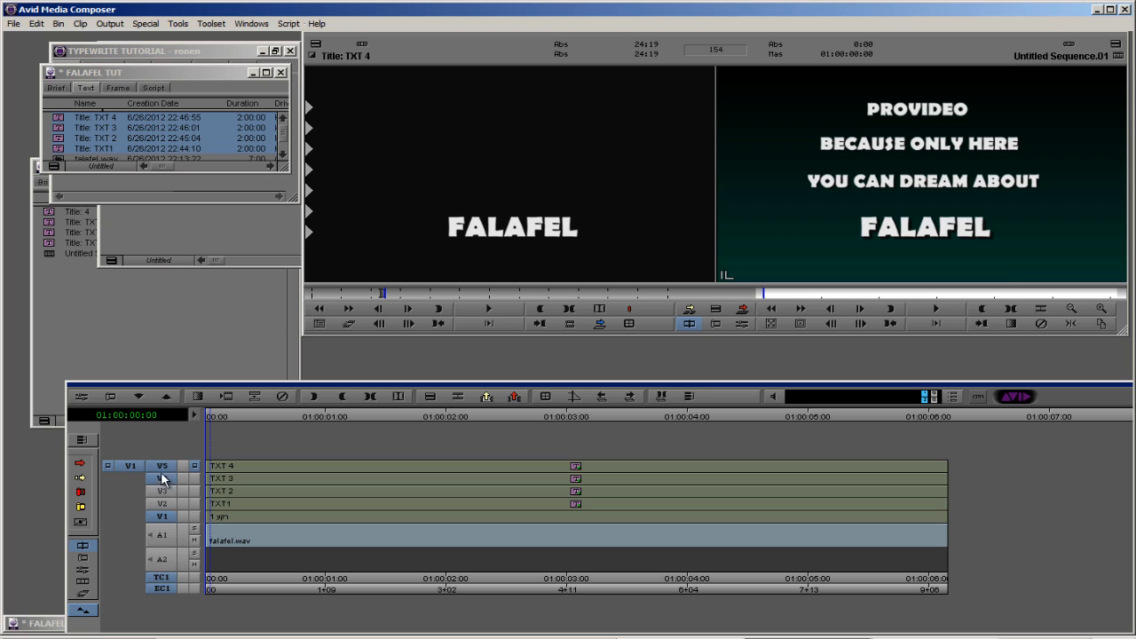
pyautogui.click(161, 515)
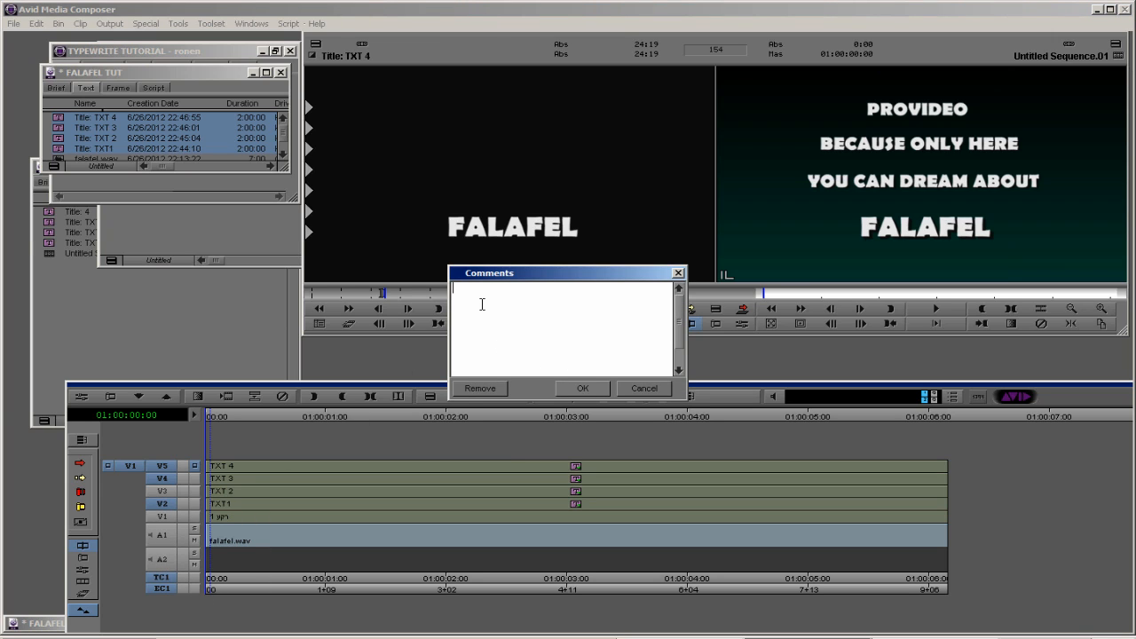
pyautogui.click(582, 388)
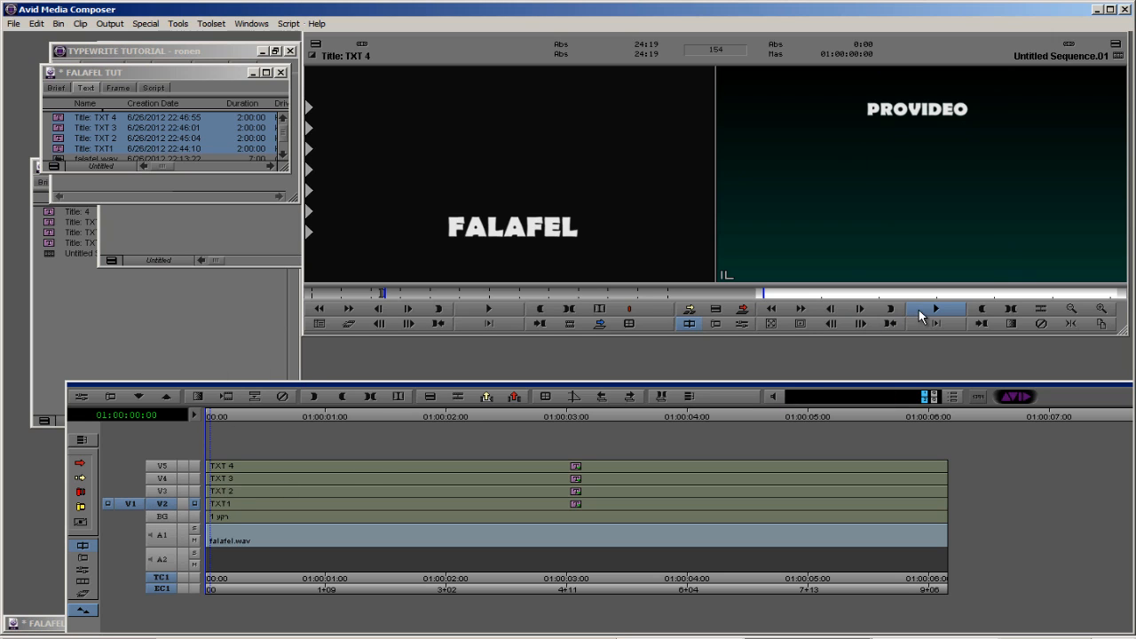
pyautogui.moveTo(81, 397)
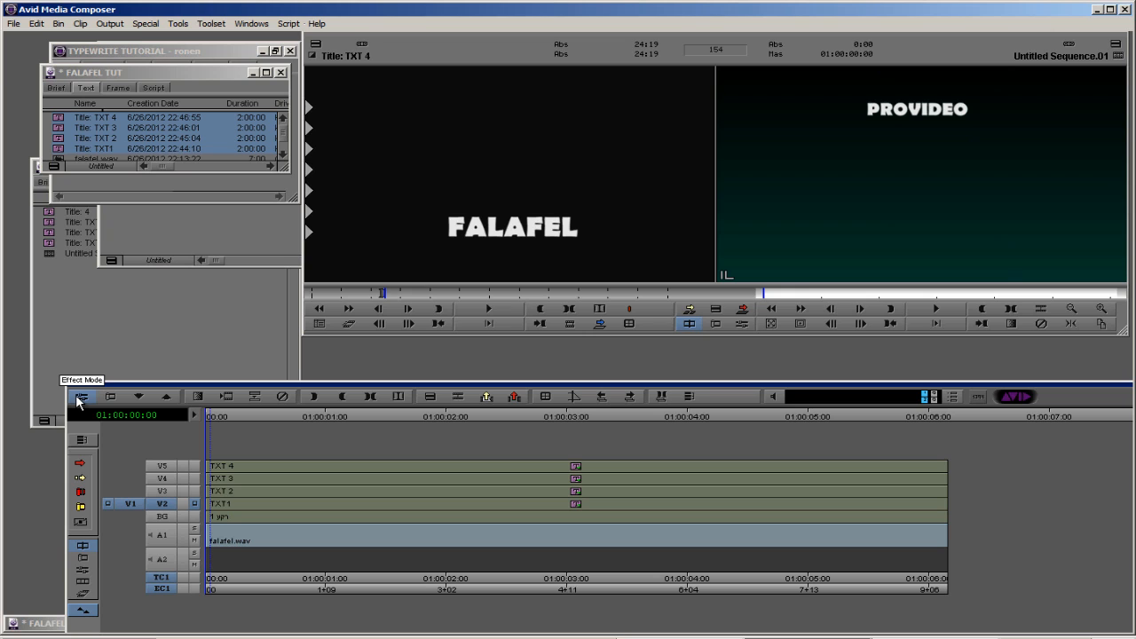
# Enter Effect Mode on V2 to show TXT1's title parameters and crop values
pyautogui.click(81, 396)
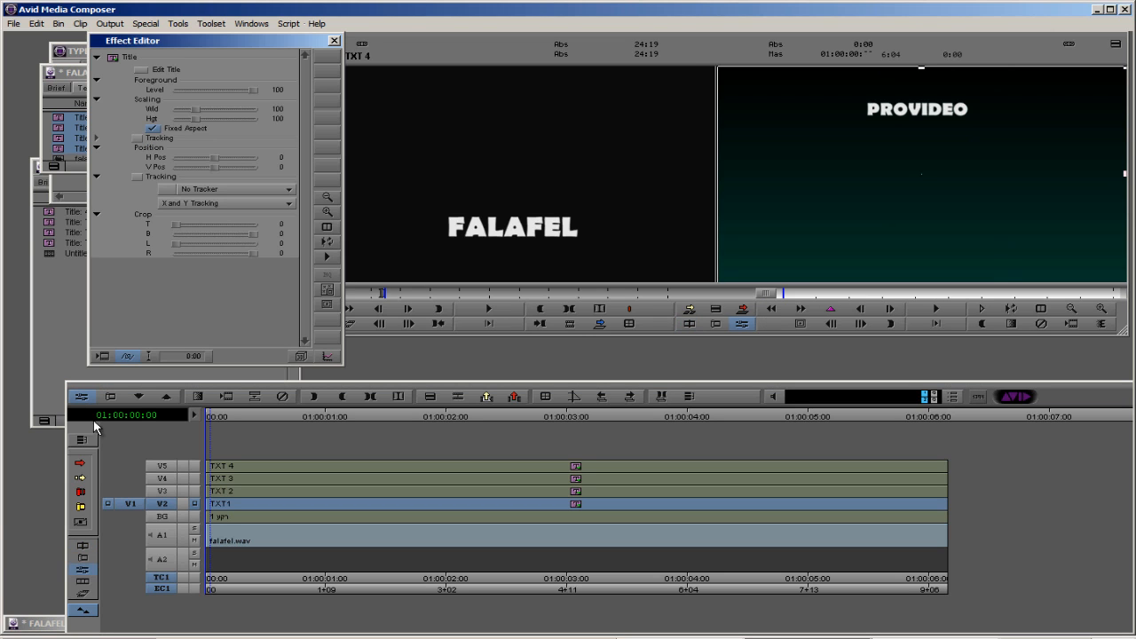
pyautogui.moveTo(1007, 273)
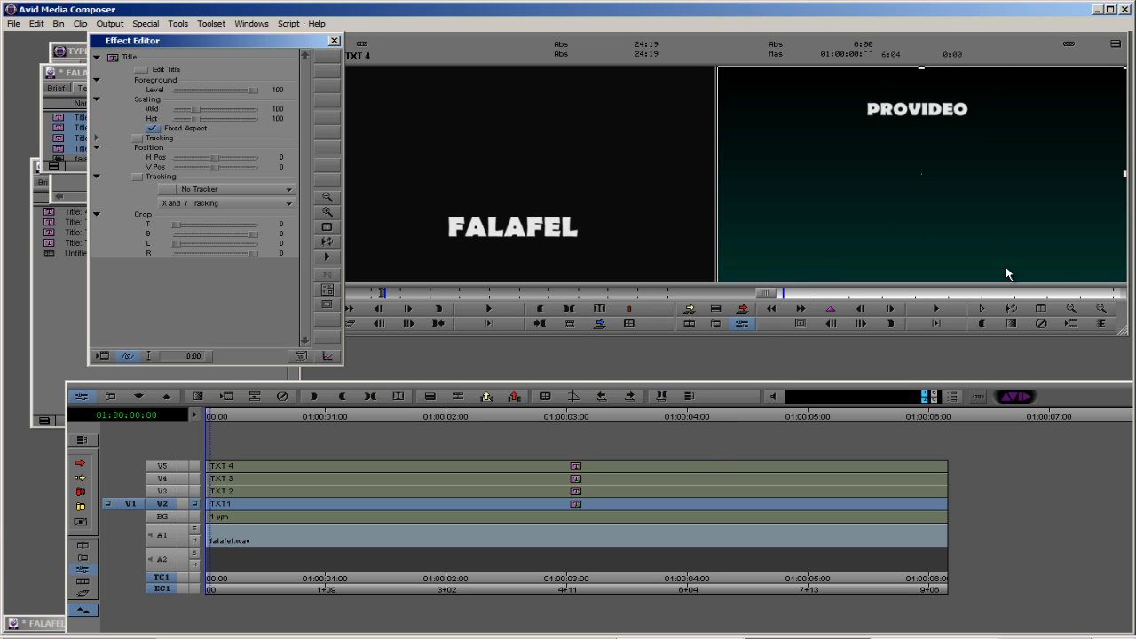
pyautogui.moveTo(168, 264)
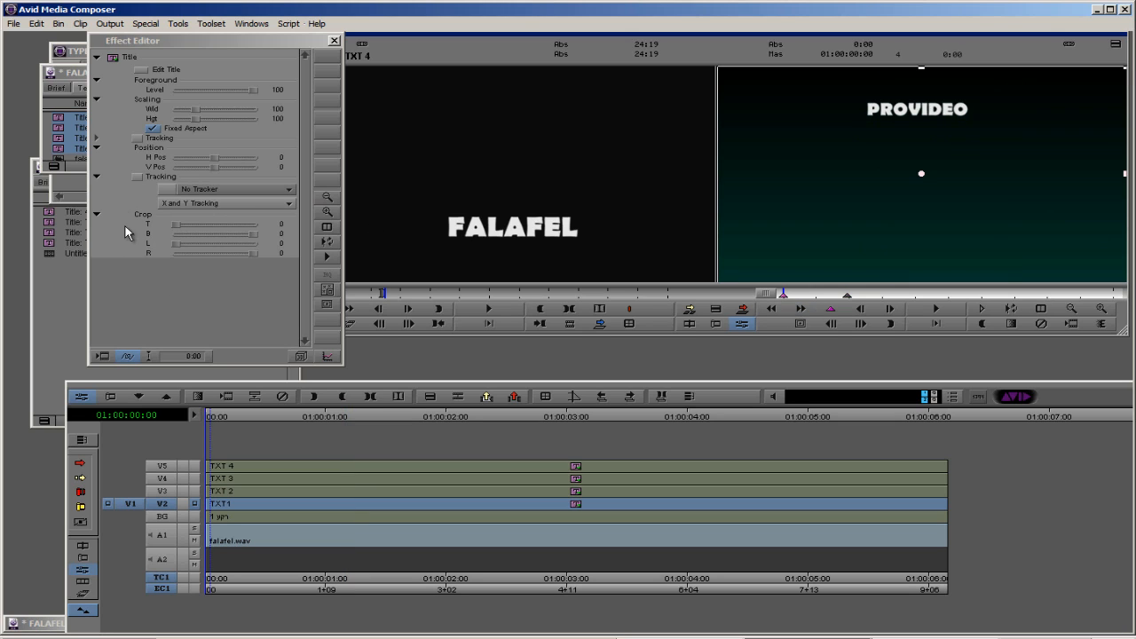
pyautogui.moveTo(255, 264)
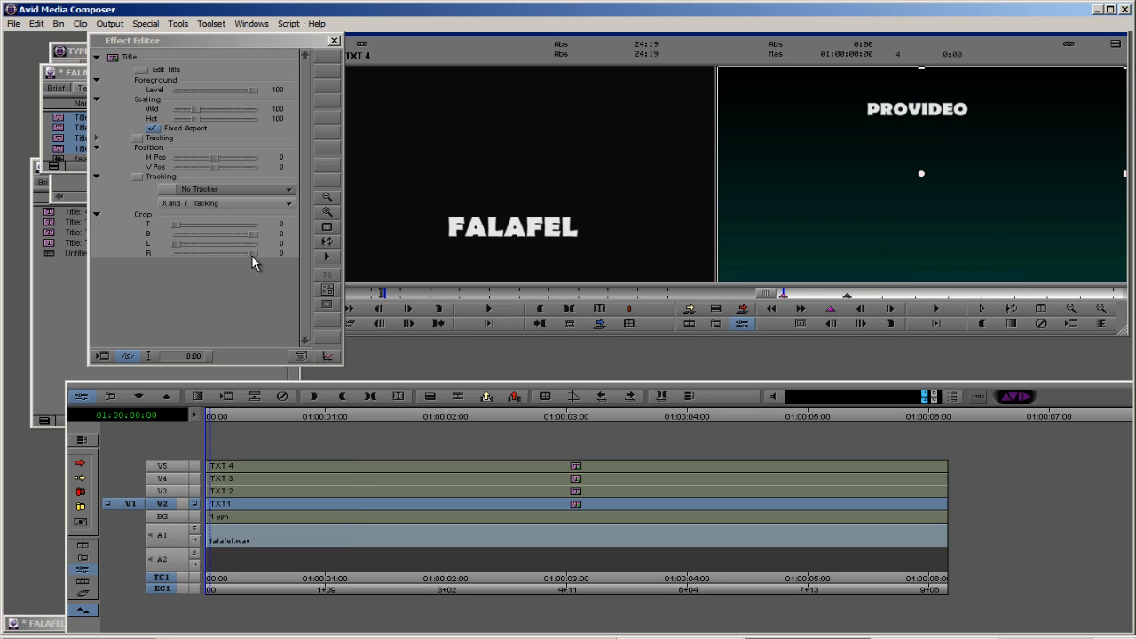
# Keyframe PROVIDEO's Crop R from -842 at start to 0 near 1:04, check, close
pyautogui.moveTo(253, 255); pyautogui.dragTo(251, 254)
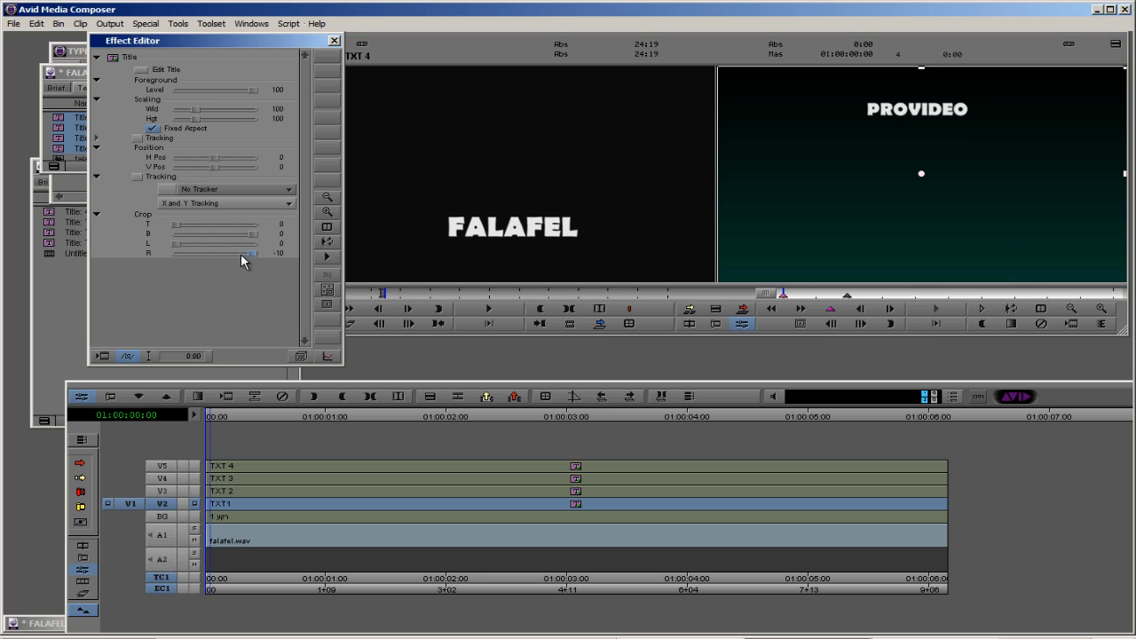
pyautogui.moveTo(252, 253); pyautogui.dragTo(204, 253)
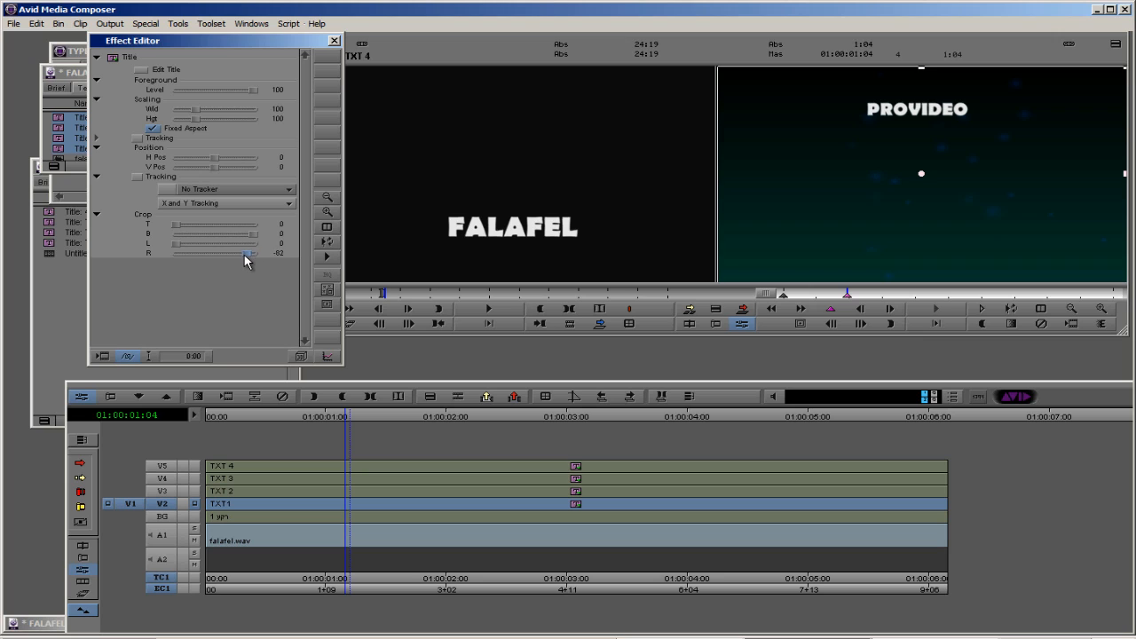
pyautogui.moveTo(252, 255); pyautogui.dragTo(237, 255)
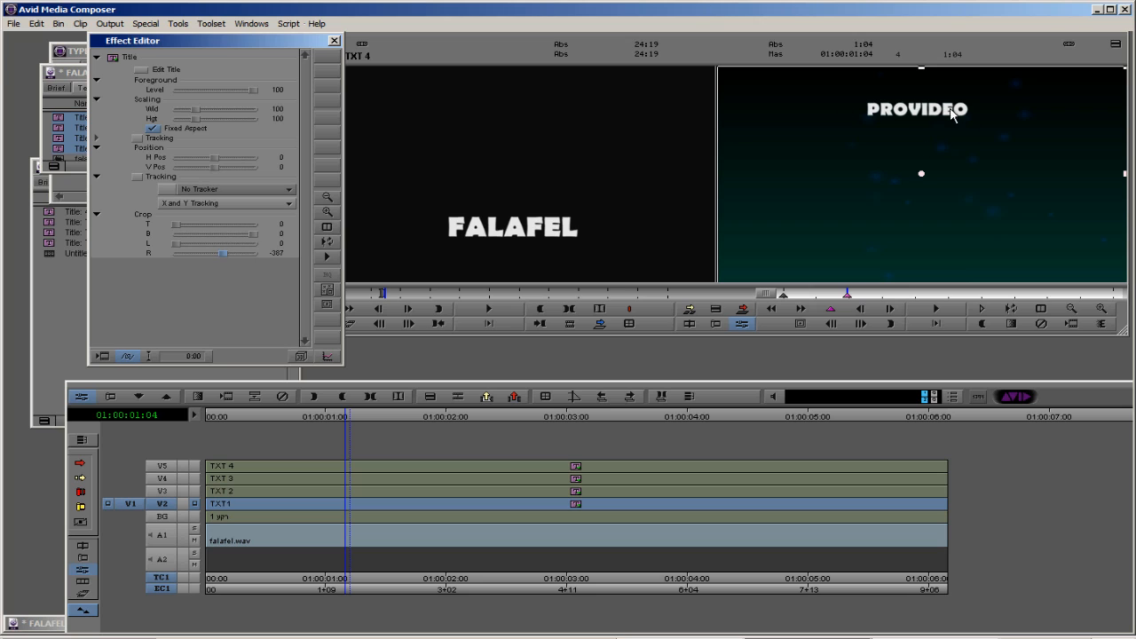
pyautogui.moveTo(277, 190)
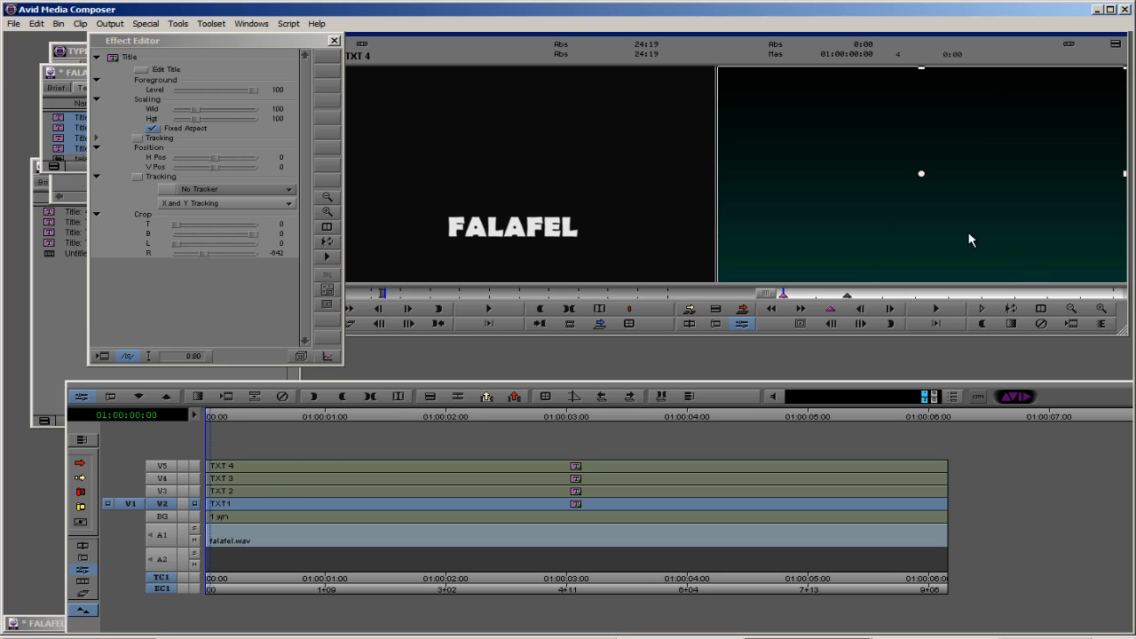
pyautogui.click(936, 308)
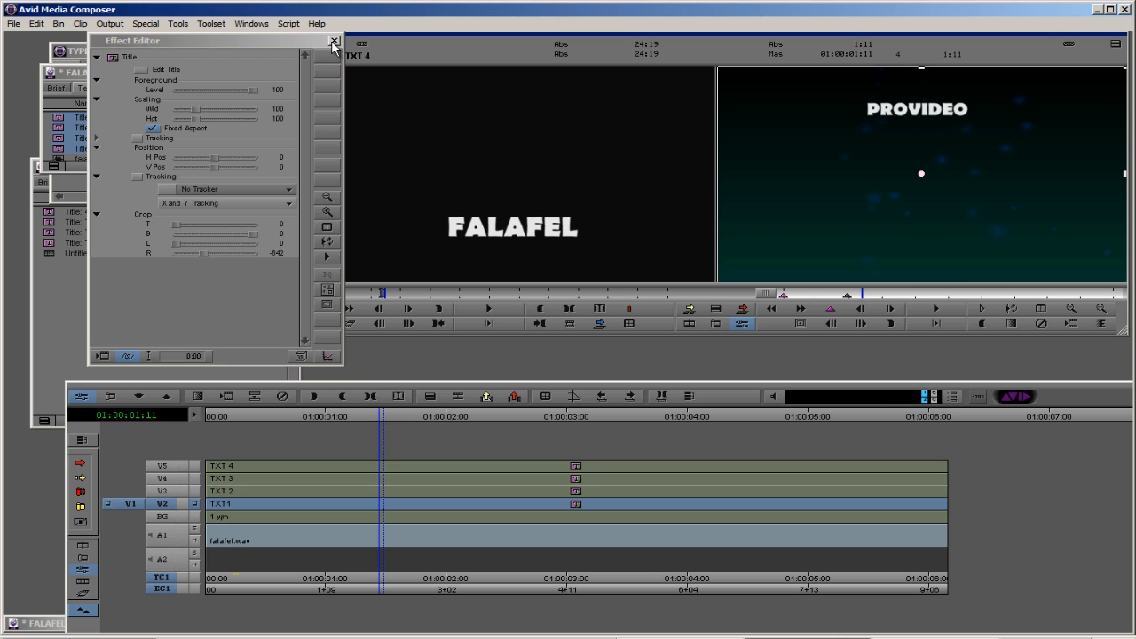
pyautogui.click(333, 41)
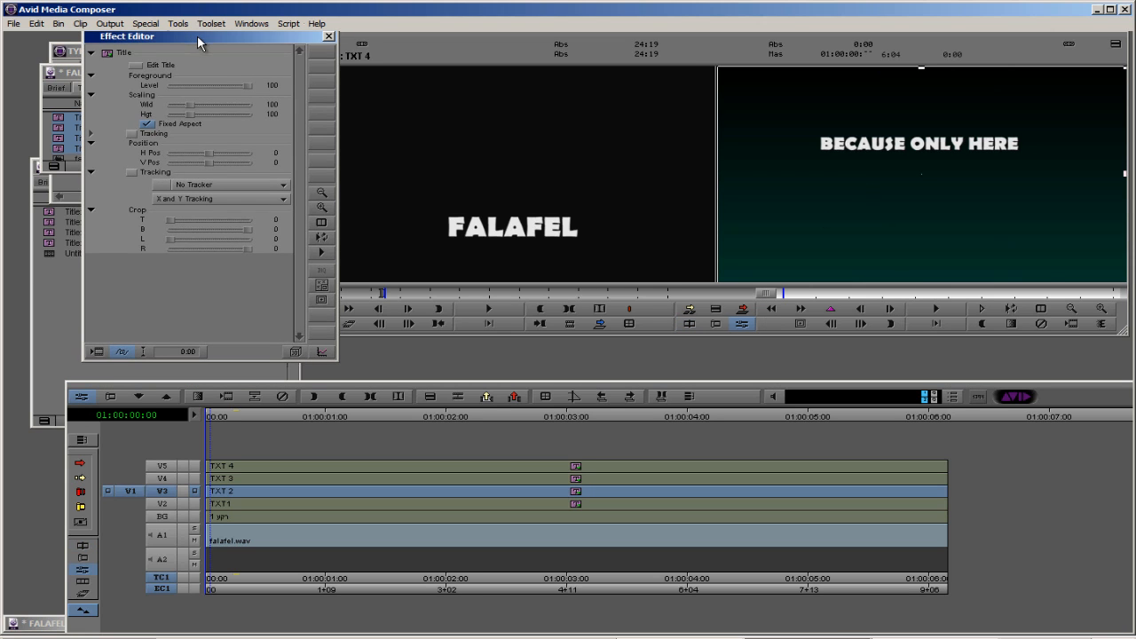
pyautogui.moveTo(899, 189)
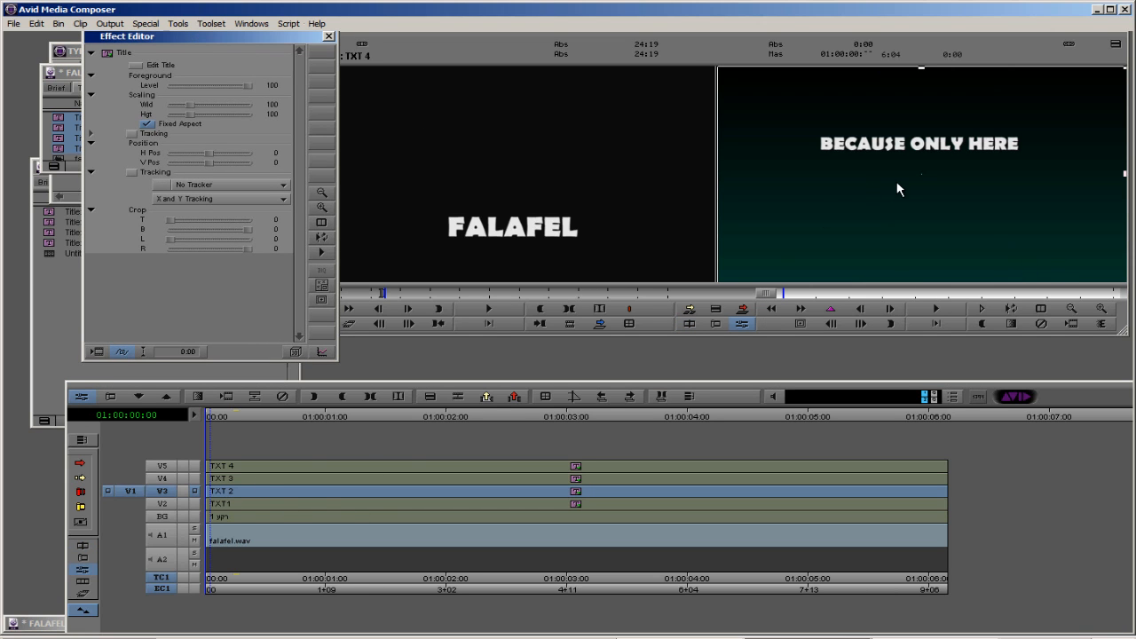
# Keyframe TXT 2's Crop R around 1:10 and 2:12 so BECAUSE ONLY HERE reveals
pyautogui.click(935, 308)
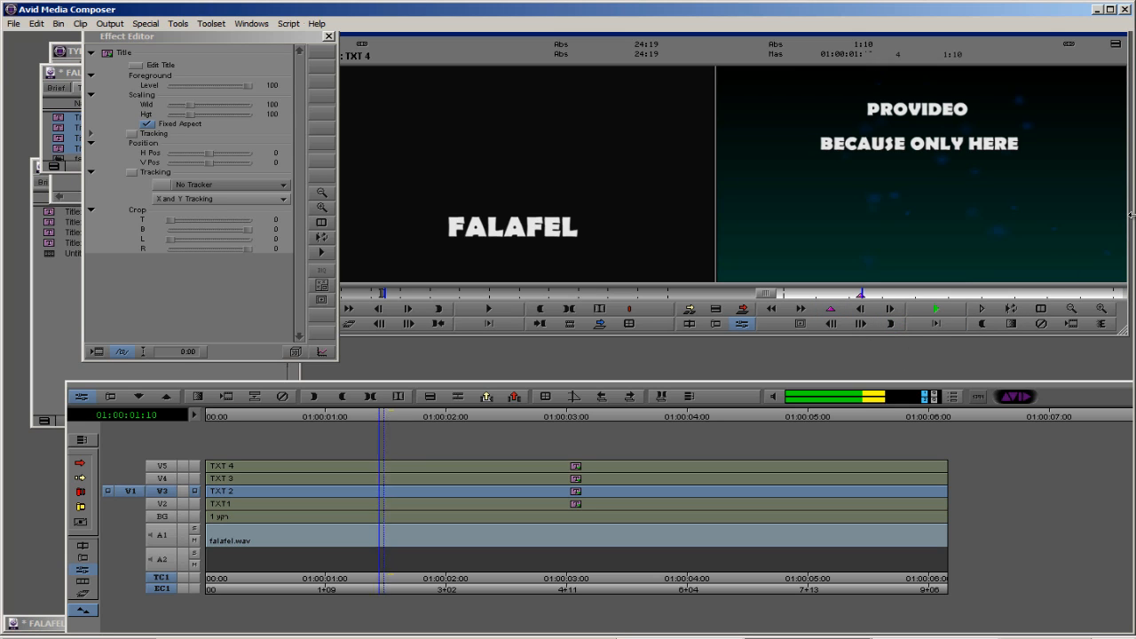
pyautogui.click(830, 309)
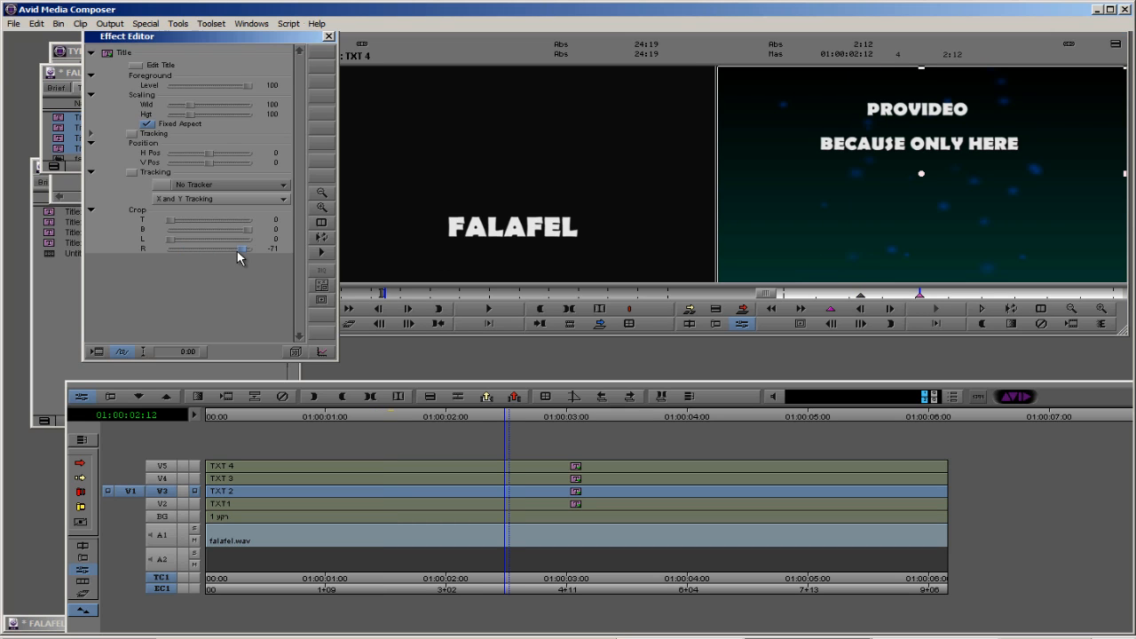
pyautogui.moveTo(248, 250); pyautogui.dragTo(226, 250)
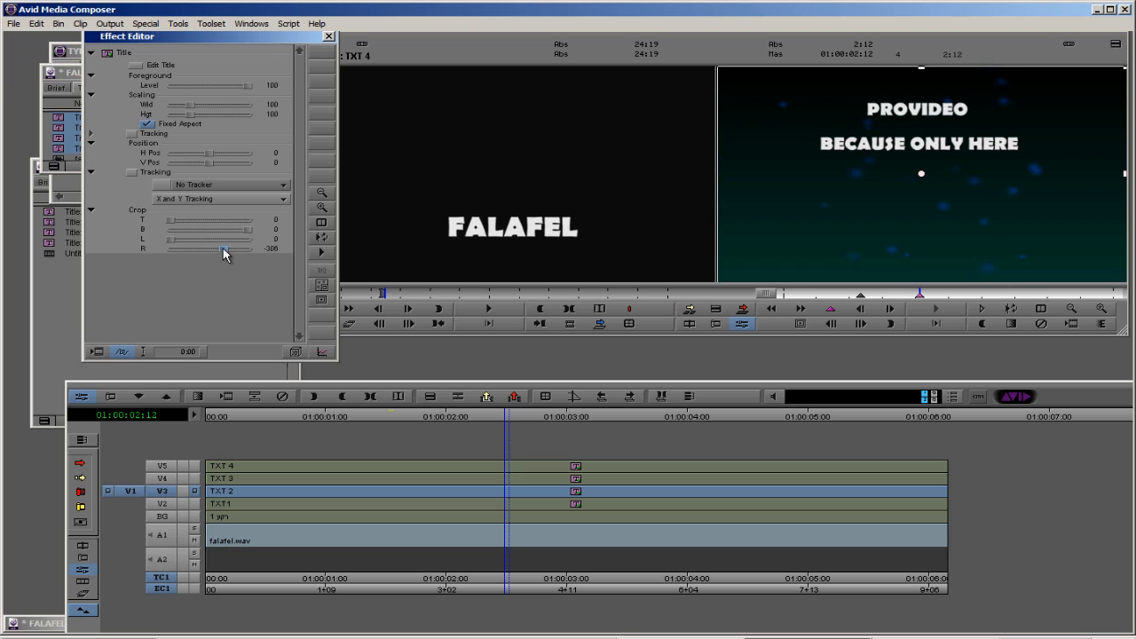
pyautogui.moveTo(224, 250); pyautogui.dragTo(222, 250)
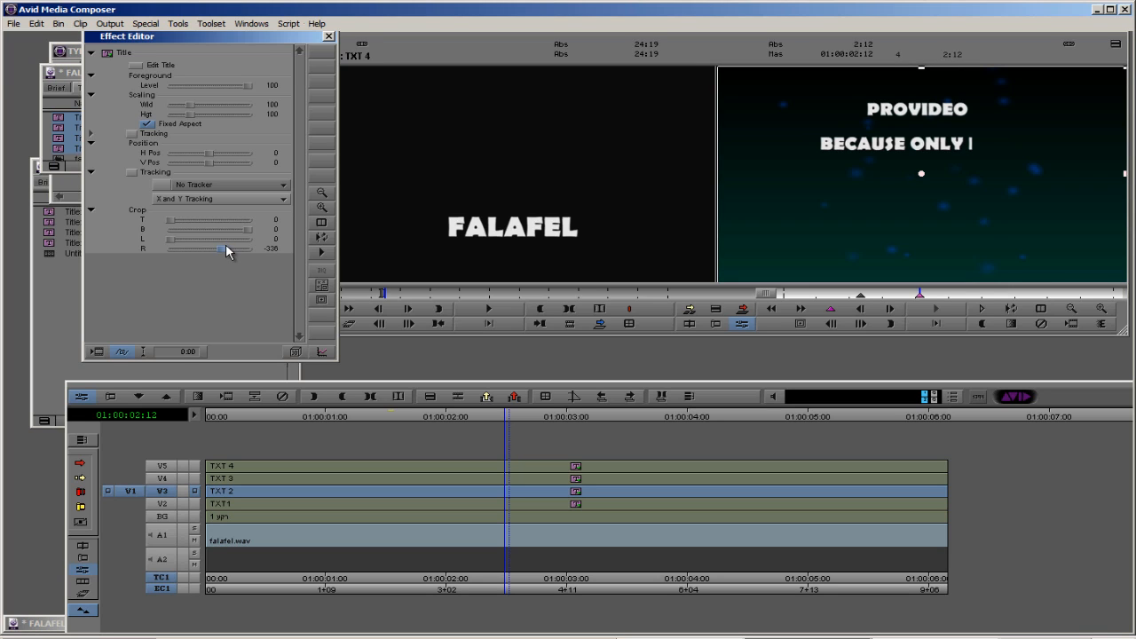
pyautogui.moveTo(222, 248); pyautogui.dragTo(230, 248)
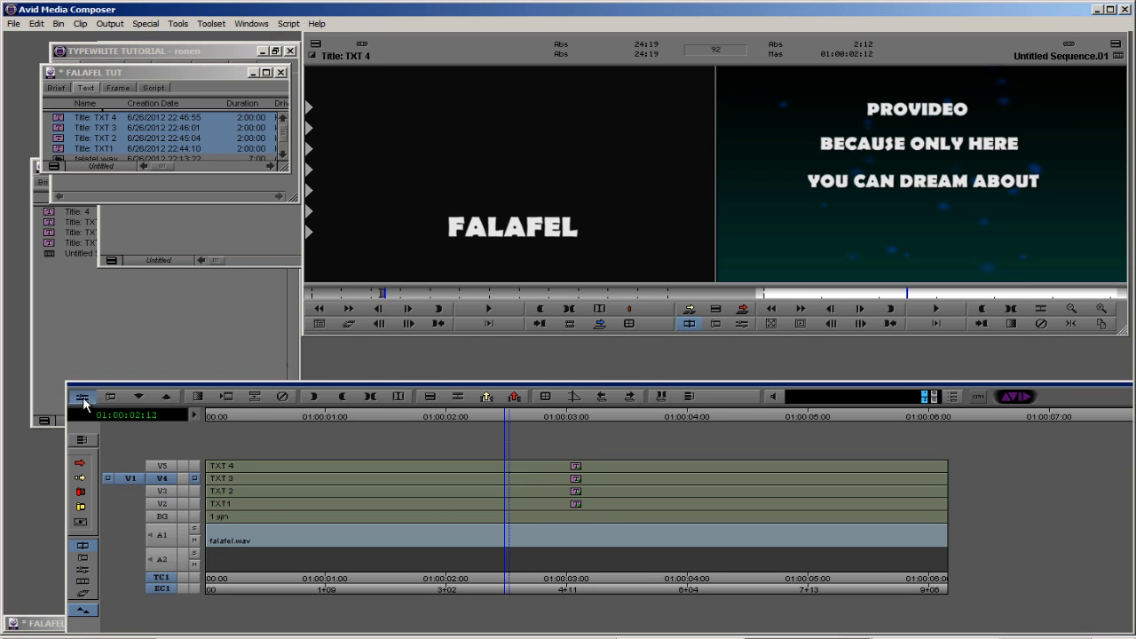
# Keyframe TXT 3's Crop R from -744 at start to fully revealed at 3:17
pyautogui.click(82, 396)
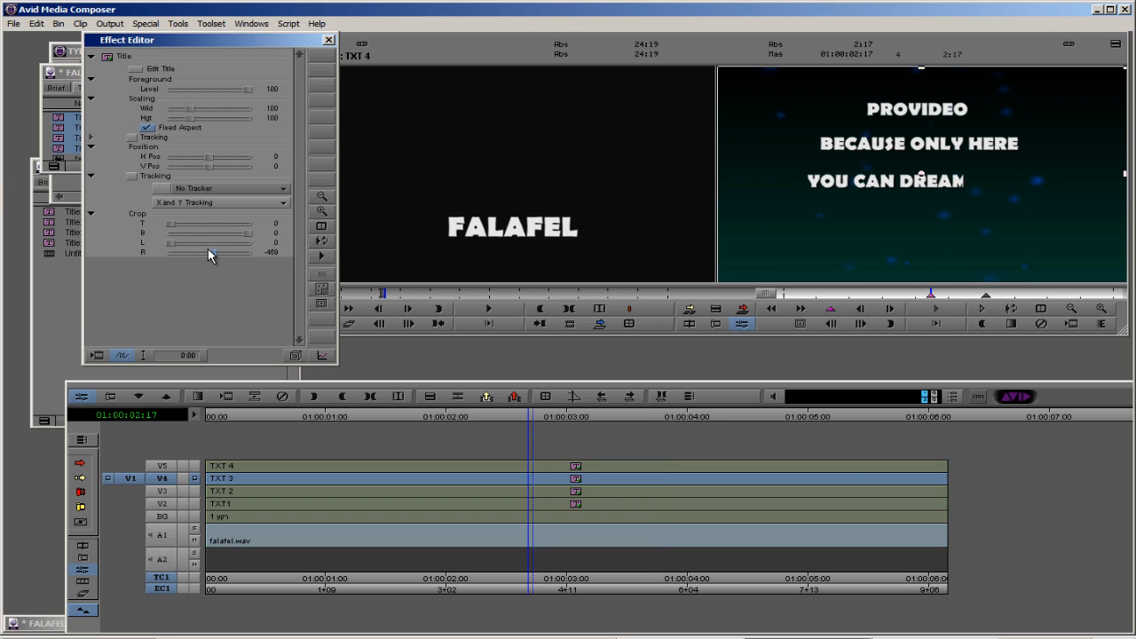
pyautogui.moveTo(230, 253); pyautogui.dragTo(187, 253)
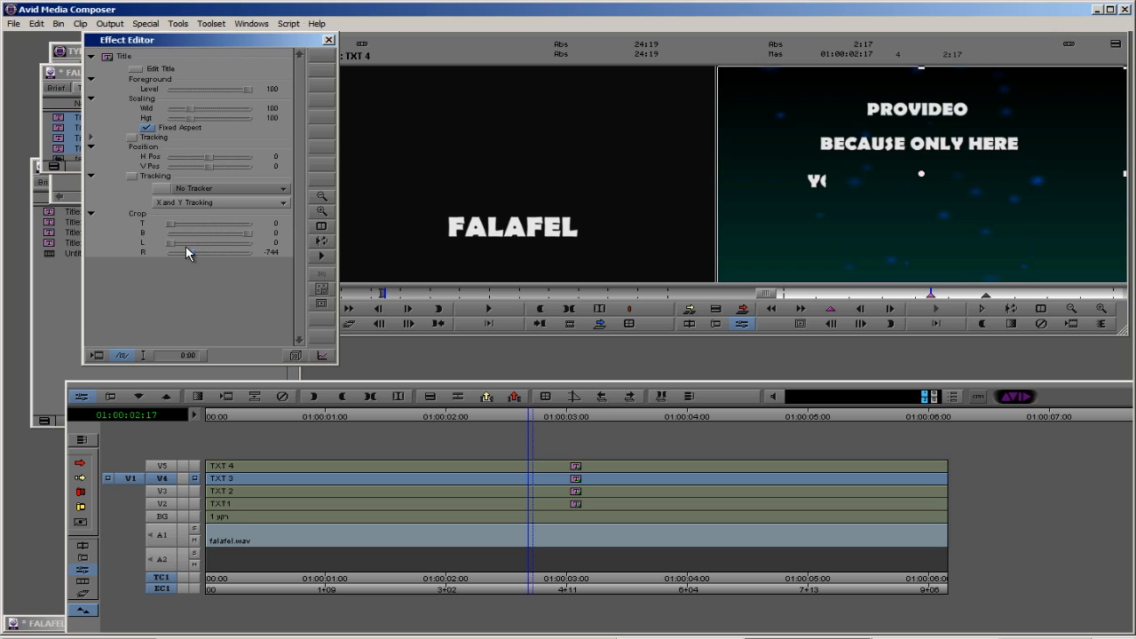
pyautogui.moveTo(213, 252); pyautogui.dragTo(182, 252)
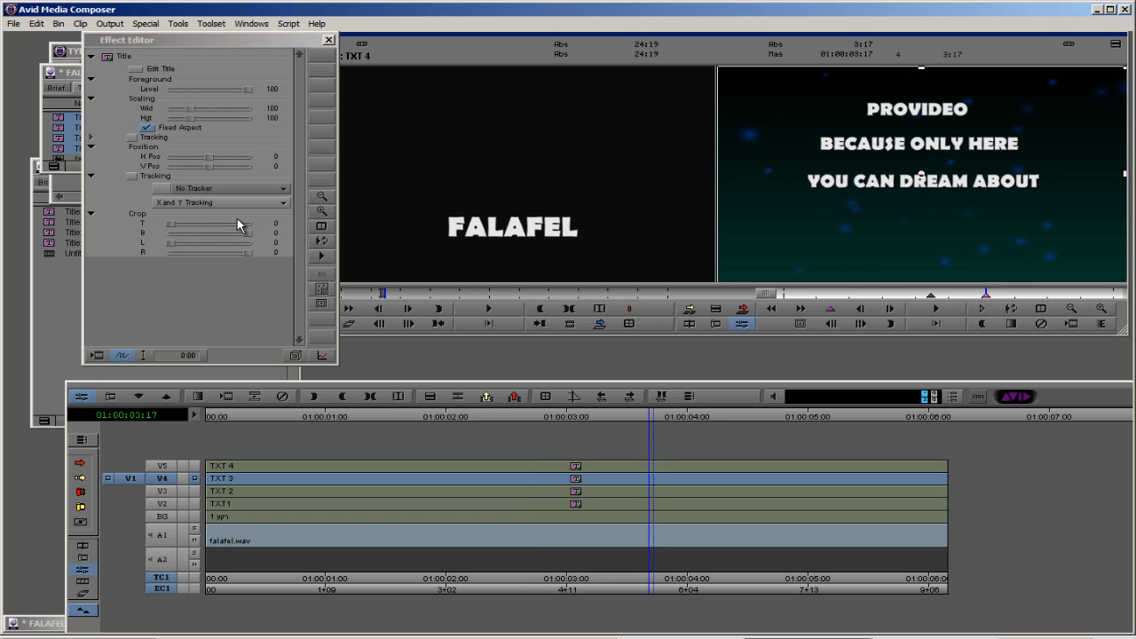
pyautogui.moveTo(231, 253); pyautogui.dragTo(222, 253)
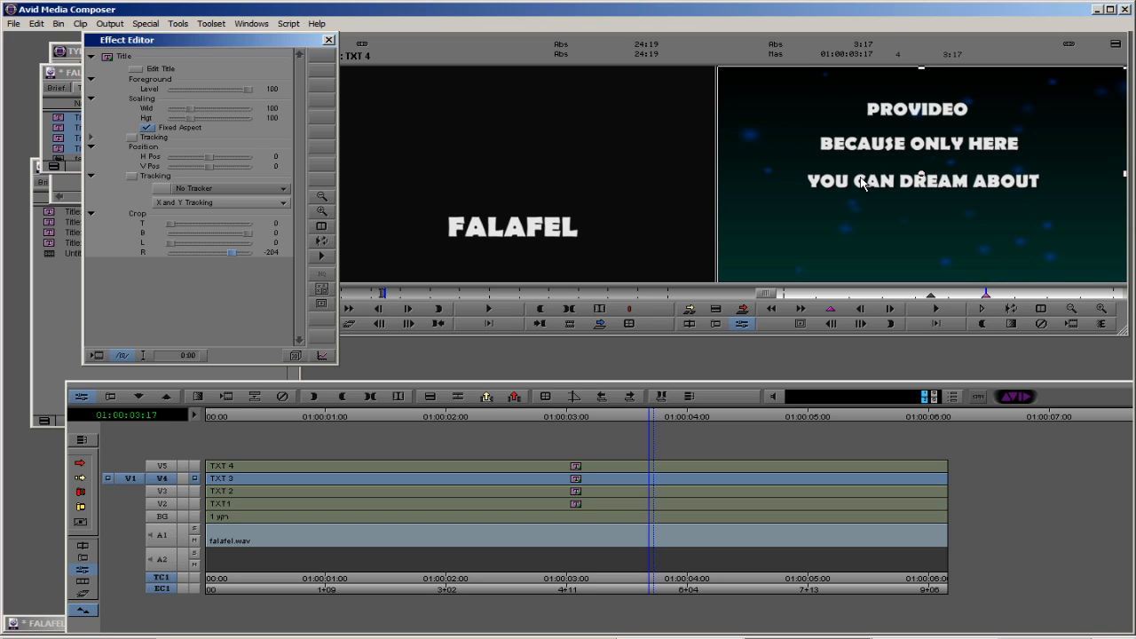
pyautogui.moveTo(808, 72)
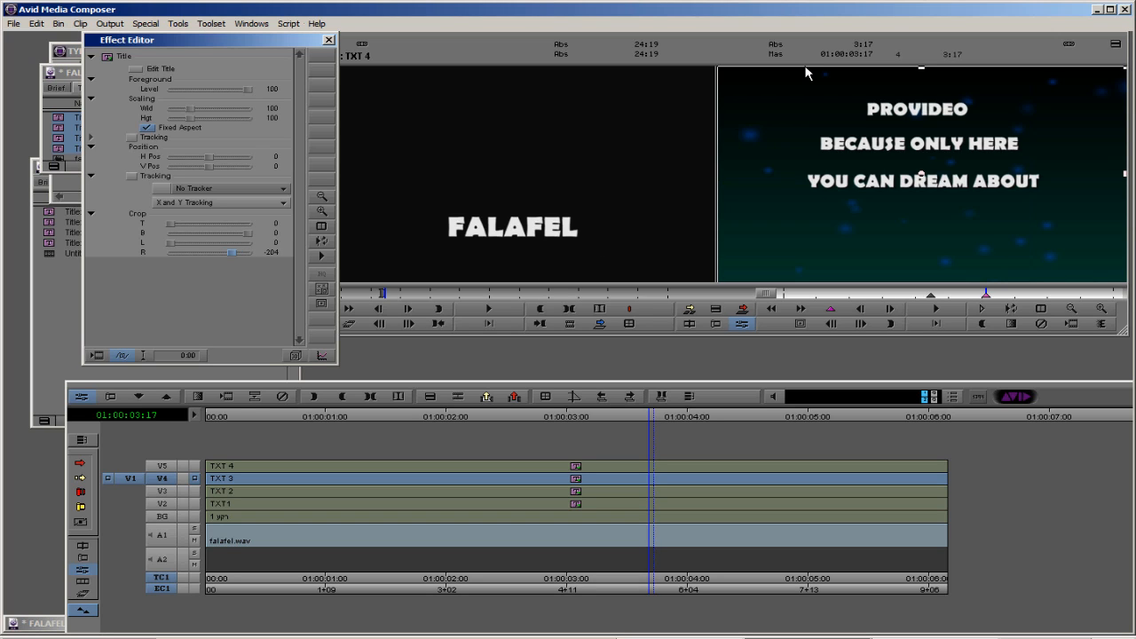
pyautogui.moveTo(1050, 92)
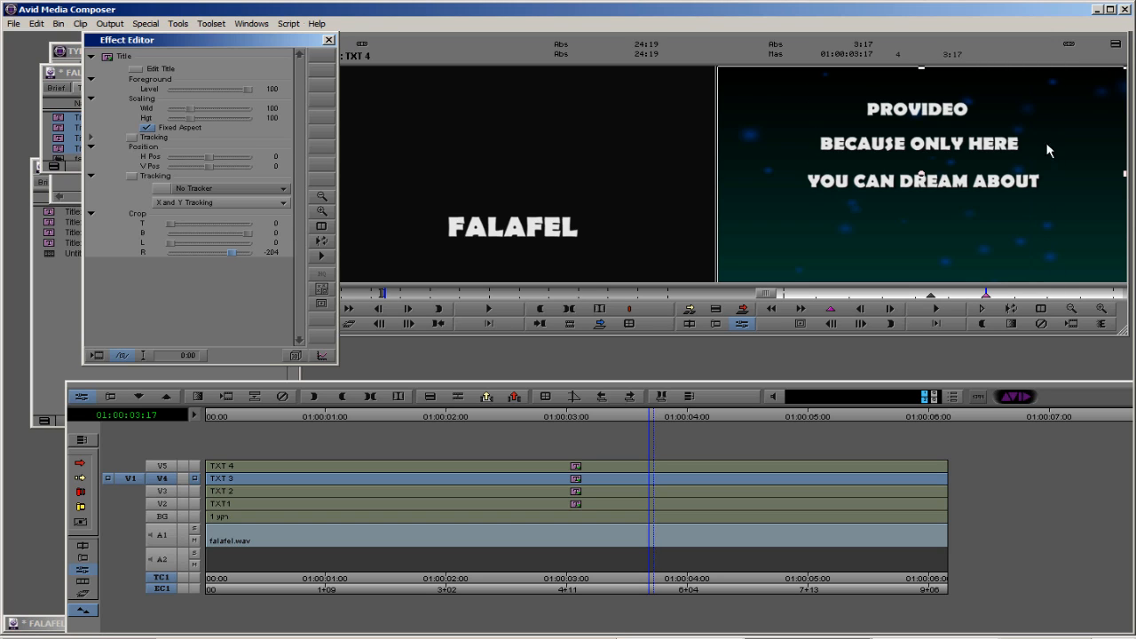
pyautogui.moveTo(810, 285)
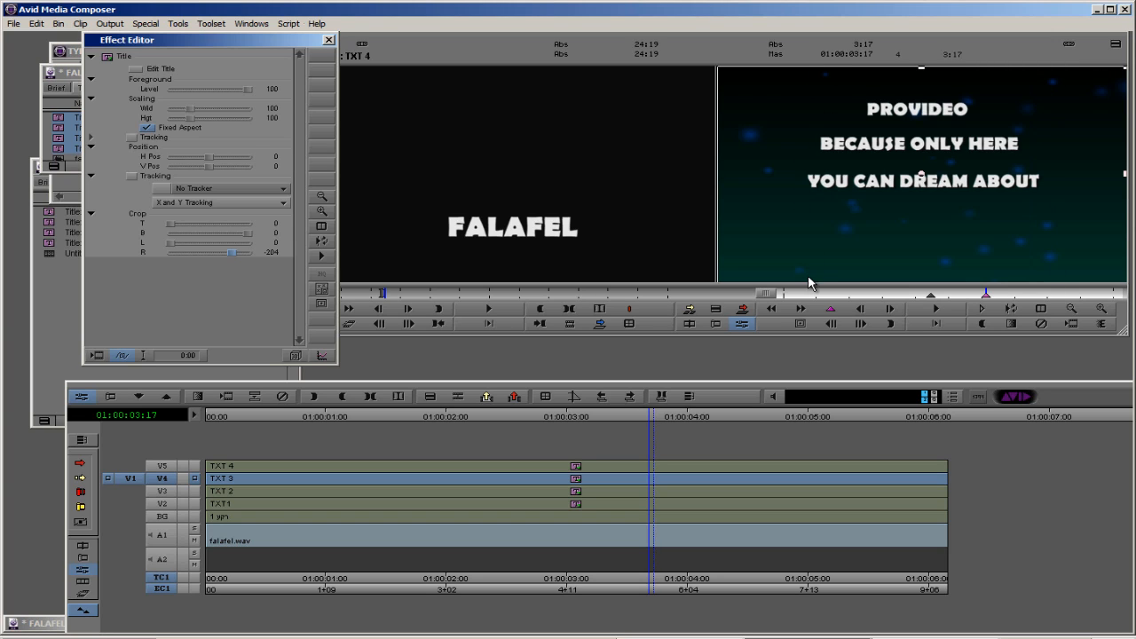
pyautogui.moveTo(934, 304)
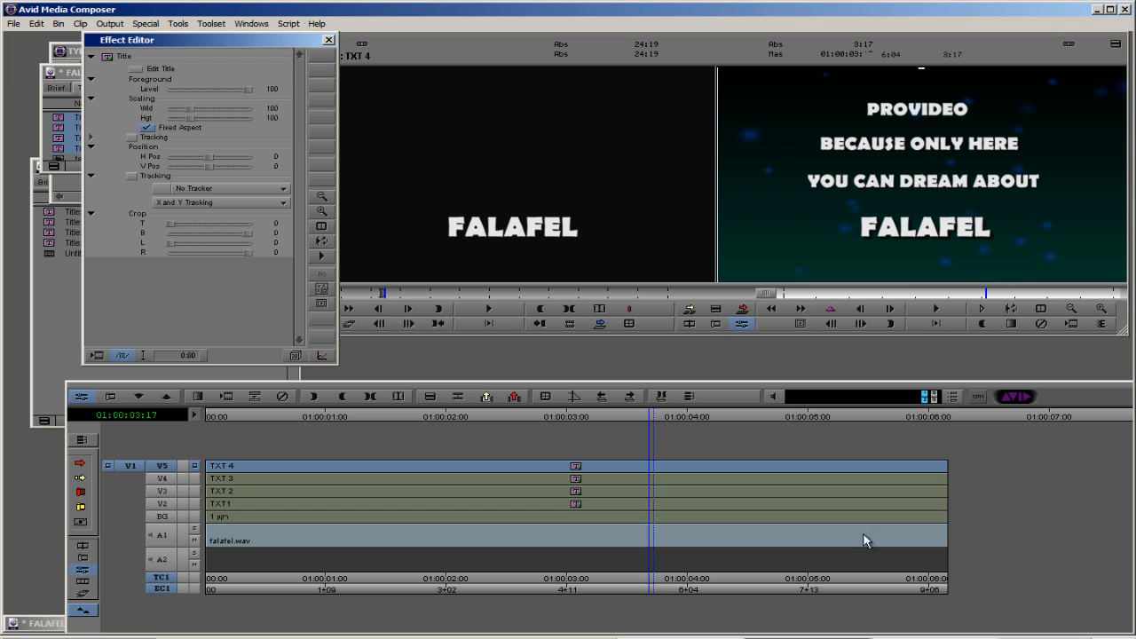
pyautogui.moveTo(831, 309)
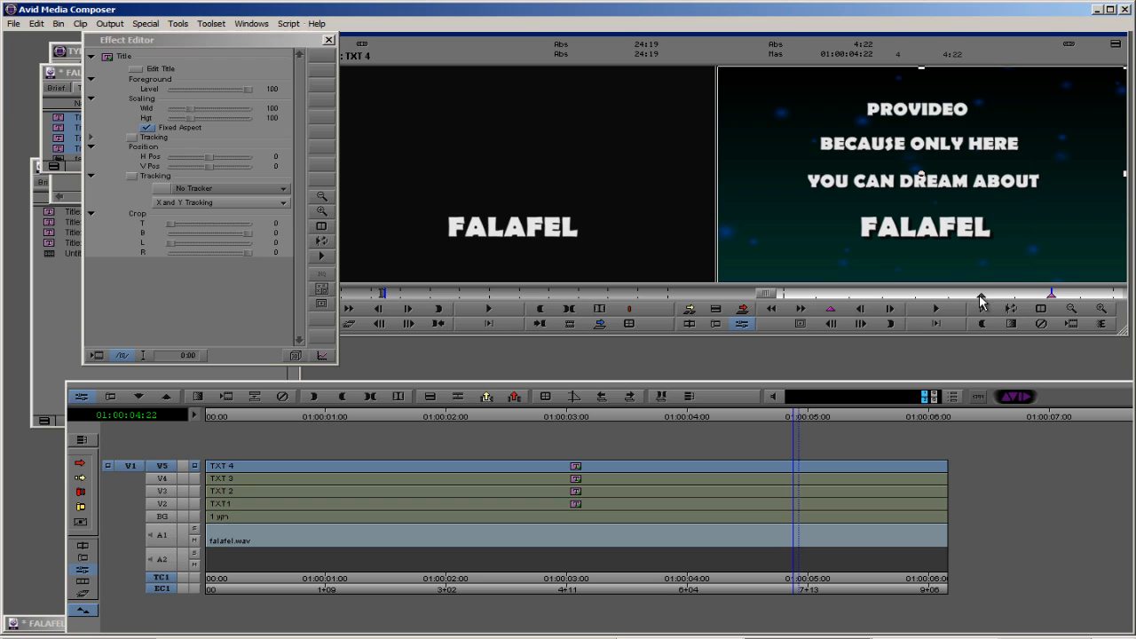
# Set TXT 4's Crop R to about -663 at 3:15 so FALAFEL starts hidden
pyautogui.moveTo(247, 252); pyautogui.dragTo(226, 258)
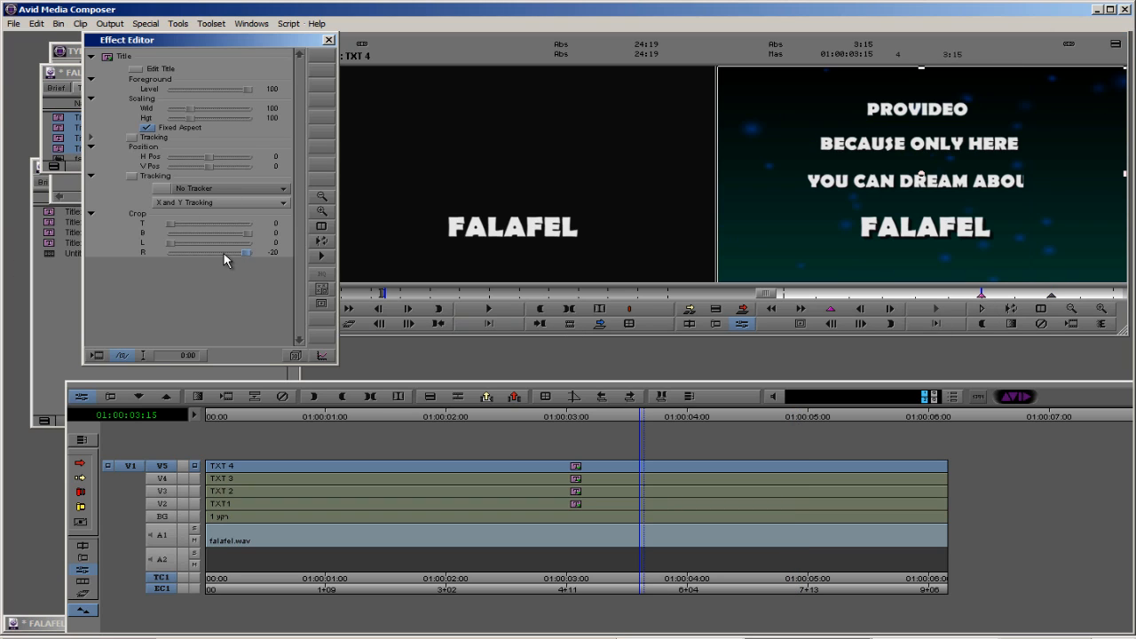
pyautogui.moveTo(247, 252); pyautogui.dragTo(211, 252)
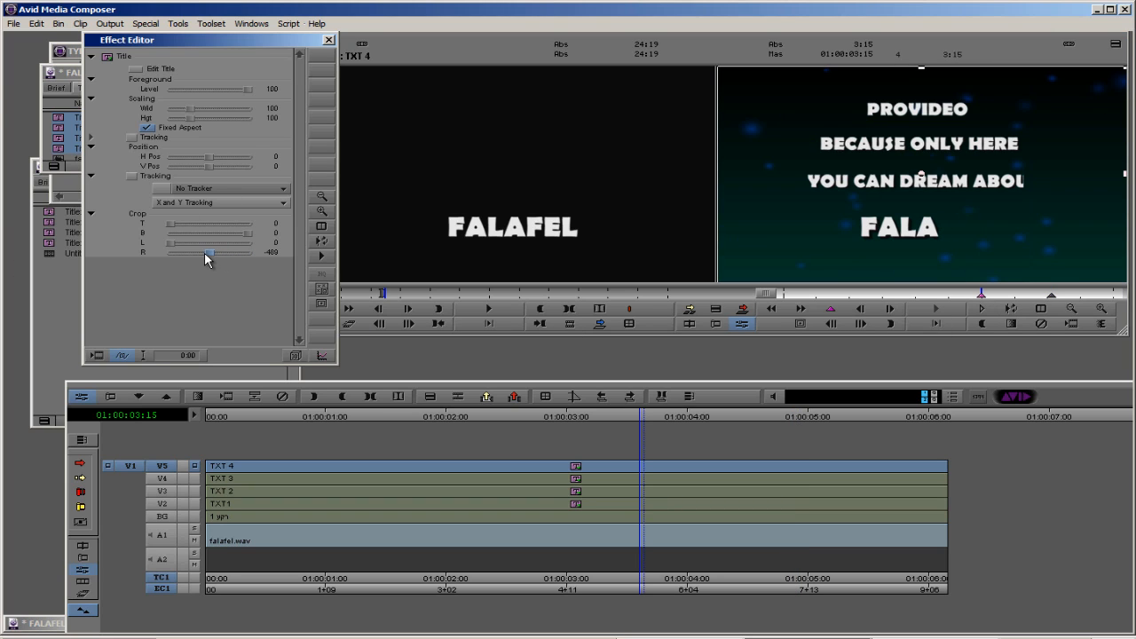
pyautogui.moveTo(211, 253); pyautogui.dragTo(196, 253)
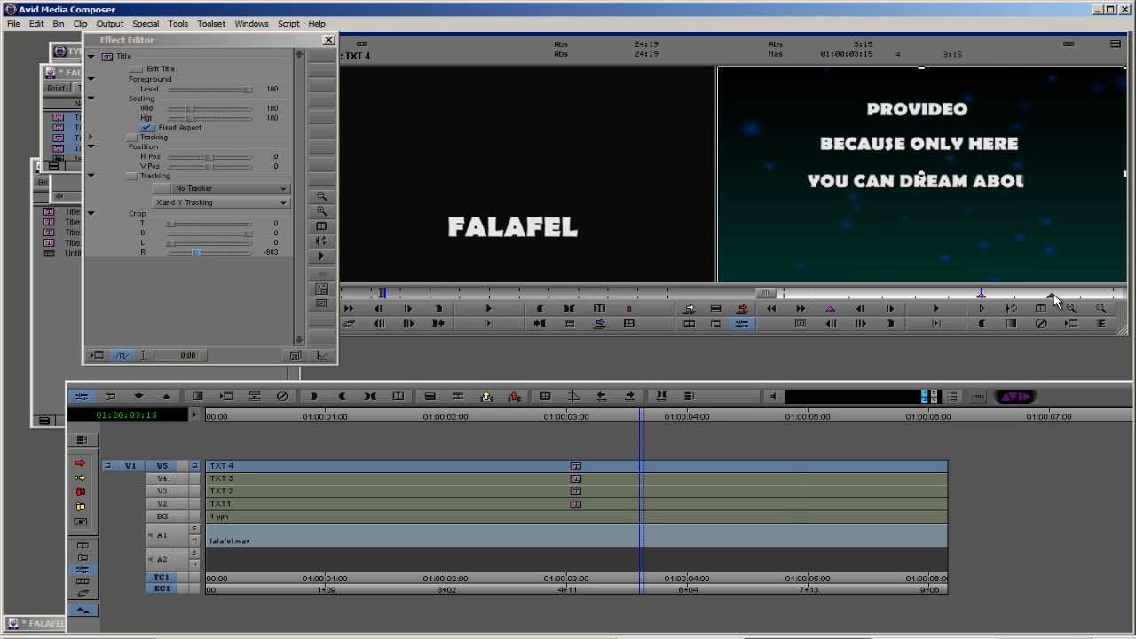
pyautogui.moveTo(171, 252); pyautogui.dragTo(235, 252)
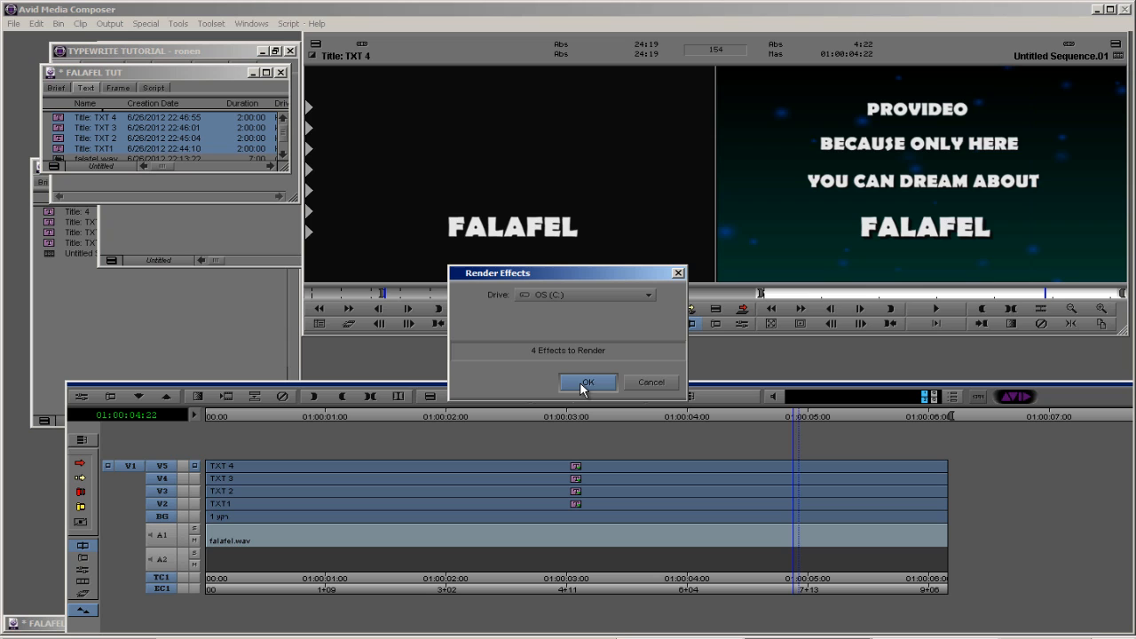
# Render the 4 title effects, play the sequence full screen, then switch to Firefox
pyautogui.click(587, 382)
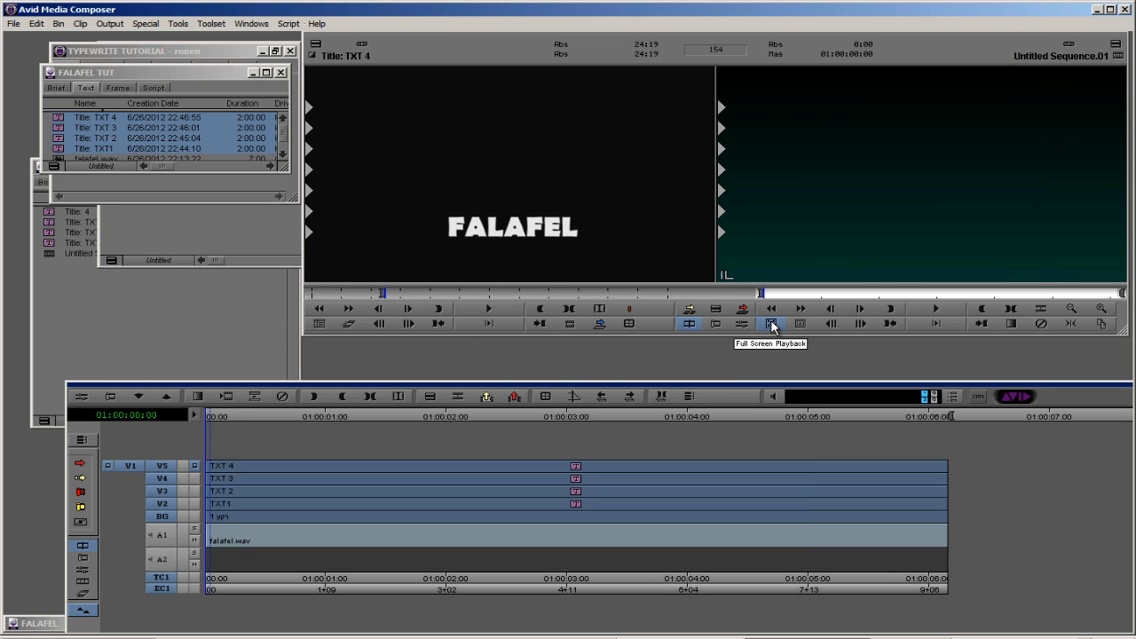
pyautogui.click(770, 323)
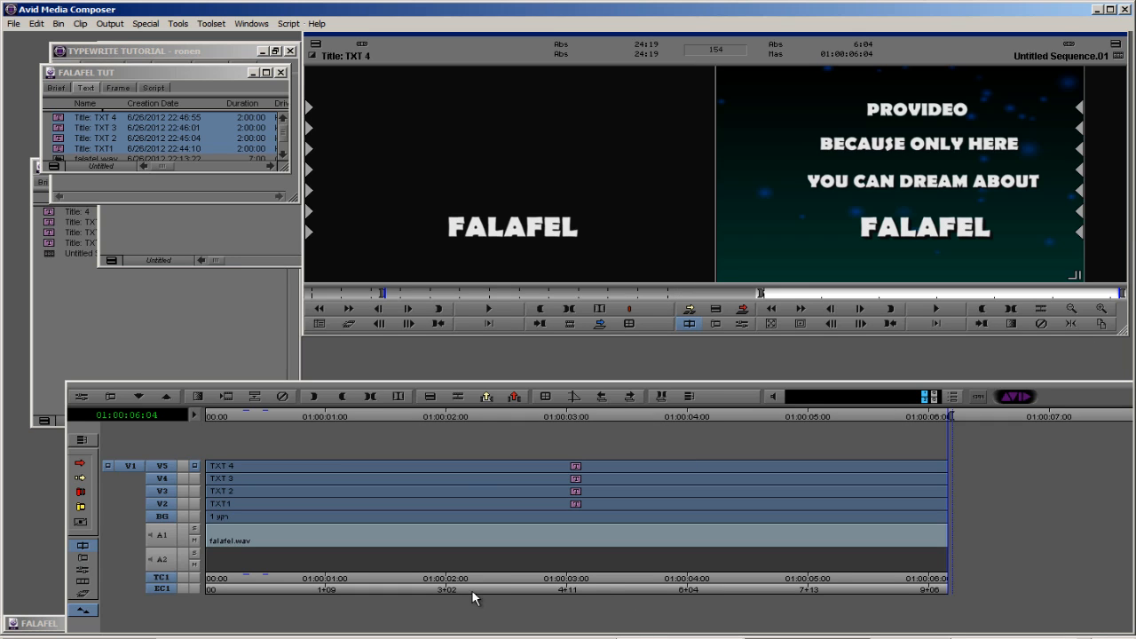
pyautogui.moveTo(818, 546)
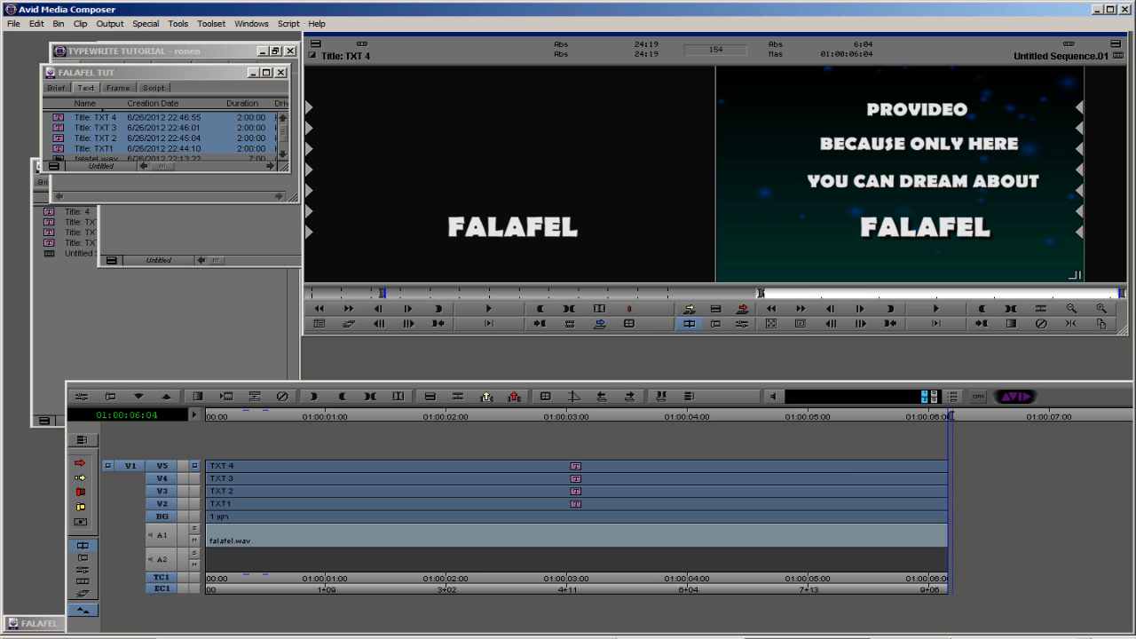
pyautogui.click(107, 10)
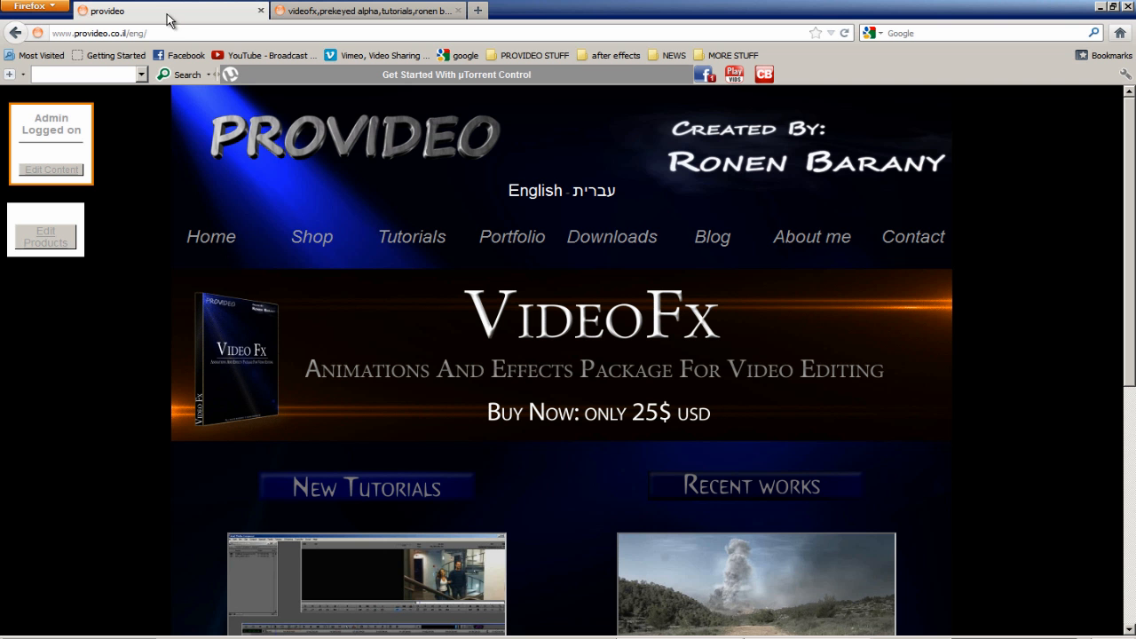
# Scroll the Provideo home page and the VideoFx product page showing its $25 price
pyautogui.scroll(-3)
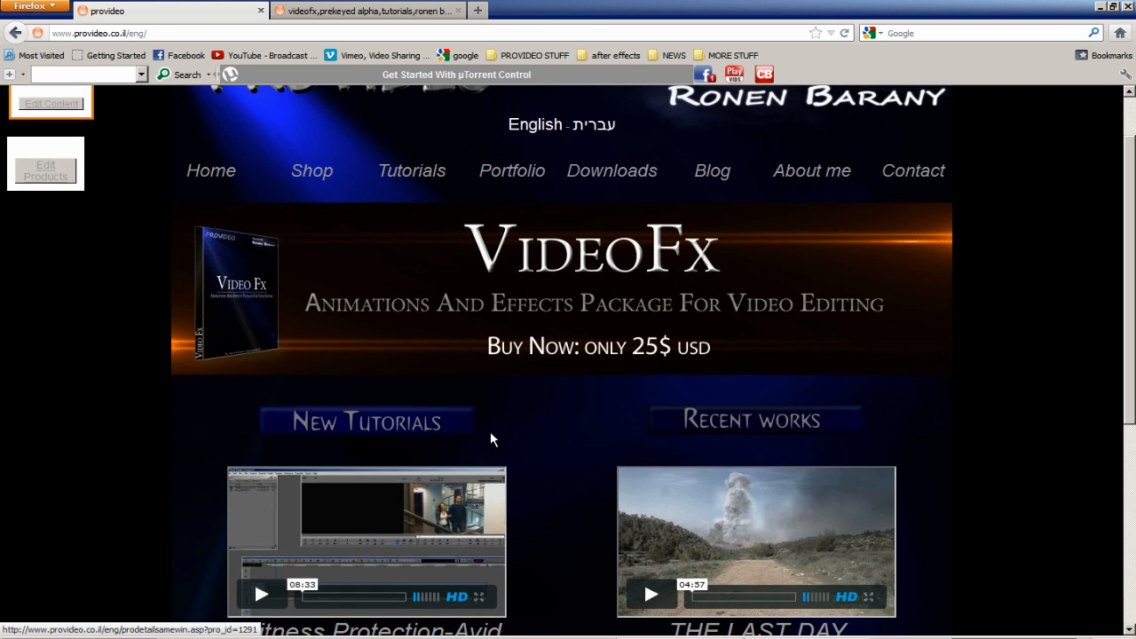
pyautogui.scroll(-3)
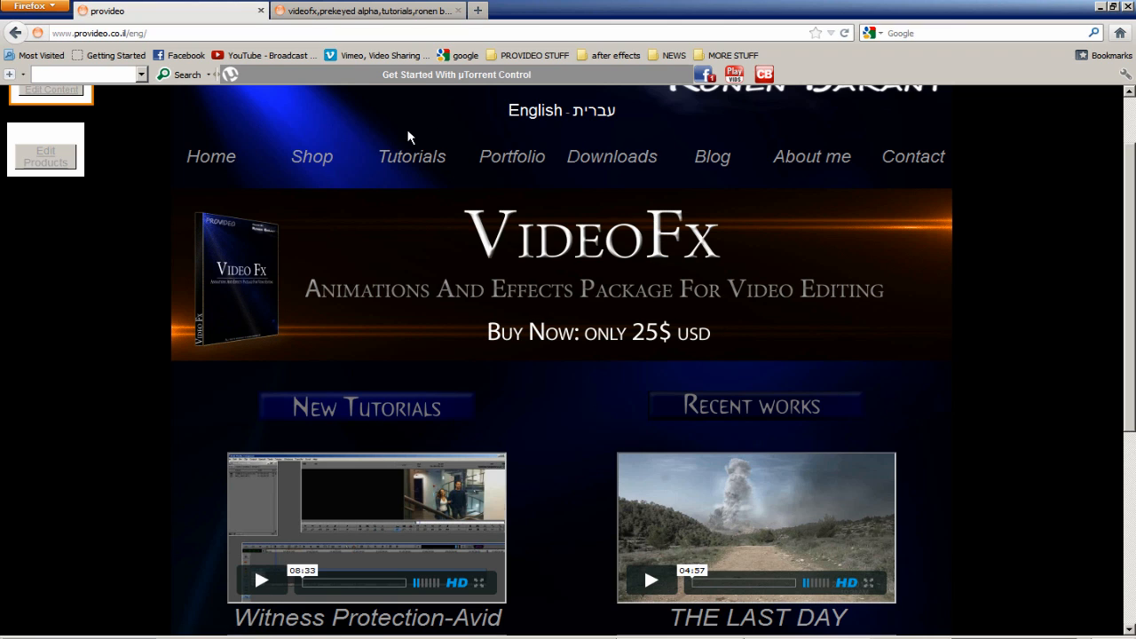
pyautogui.moveTo(796, 116)
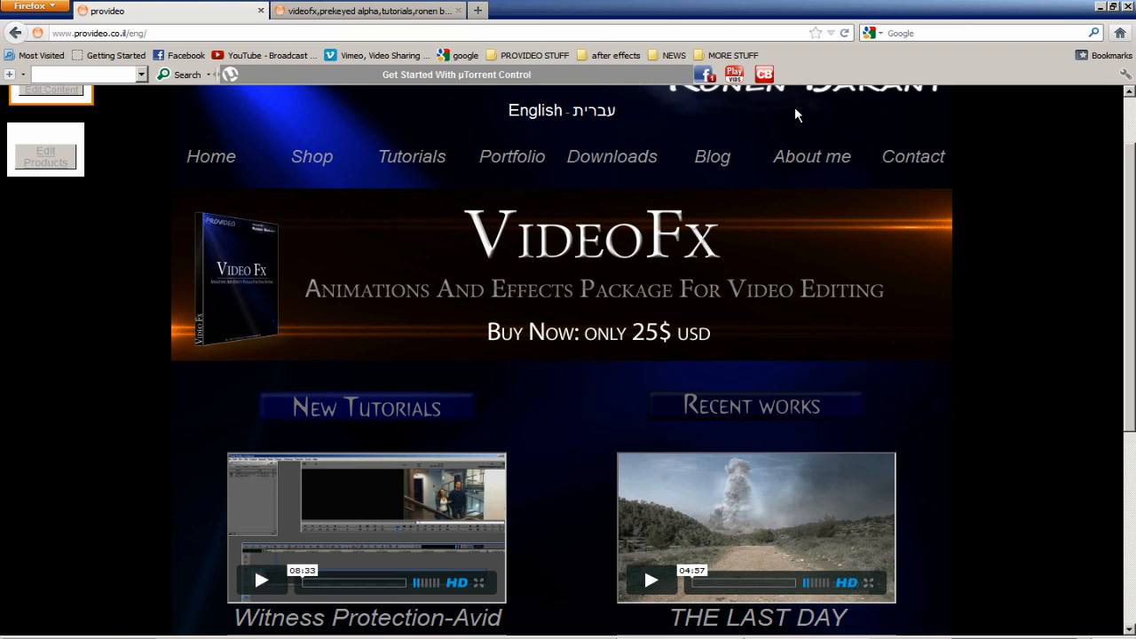
pyautogui.moveTo(746, 75)
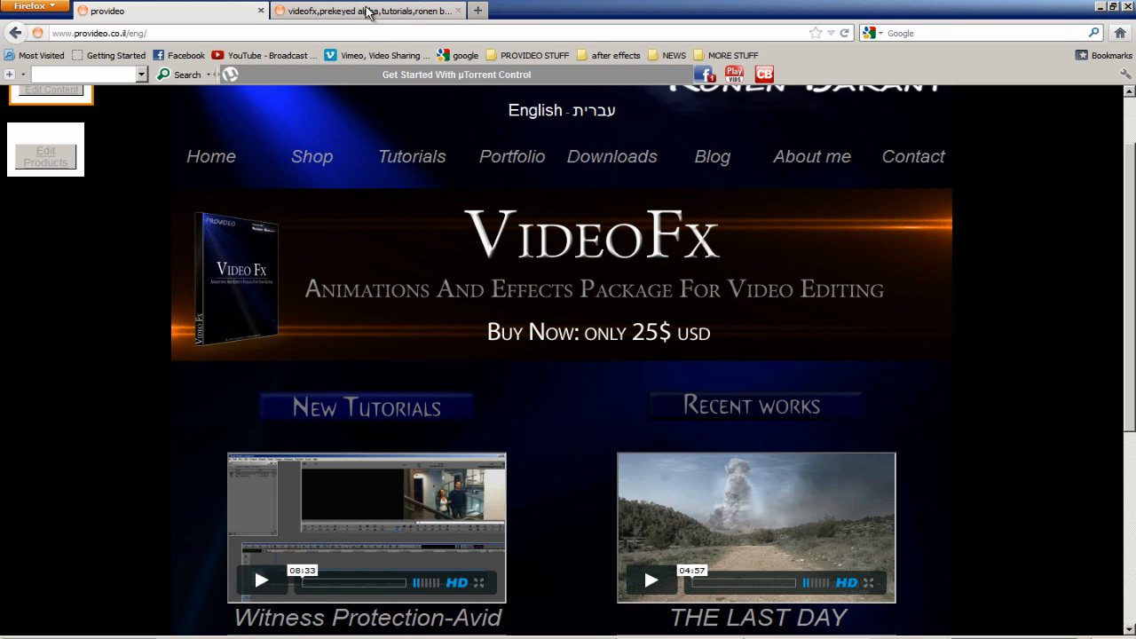
pyautogui.moveTo(369, 11)
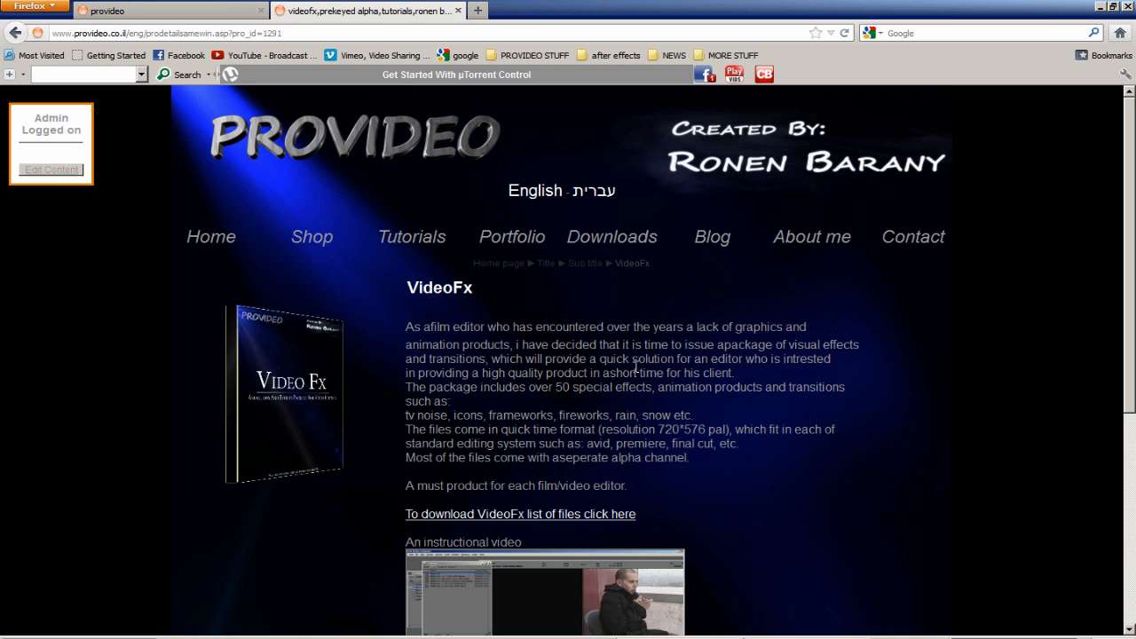
pyautogui.scroll(-3)
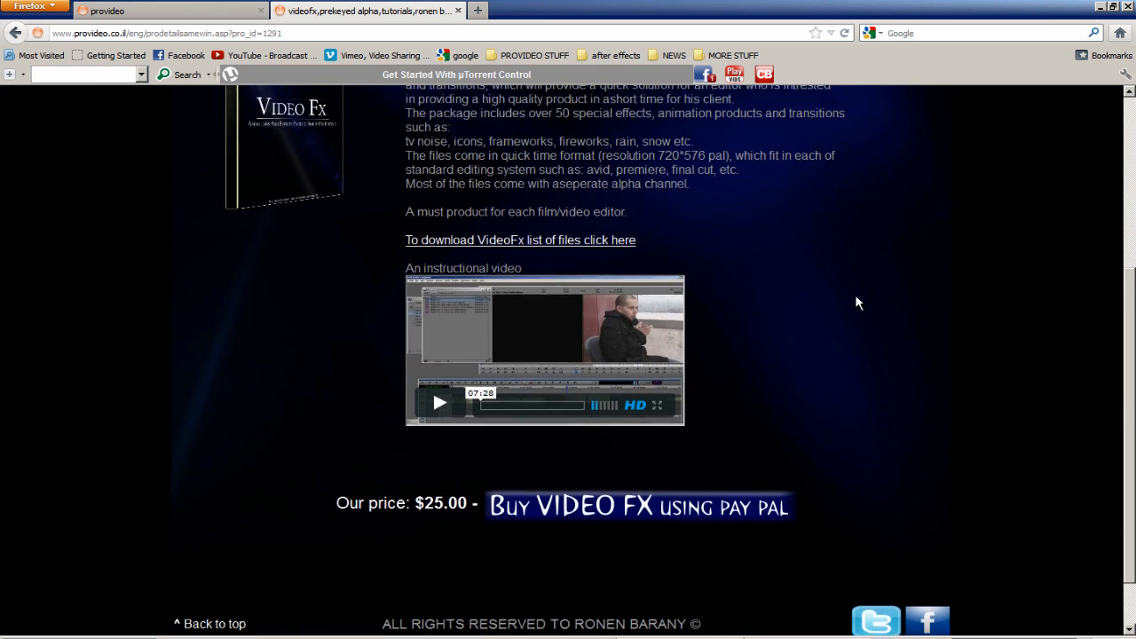
pyautogui.scroll(3)
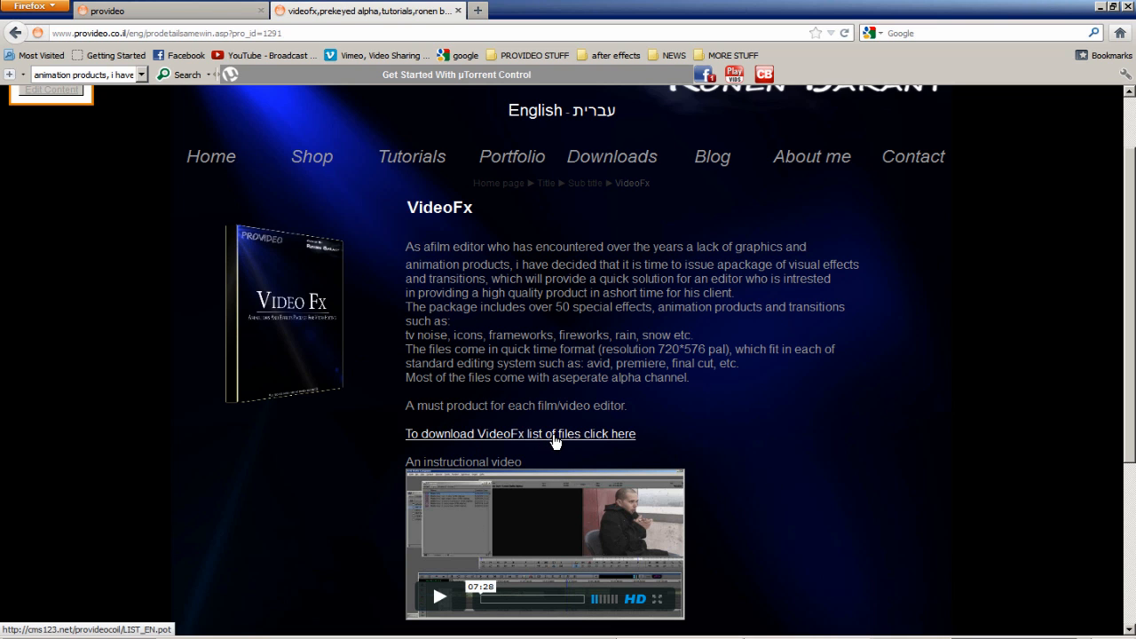
pyautogui.moveTo(731, 403)
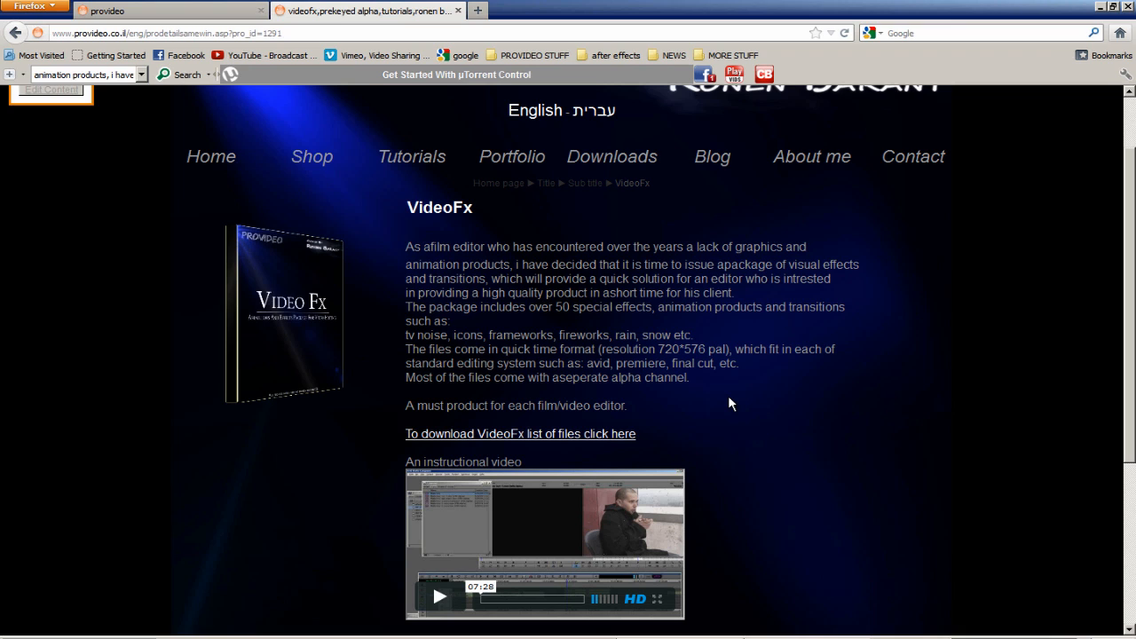